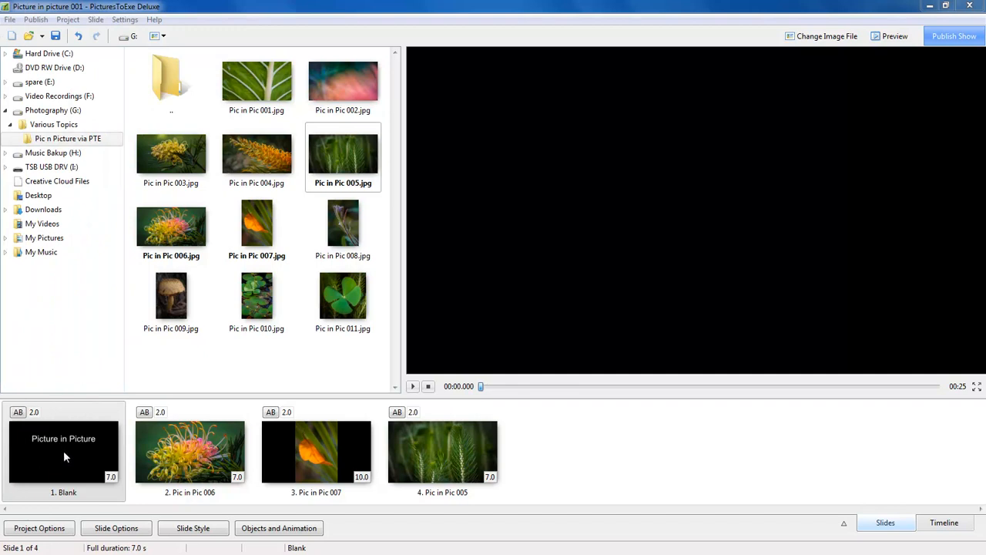
mouse_move(95, 456)
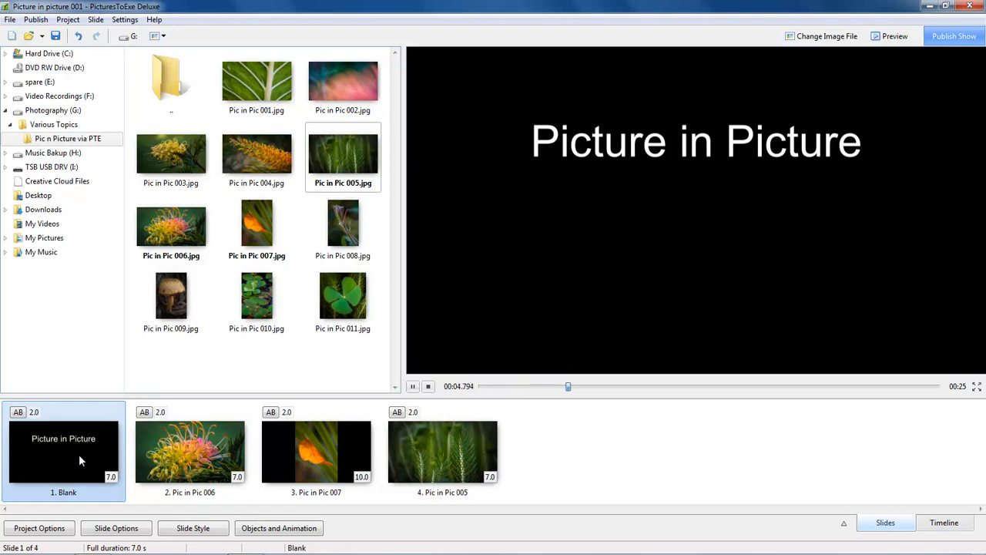
- Show slide 3's orange leaf image in the preview
left_click(189, 450)
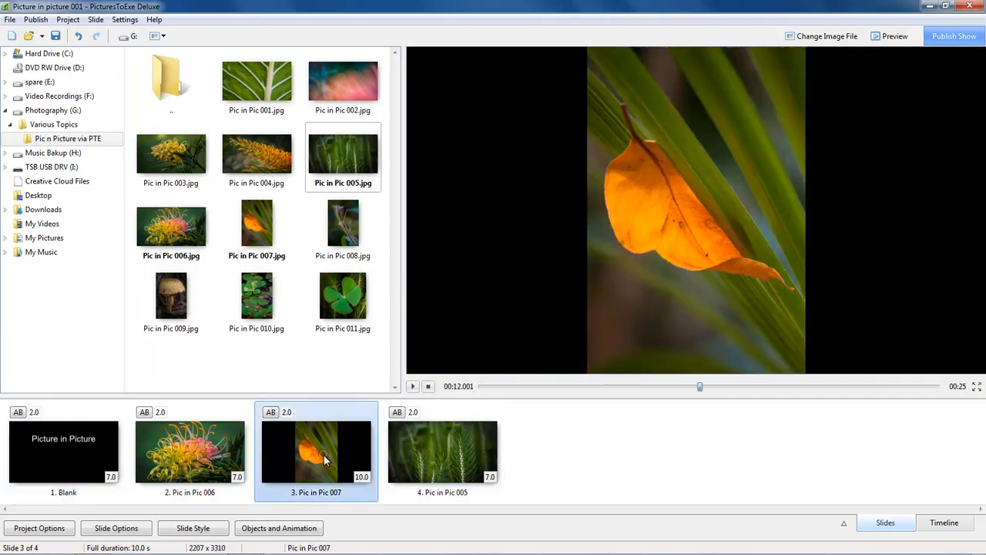
mouse_move(616, 467)
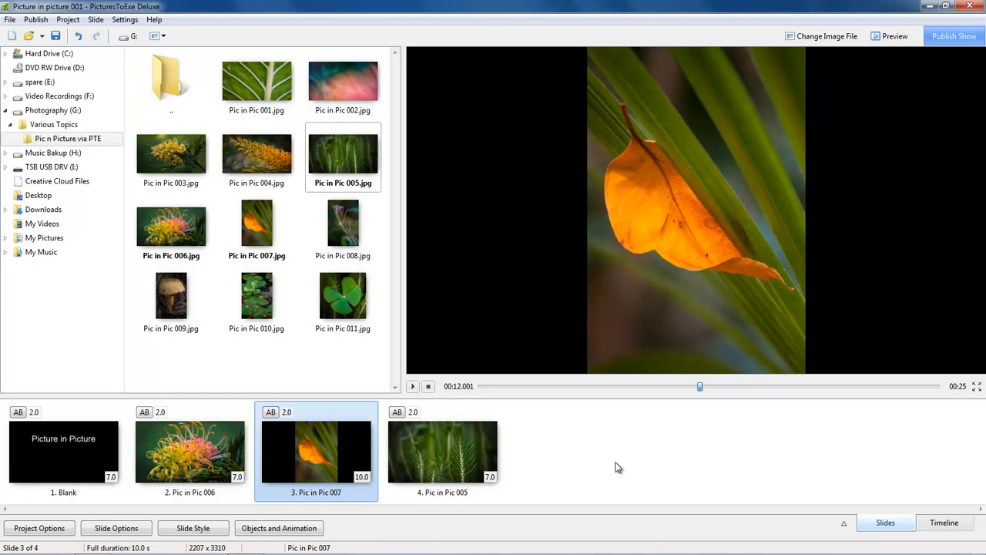
mouse_move(617, 469)
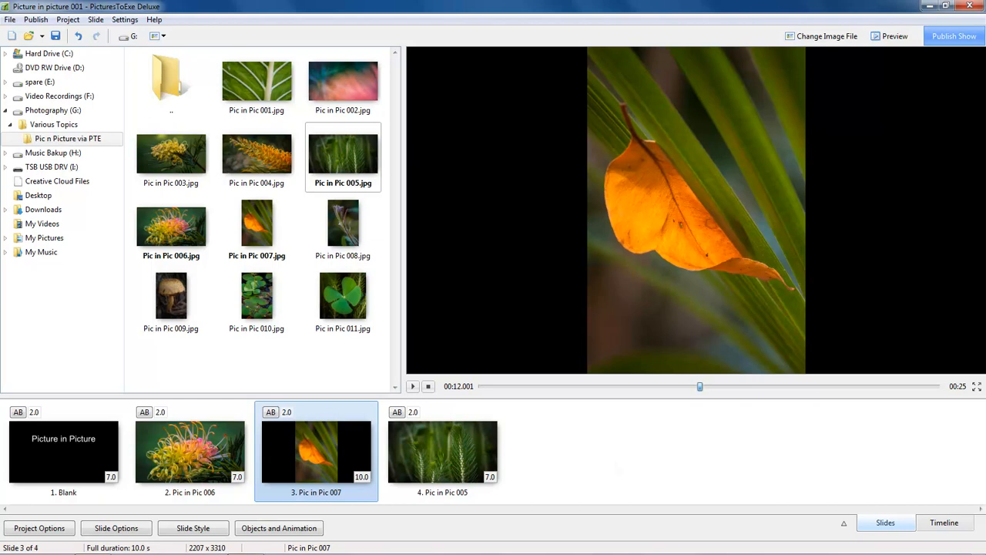
mouse_move(317, 460)
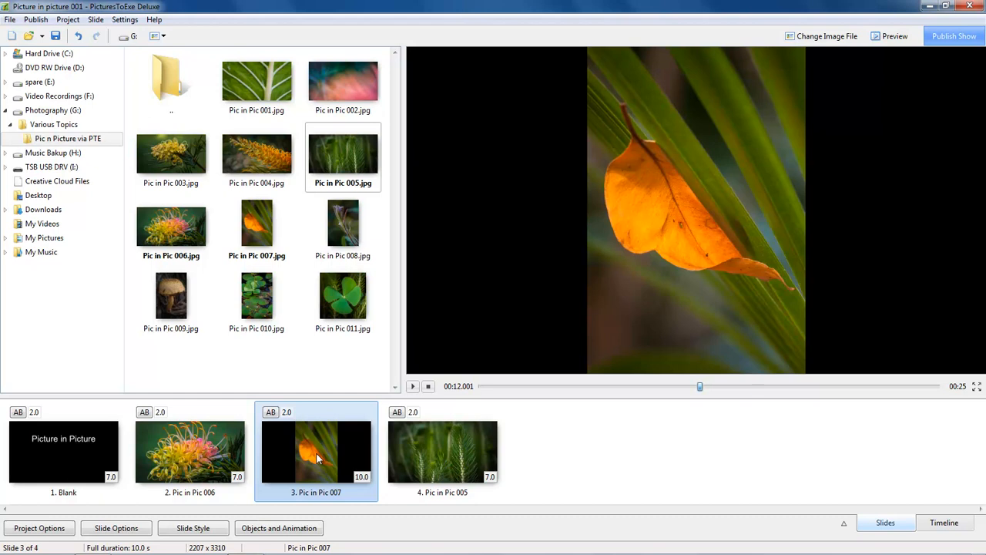
- Preview the green leaf, blurred pink flower, orange spidery, yellow and pink-yellow flower photos
left_click(256, 83)
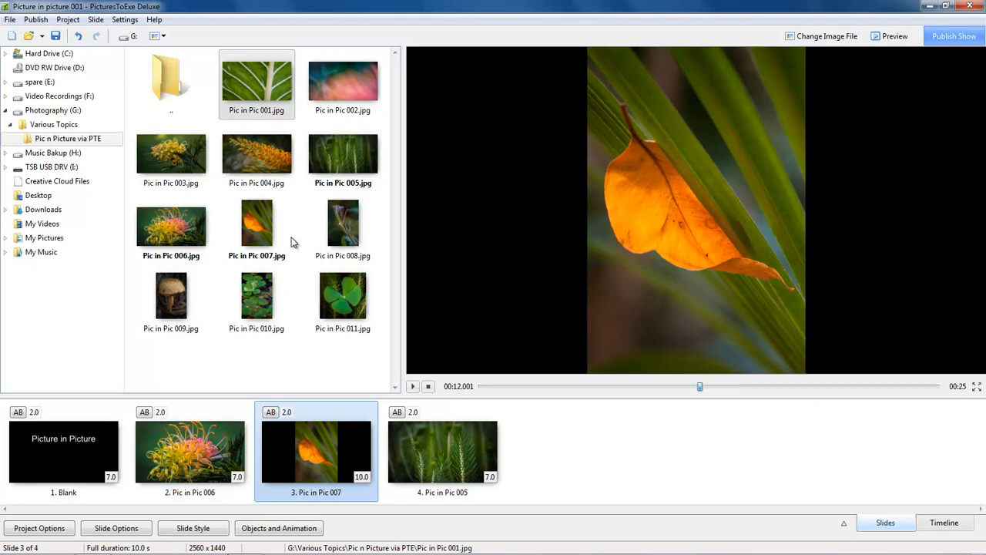
mouse_move(296, 248)
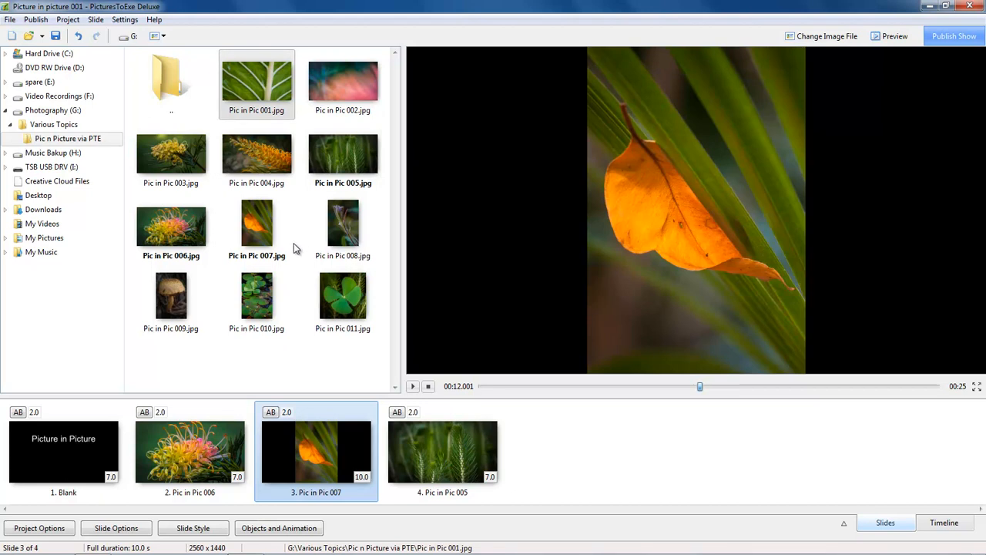
mouse_move(291, 243)
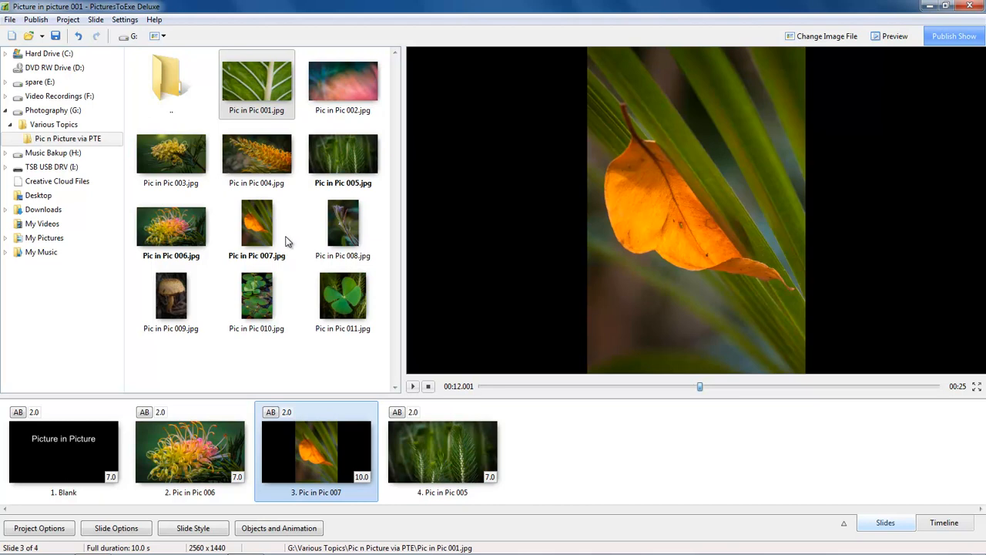
mouse_move(352, 204)
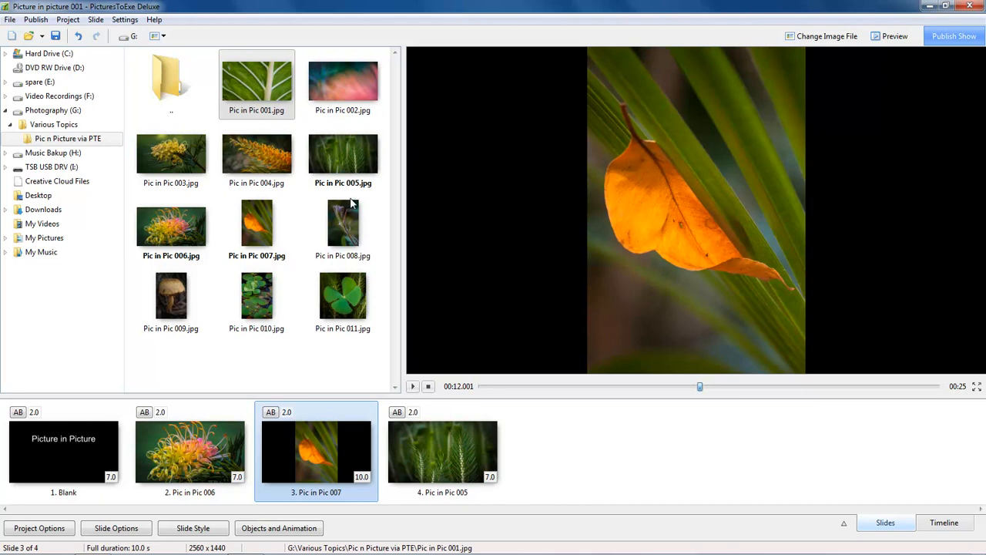
left_click(342, 80)
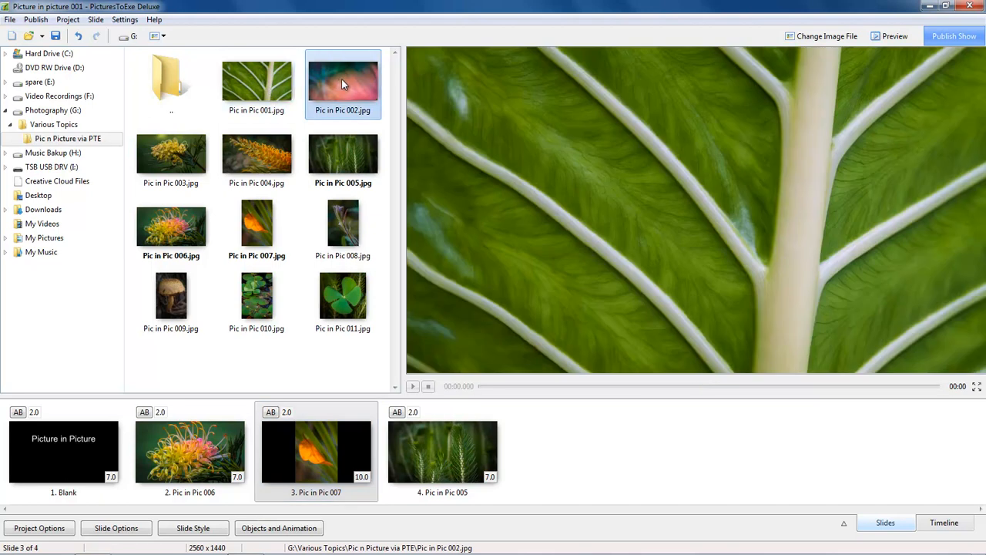
left_click(256, 154)
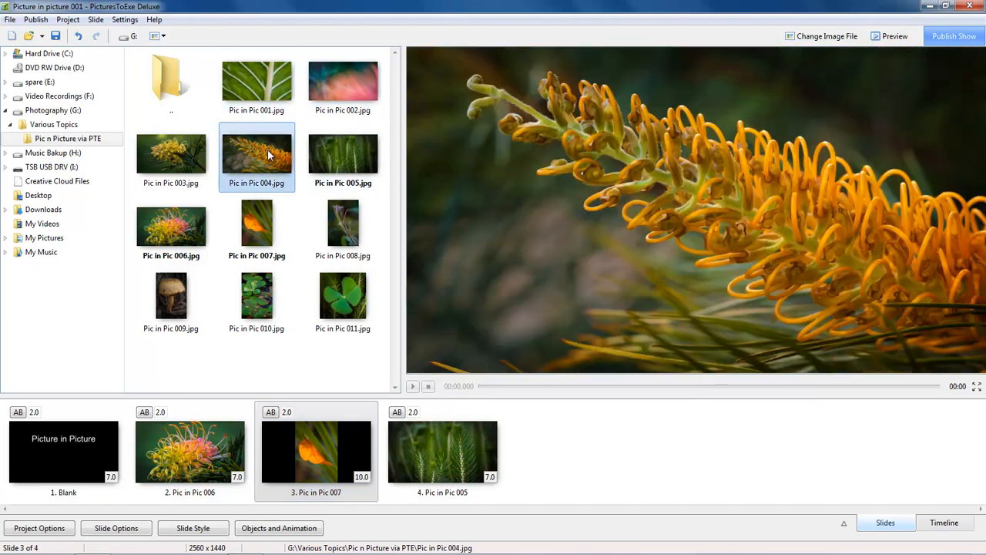
left_click(170, 154)
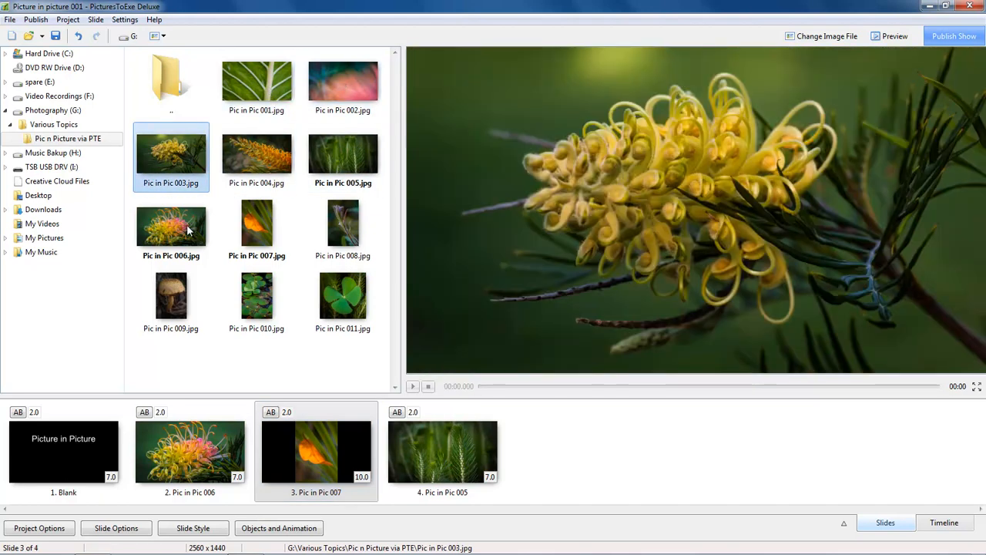
left_click(171, 225)
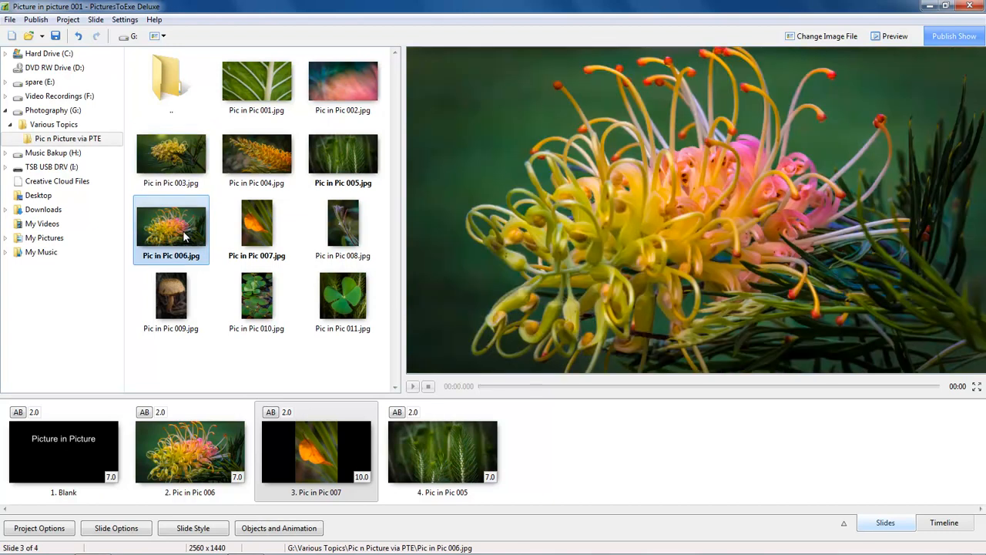
mouse_move(176, 234)
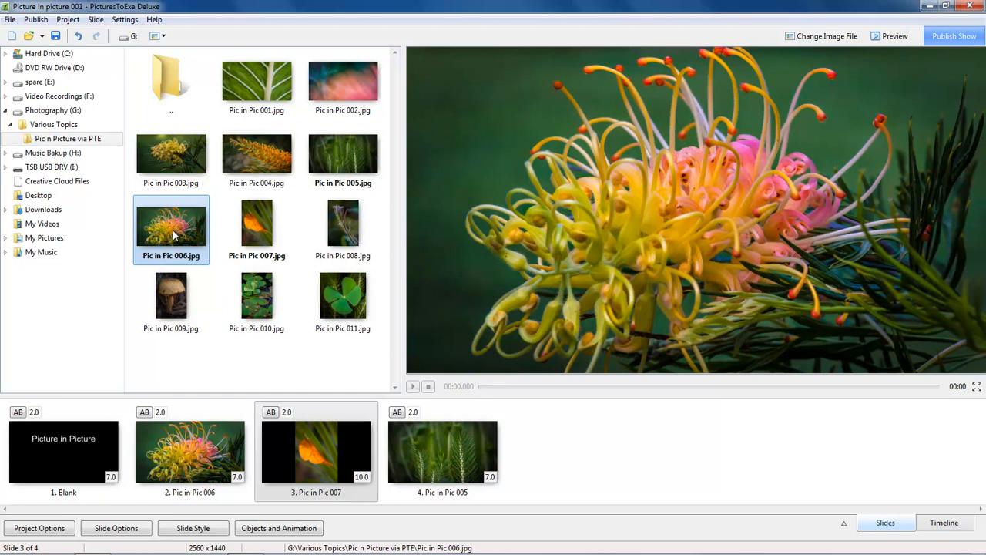
mouse_move(259, 487)
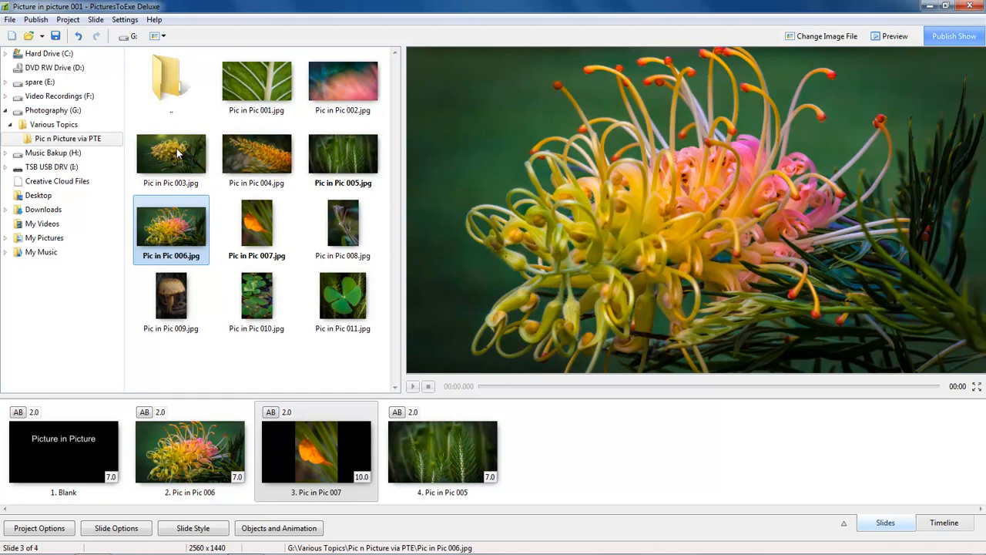
mouse_move(180, 164)
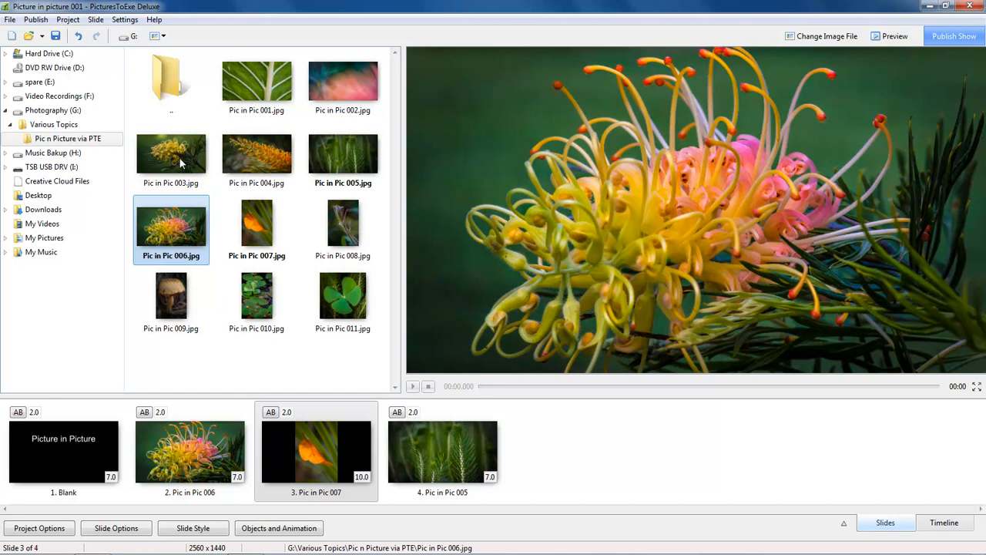
mouse_move(262, 228)
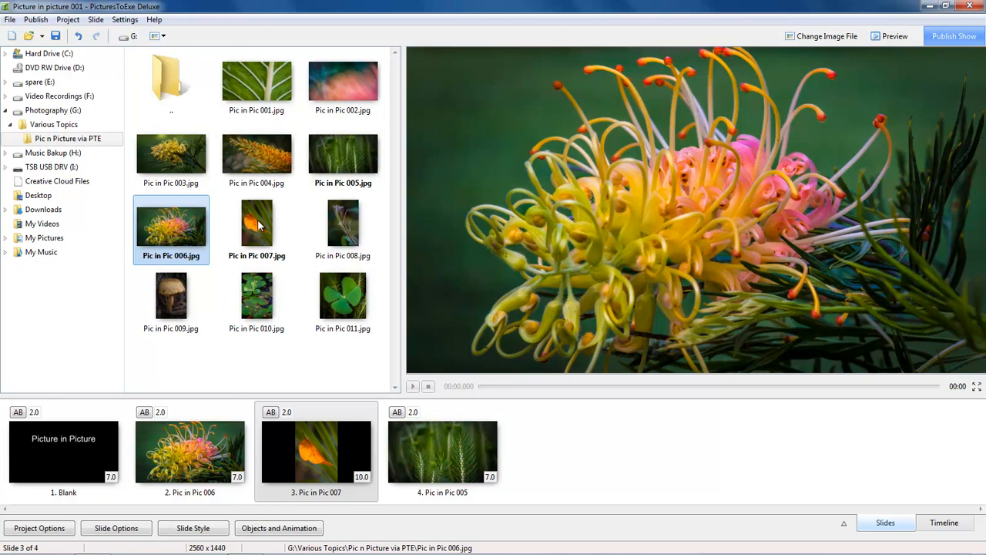
- Preview the orange leaf, purple curled stem, mushroom and clover leaves photos
left_click(256, 224)
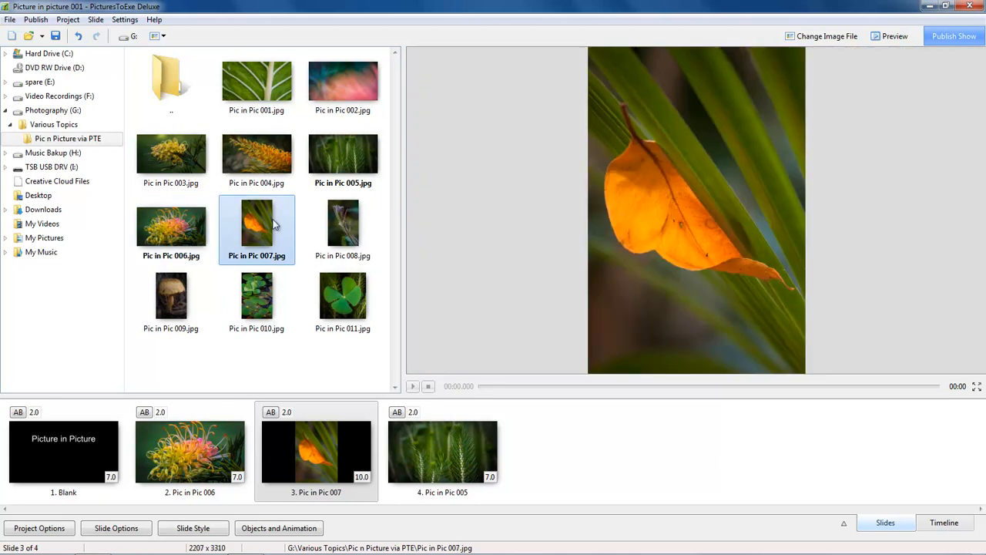
mouse_move(265, 225)
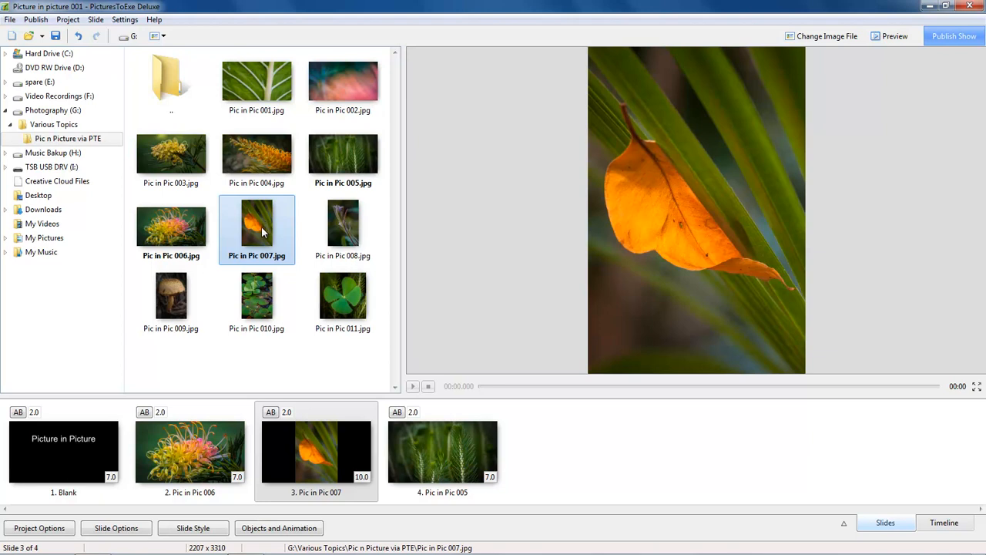
mouse_move(343, 224)
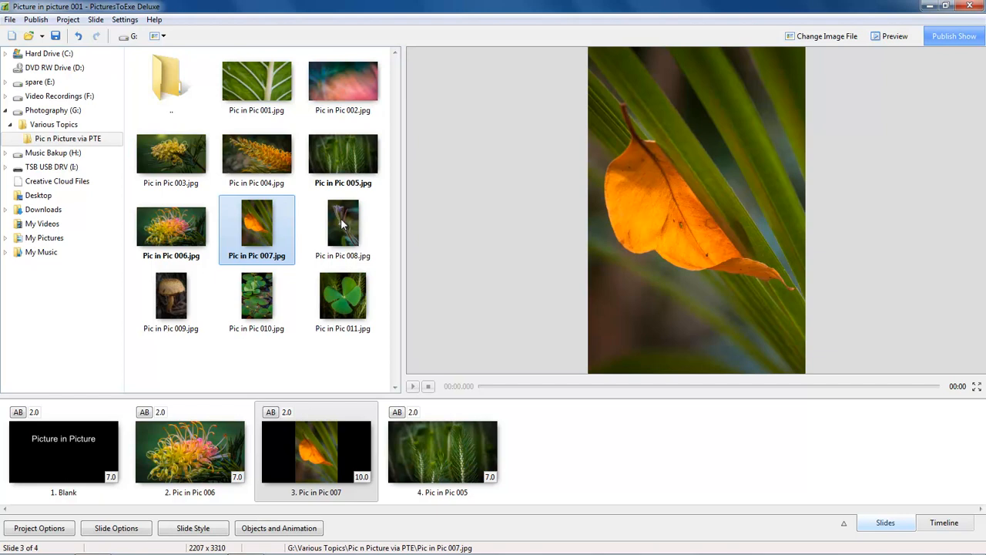
left_click(342, 224)
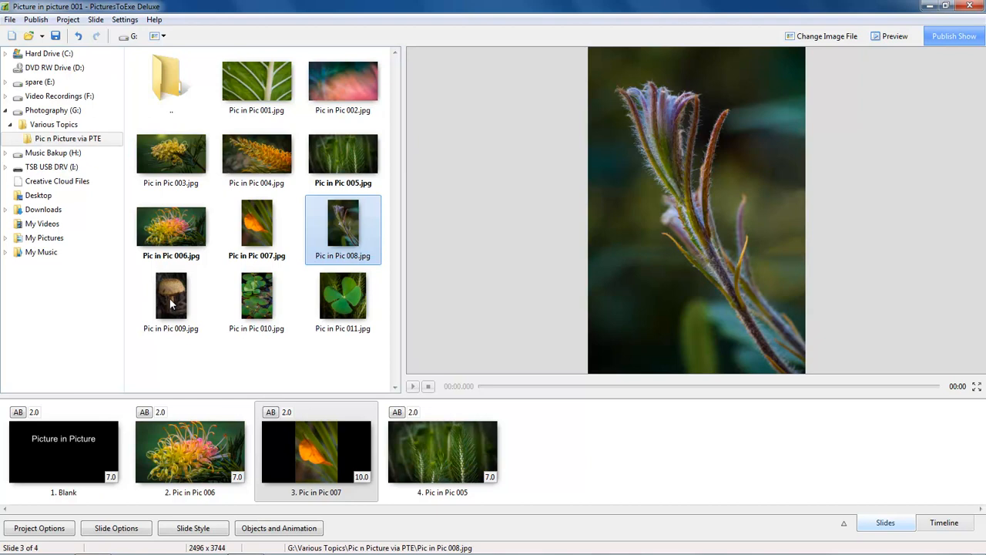
left_click(169, 296)
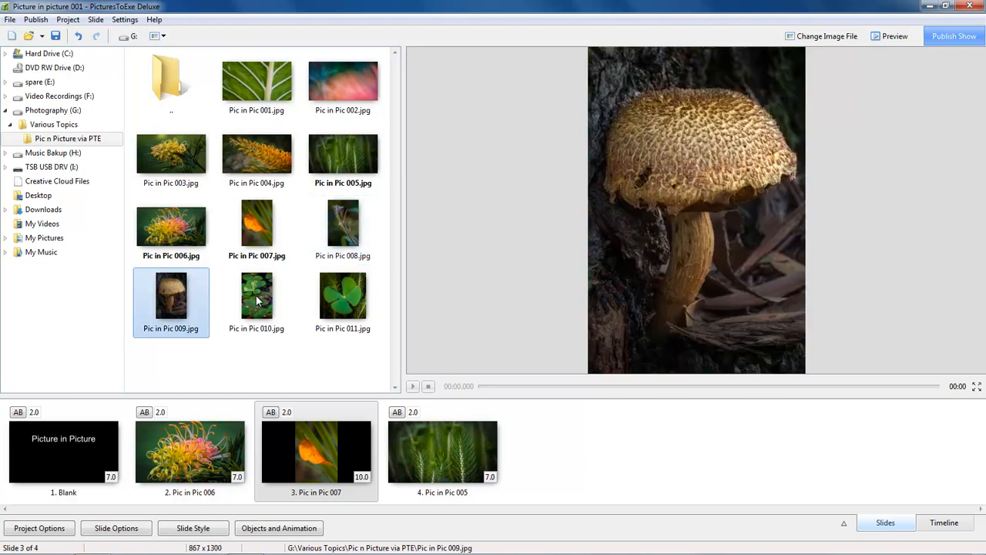
left_click(256, 296)
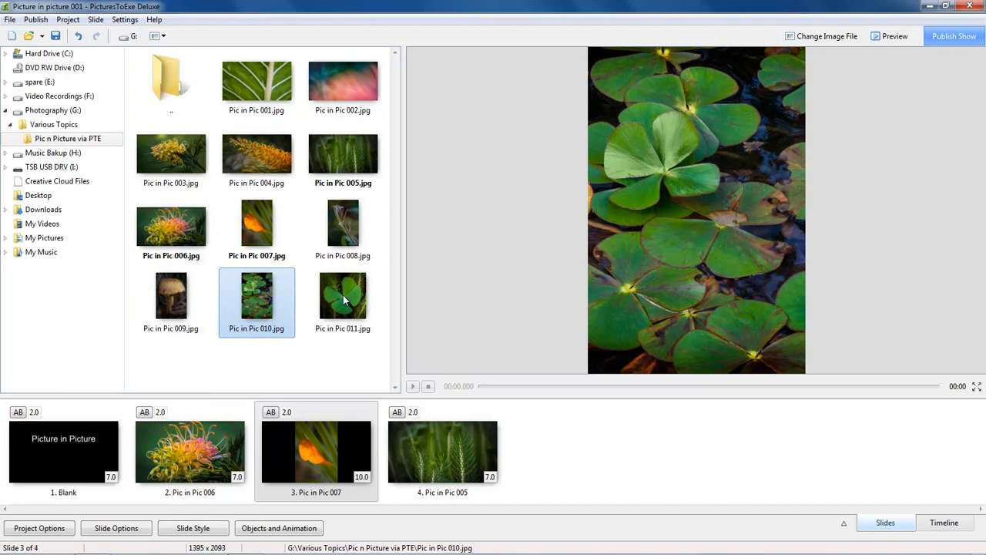
left_click(342, 296)
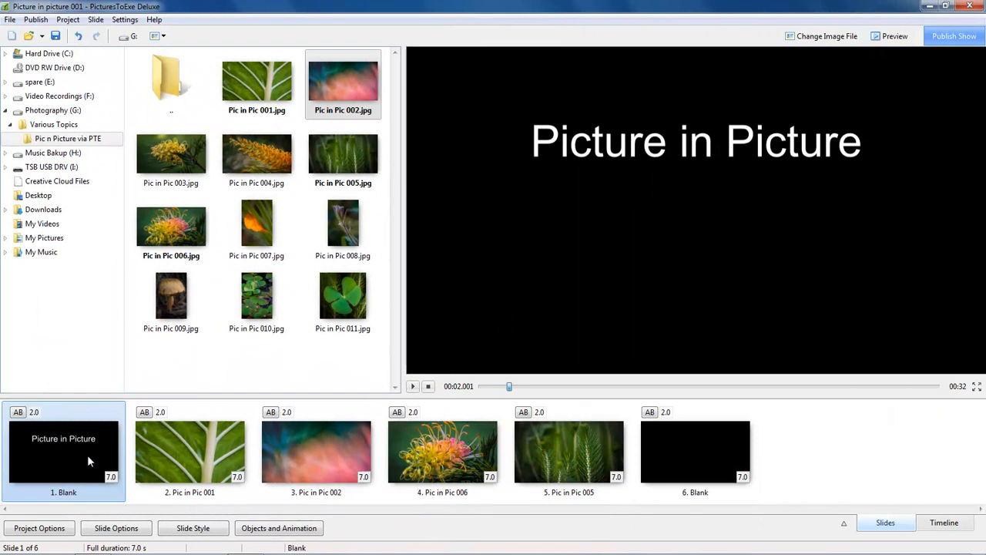
mouse_move(85, 456)
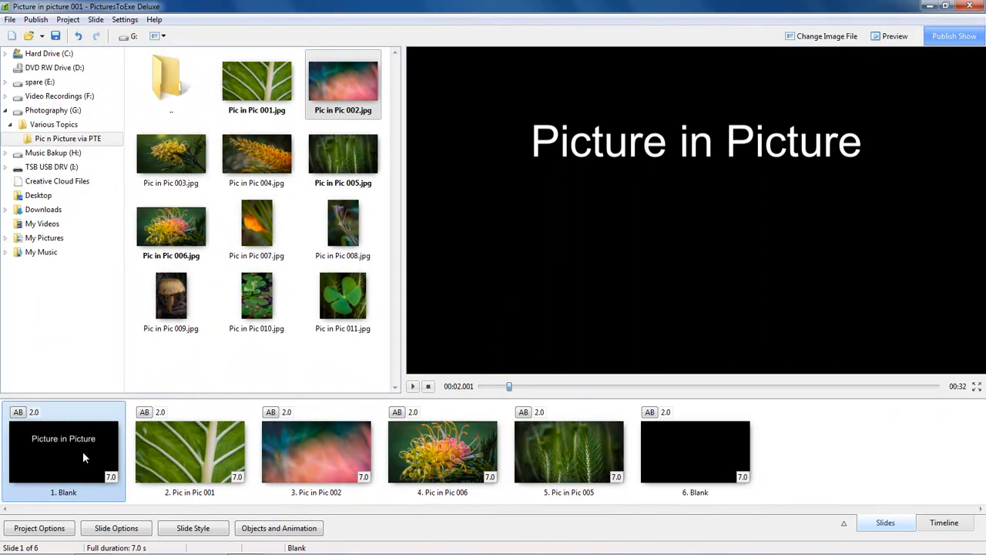
mouse_move(256, 478)
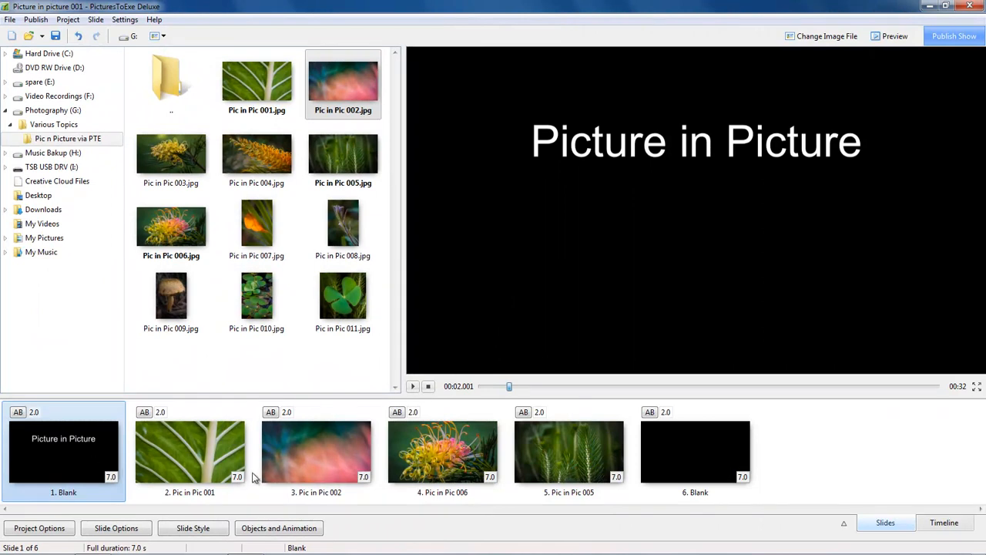
mouse_move(339, 461)
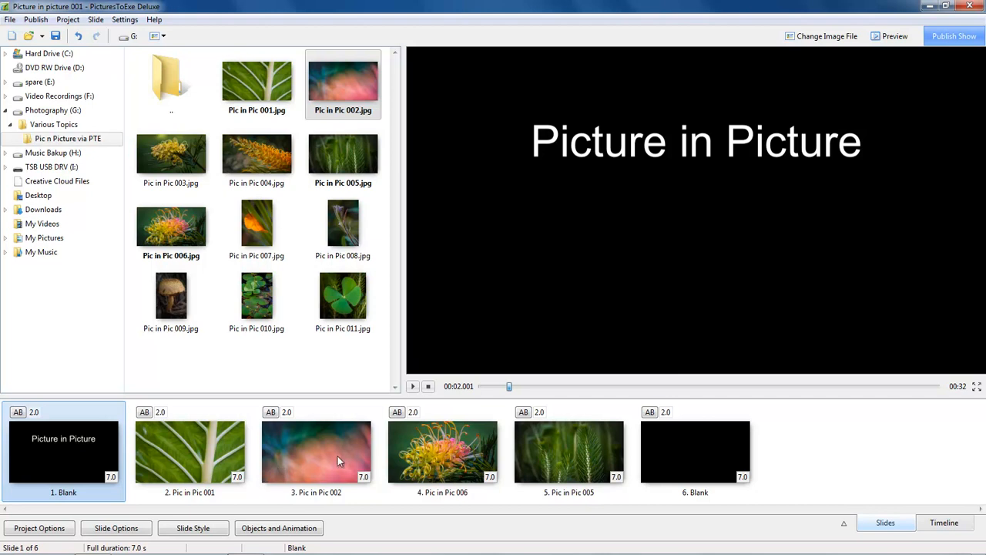
left_click(442, 450)
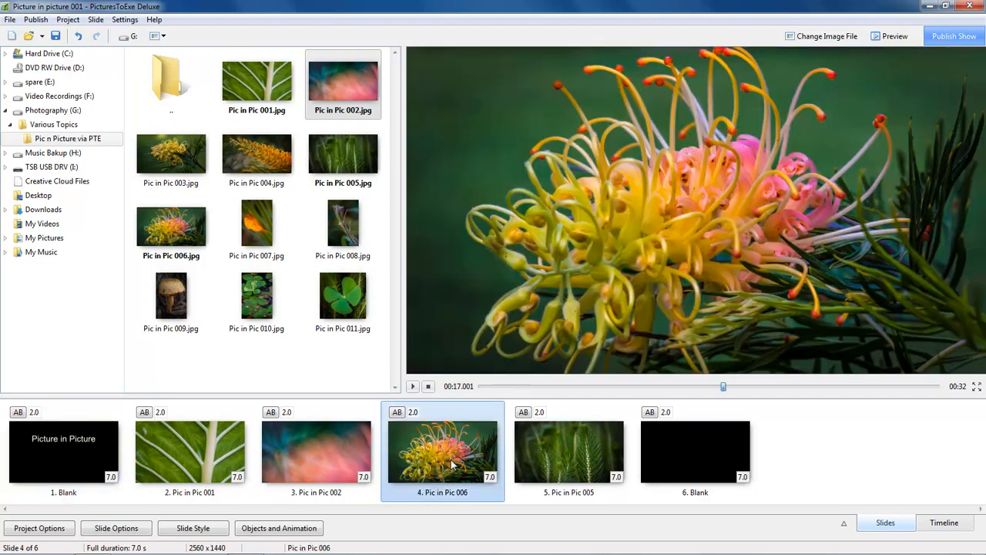
left_click(192, 453)
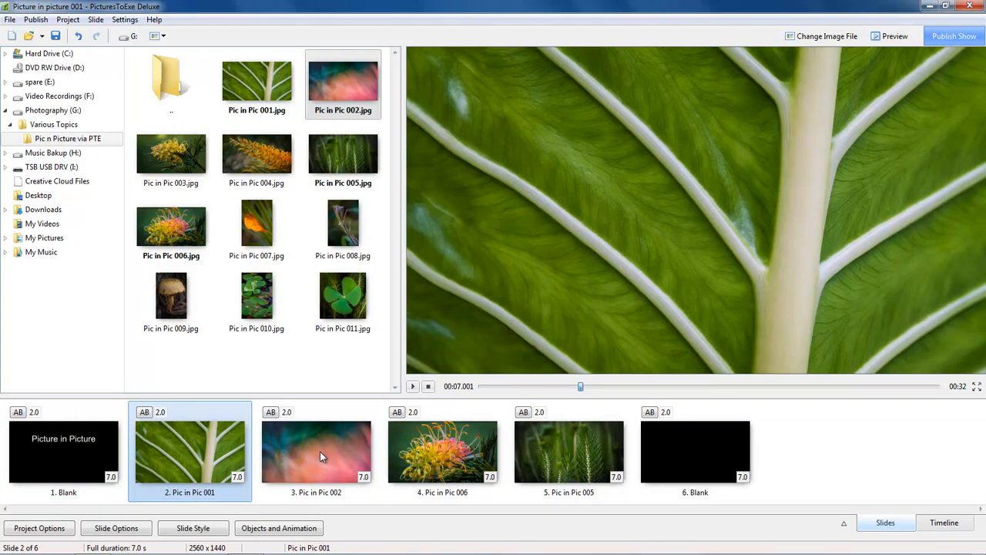
left_click(316, 450)
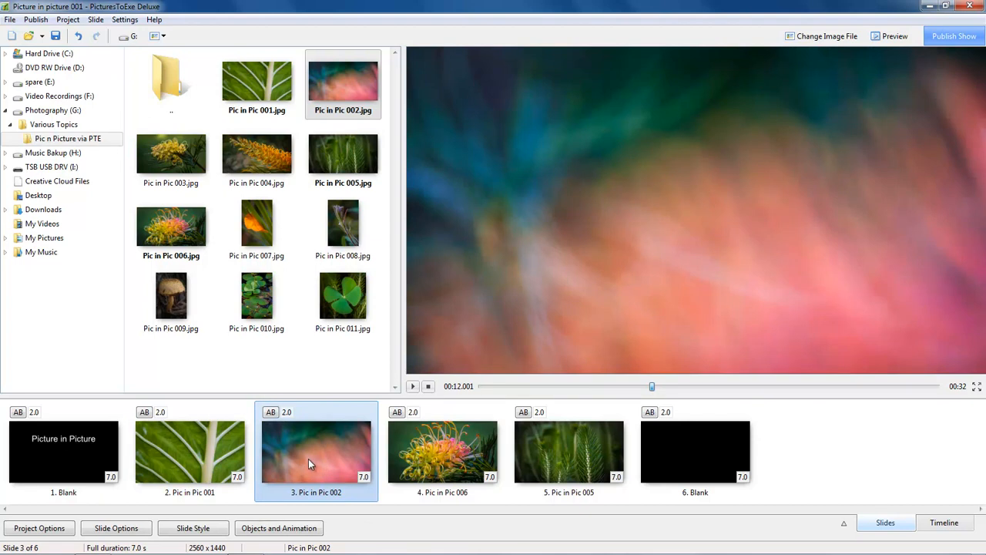
mouse_move(305, 465)
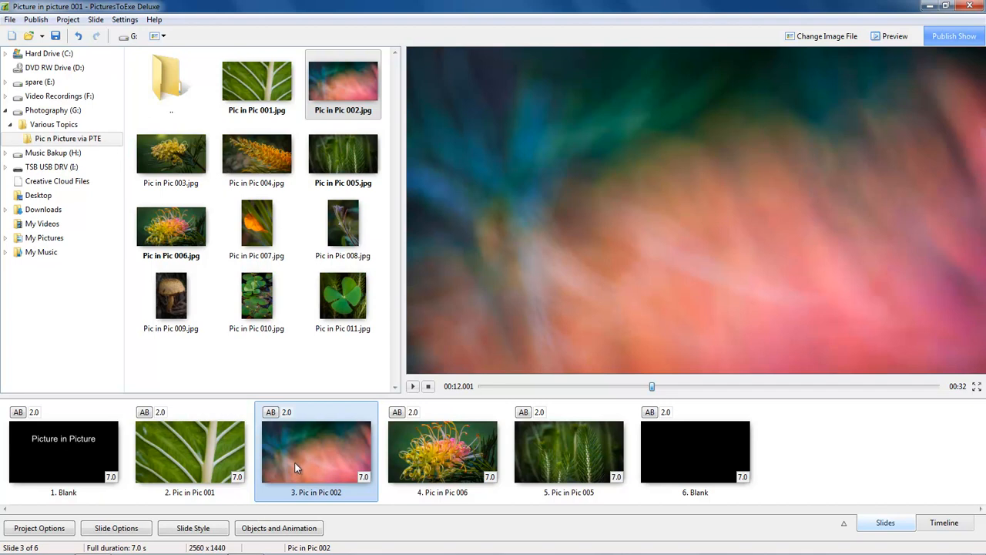
mouse_move(302, 468)
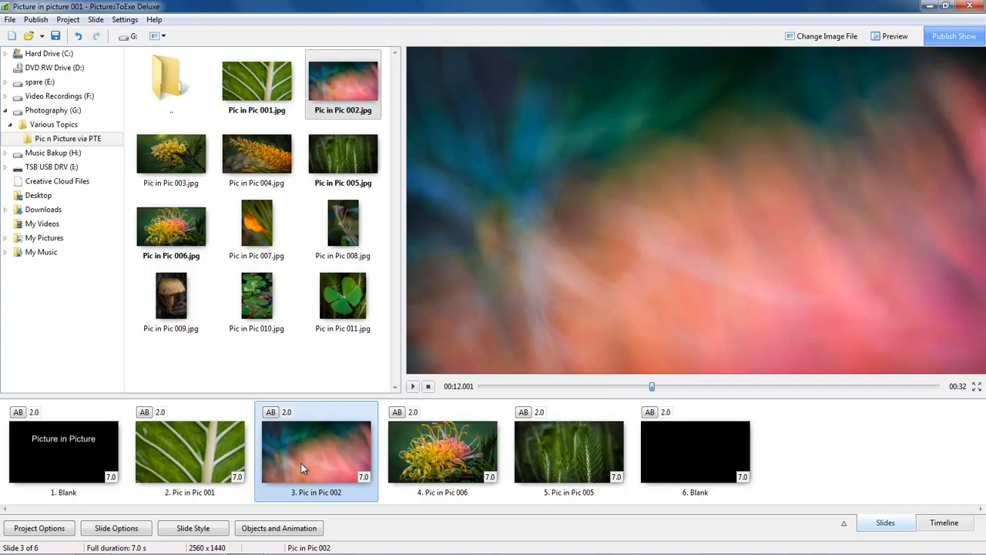
mouse_move(262, 223)
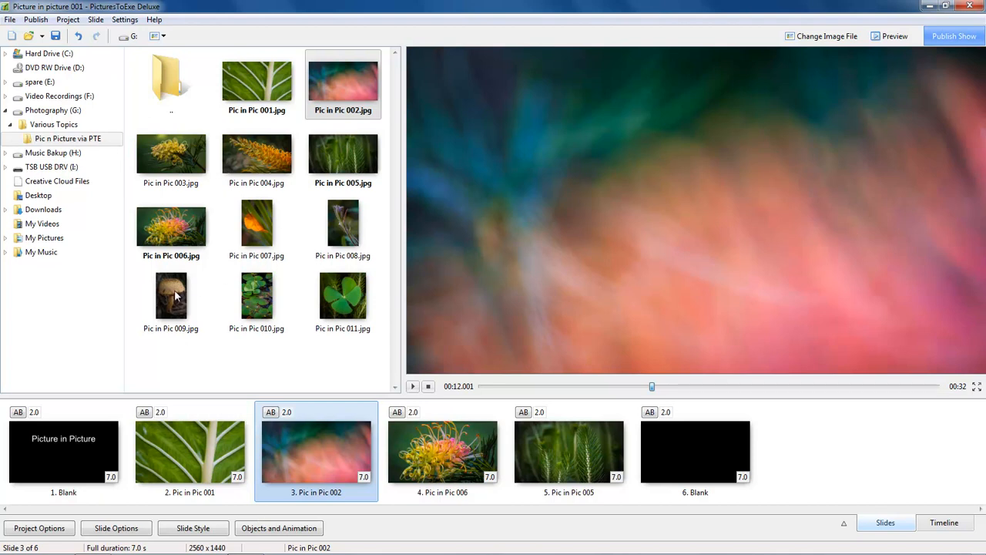
mouse_move(341, 232)
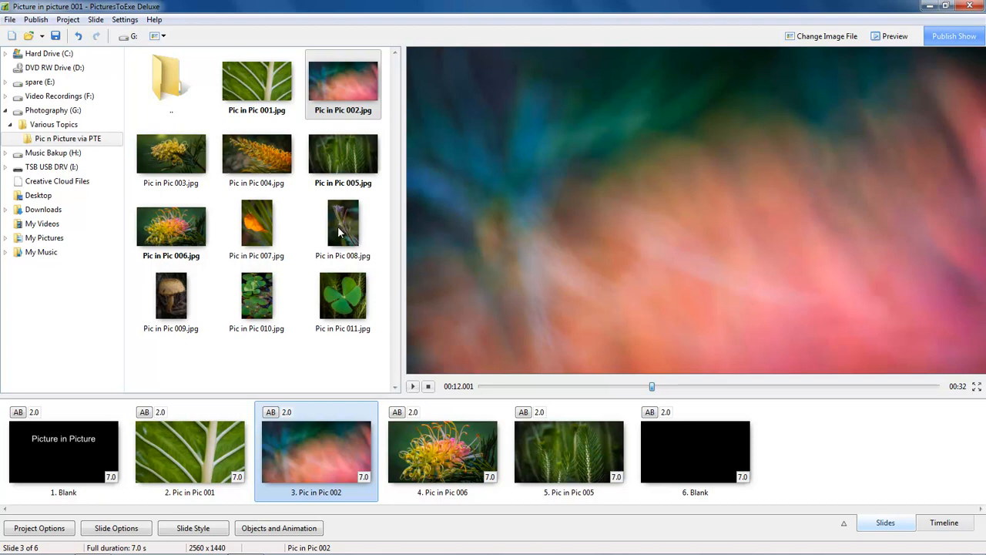
mouse_move(179, 299)
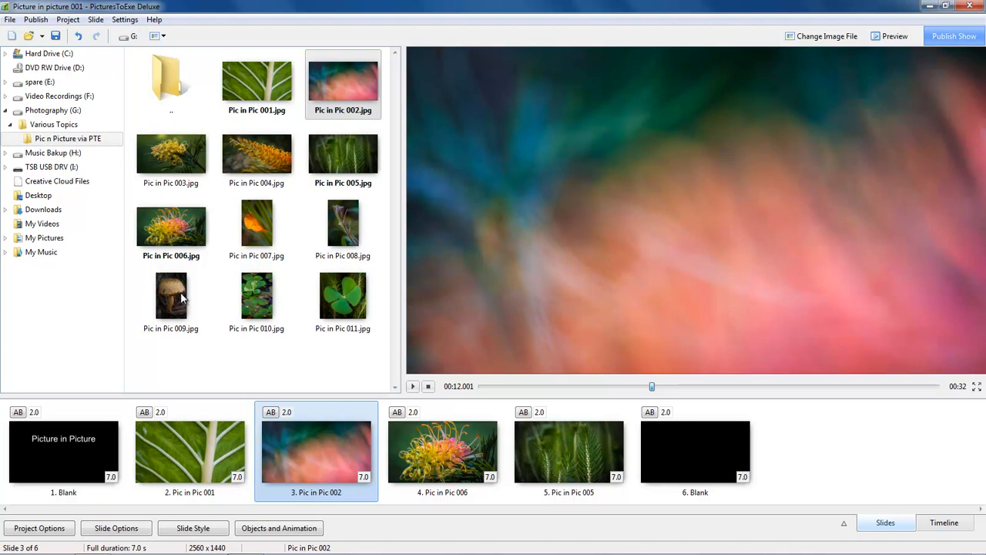
mouse_move(330, 447)
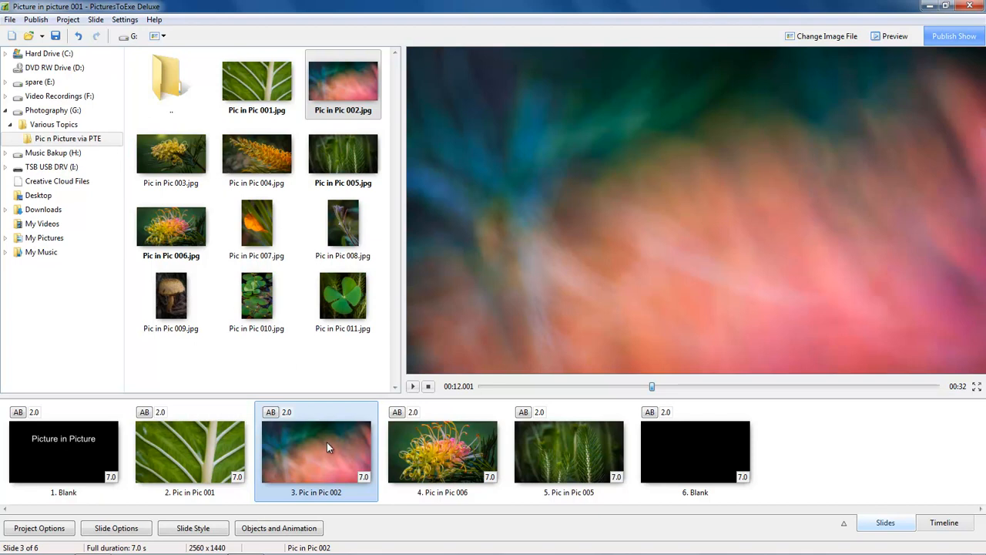
mouse_move(323, 459)
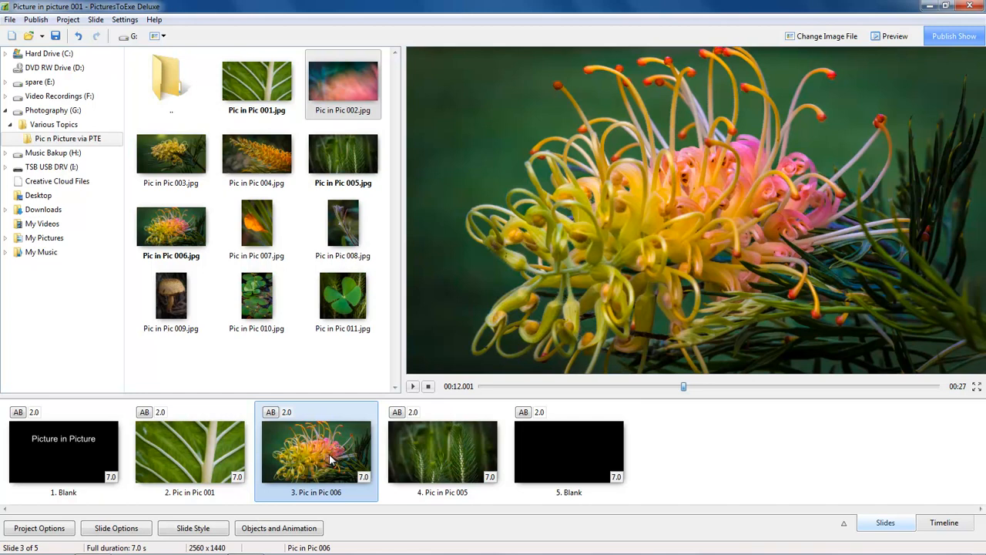
mouse_move(196, 293)
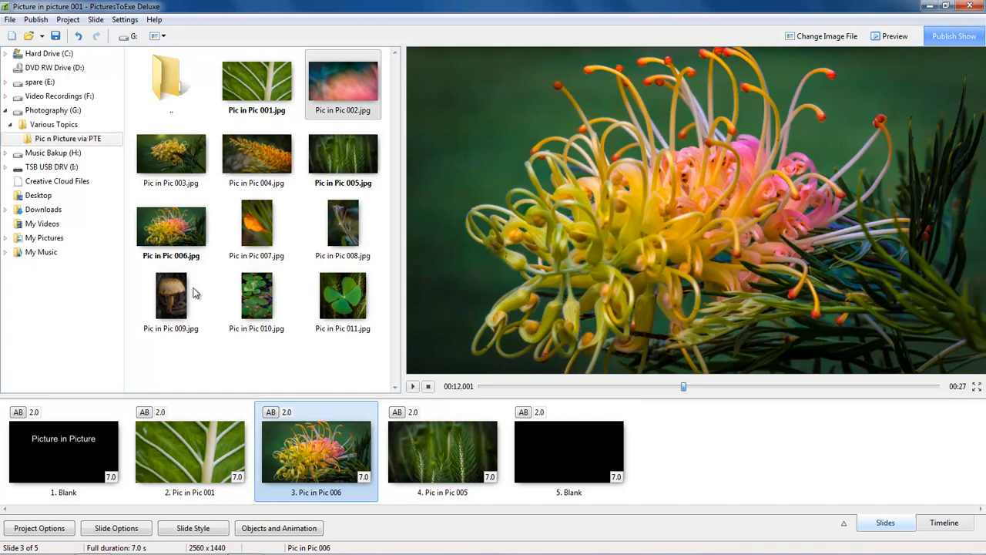
mouse_move(283, 444)
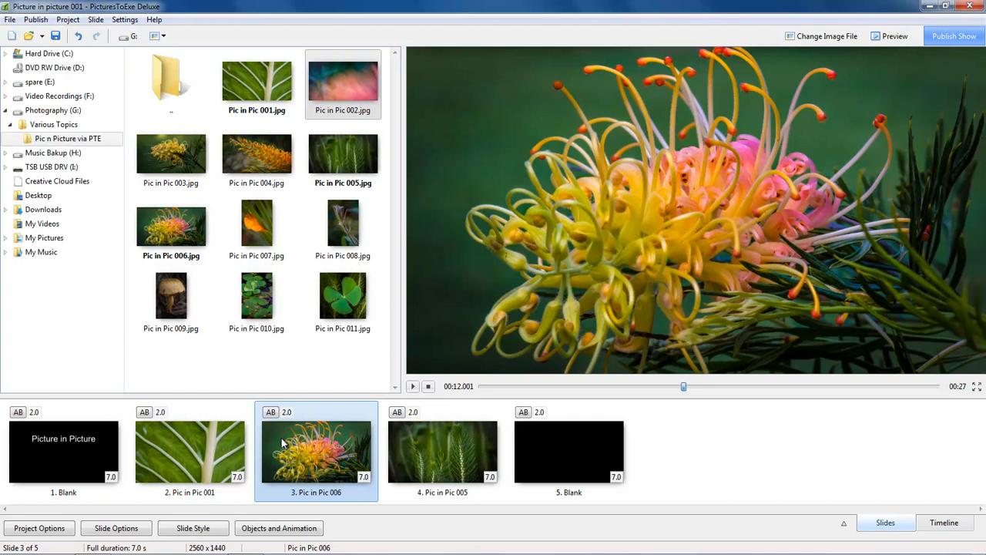
mouse_move(308, 462)
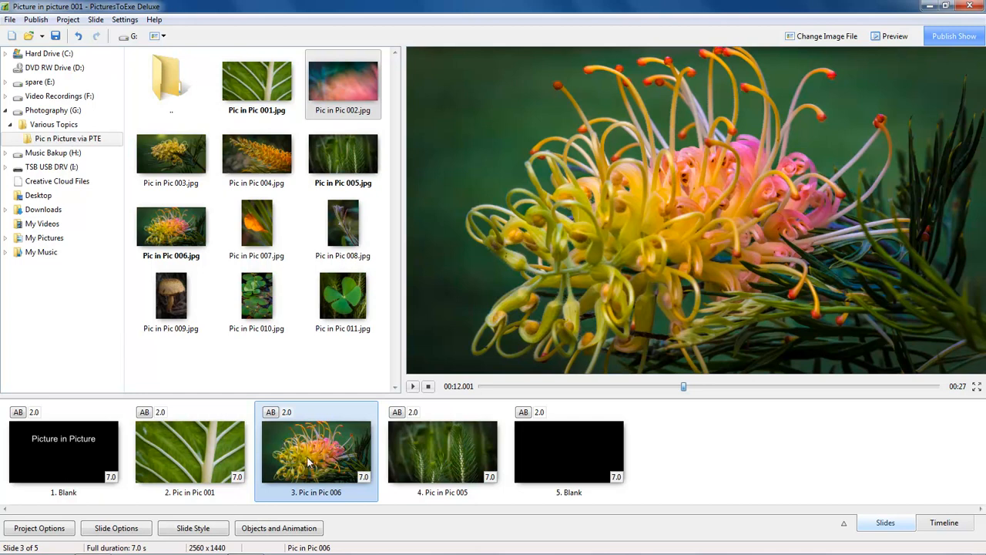
mouse_move(305, 447)
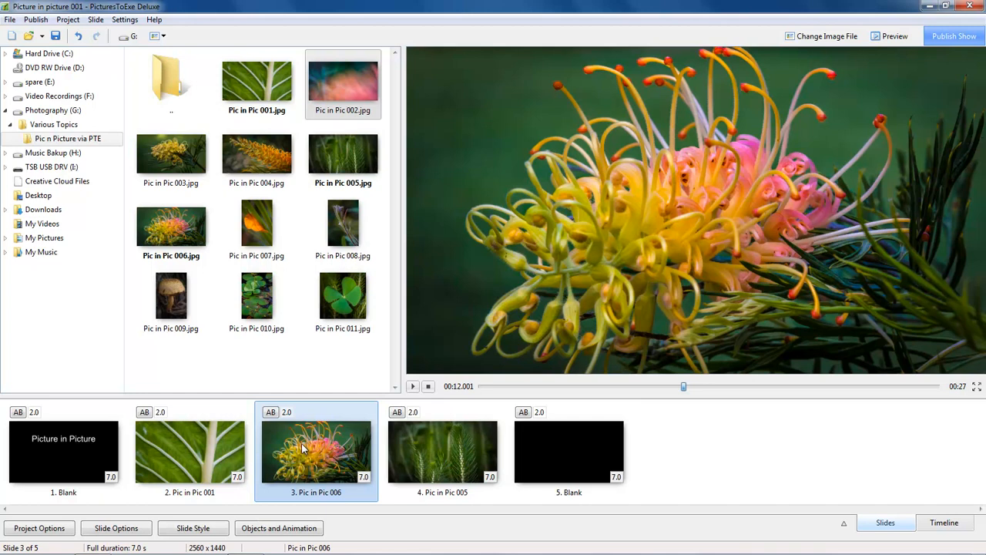
- Duplicate the Pic in Pic 006 slide and check both copies in the slide list
left_click(170, 225)
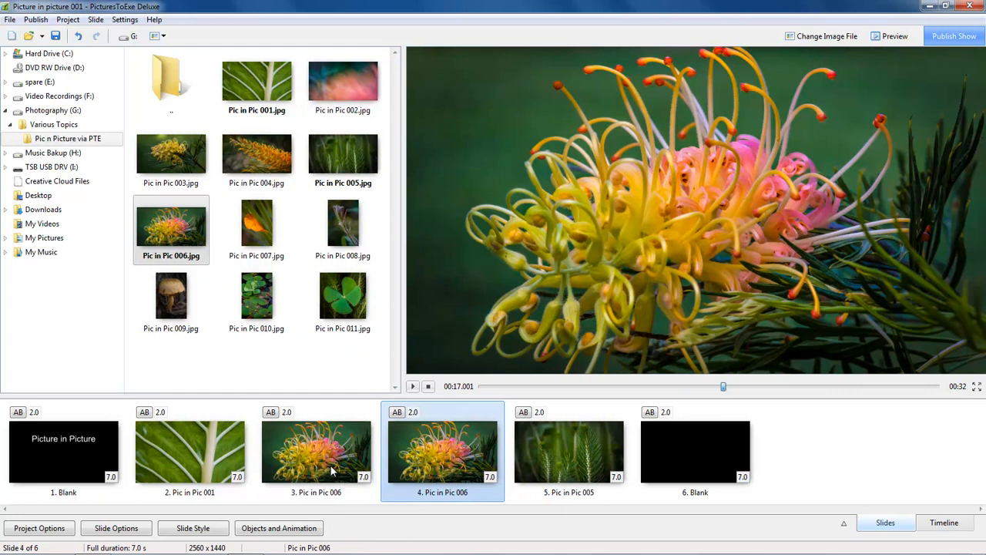
mouse_move(320, 462)
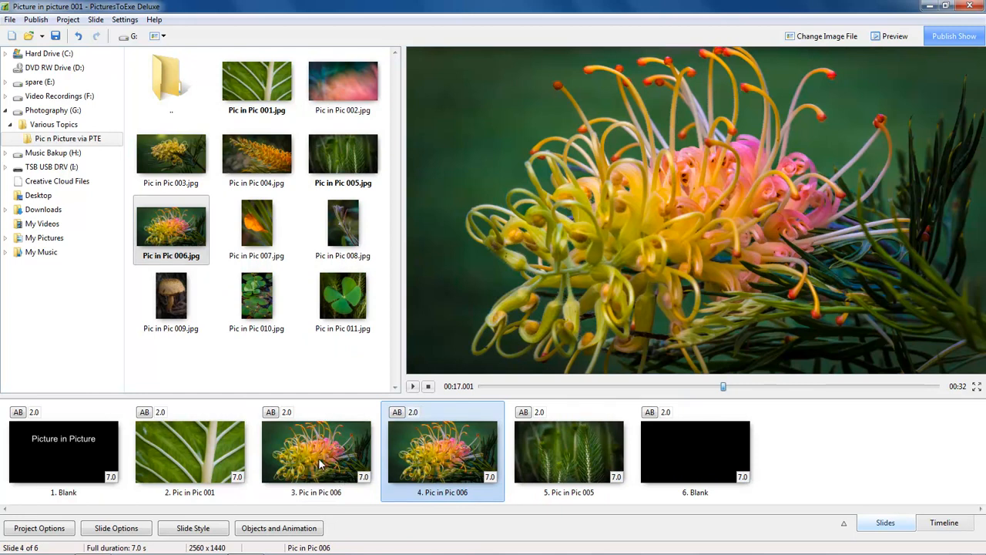
left_click(316, 450)
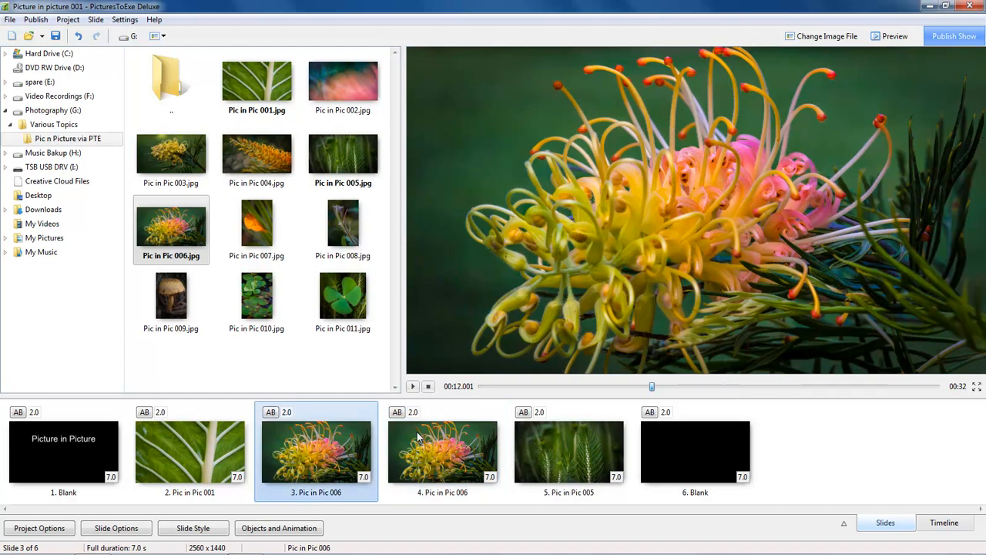
mouse_move(424, 459)
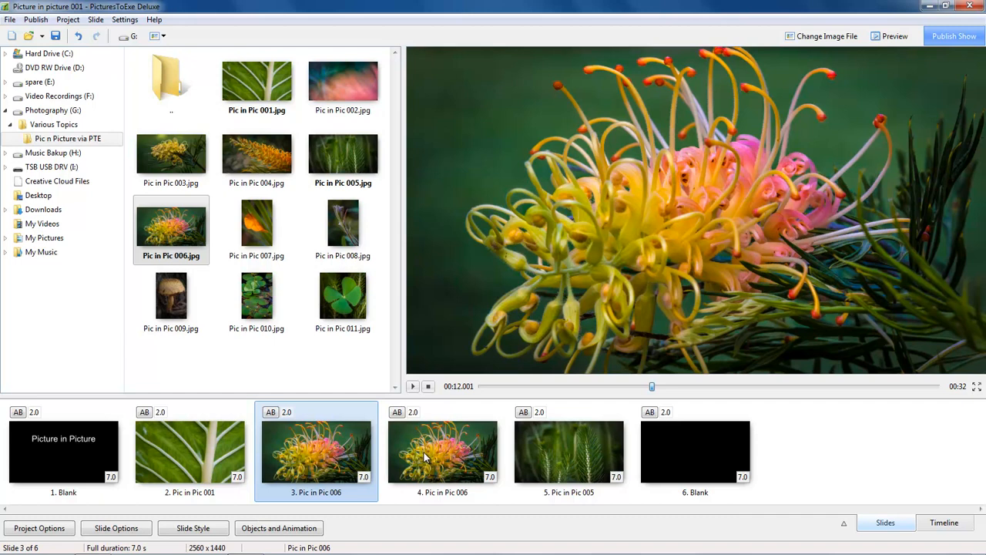
left_click(443, 450)
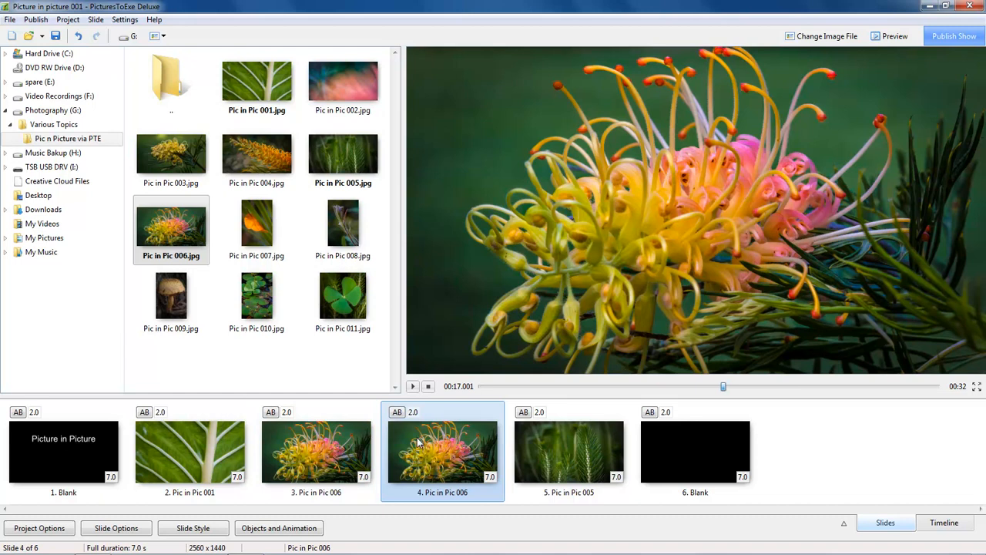
mouse_move(418, 445)
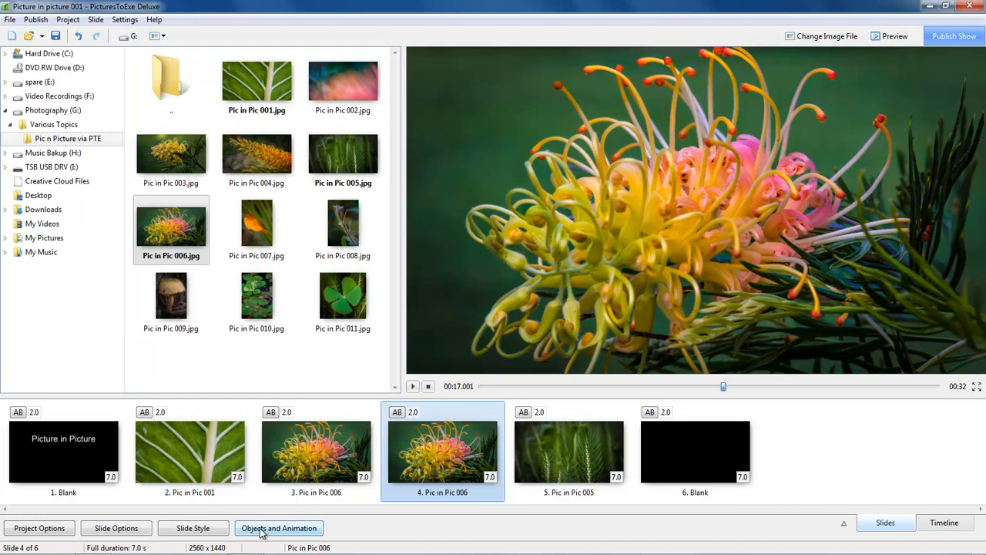
- Blur slide 4's Pic in Pic 006 image with Blur R 22 and enlarge it slightly past the frame
left_click(279, 527)
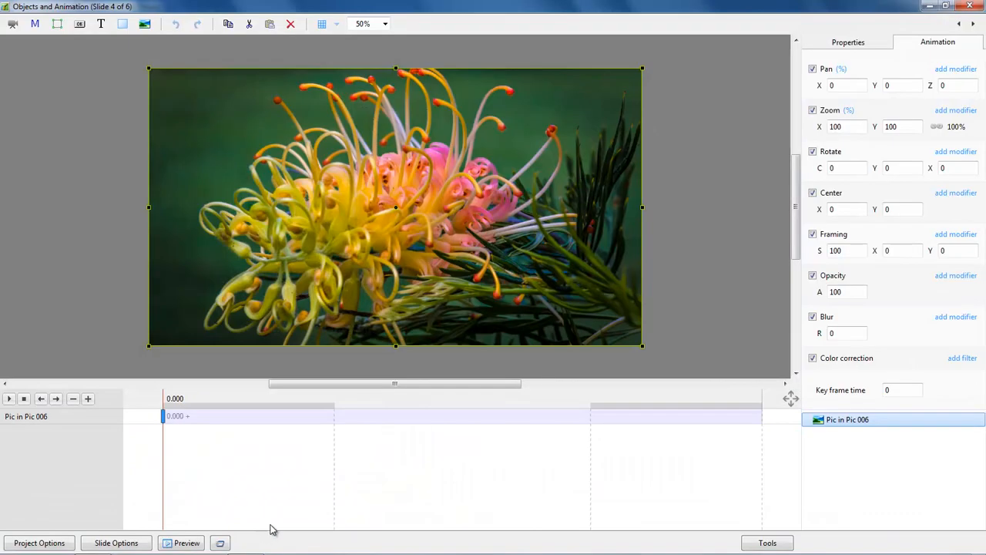
mouse_move(250, 547)
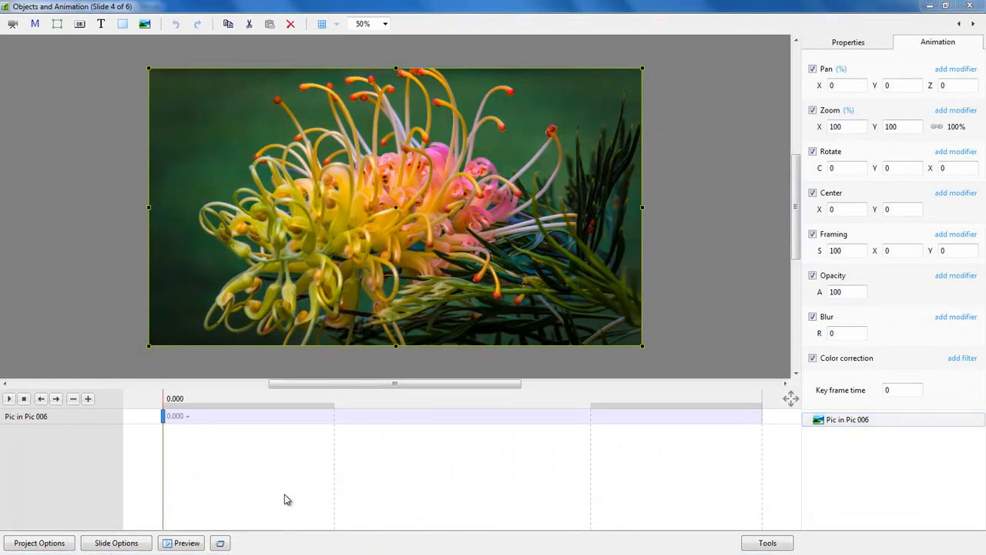
left_click(848, 419)
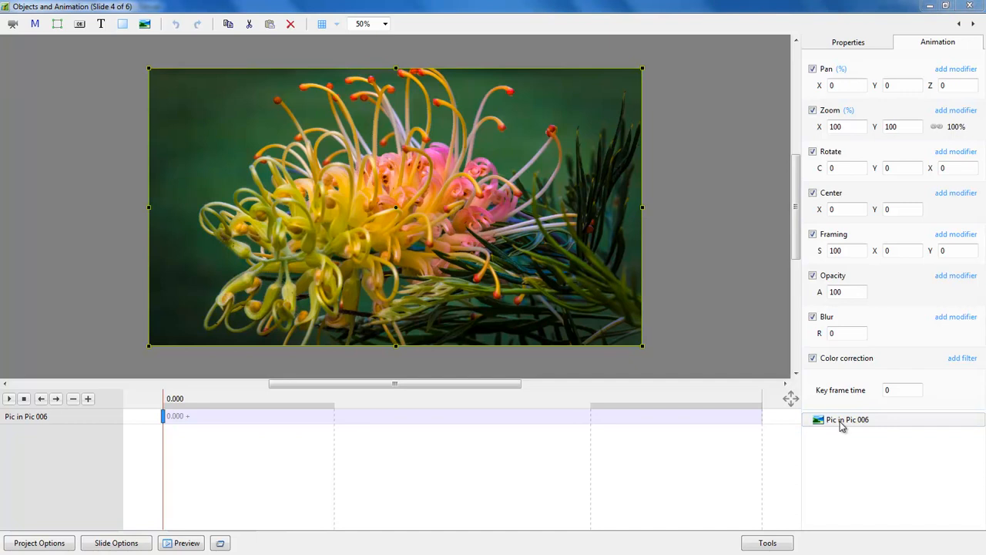
mouse_move(173, 450)
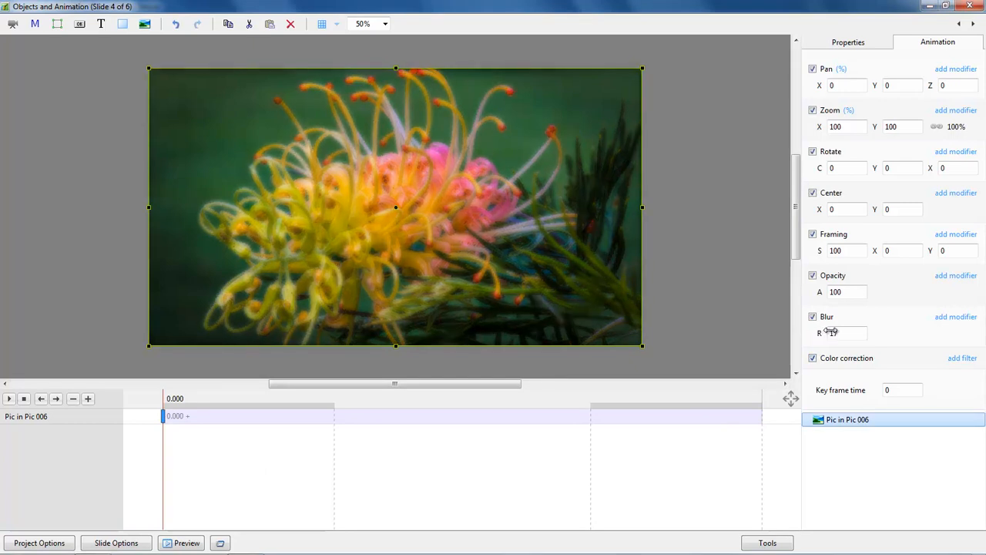
type("22")
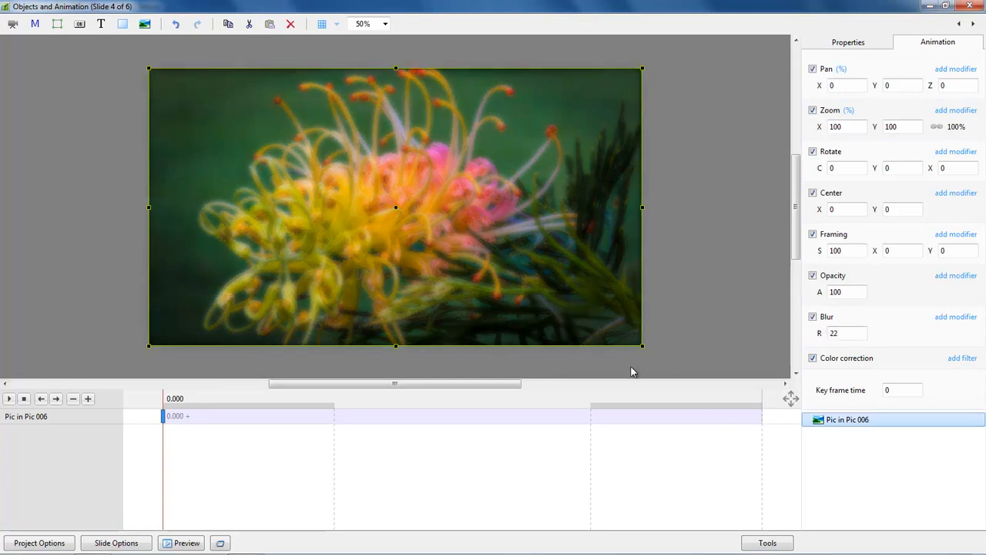
left_click_drag(644, 346, 646, 348)
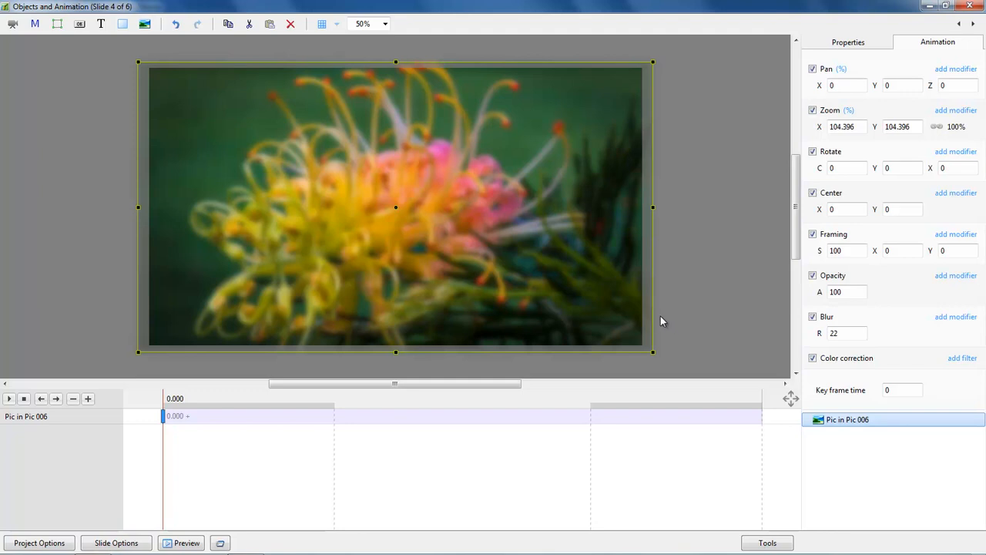
mouse_move(678, 303)
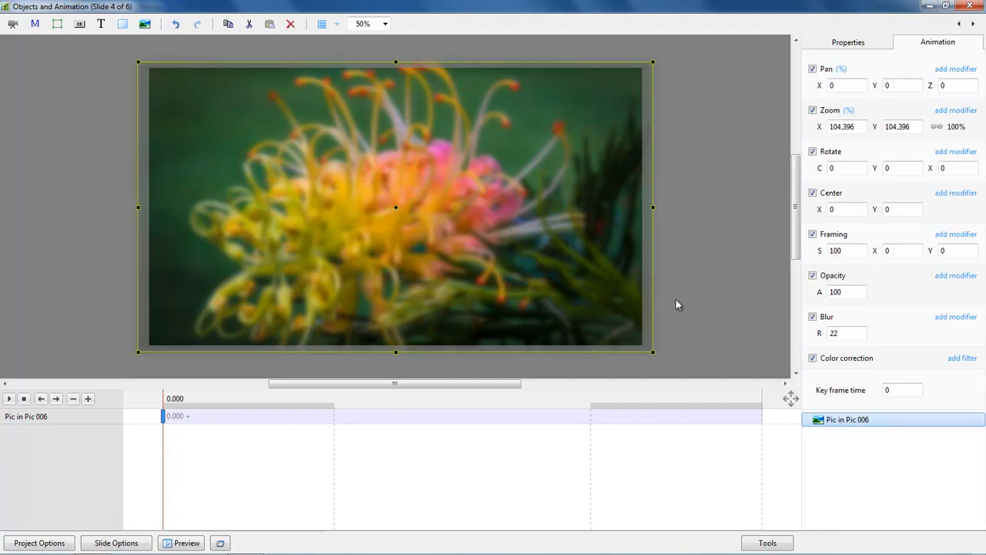
mouse_move(678, 300)
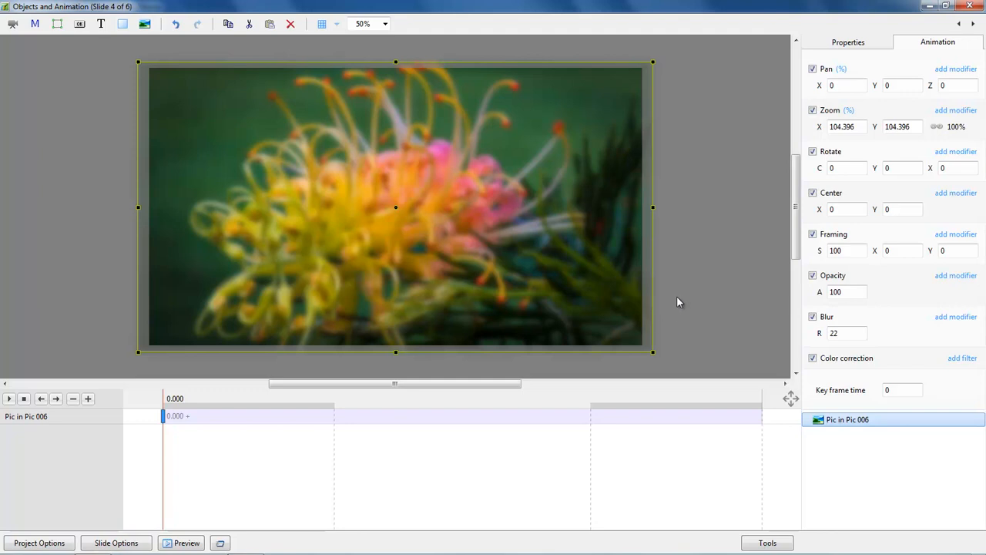
mouse_move(484, 460)
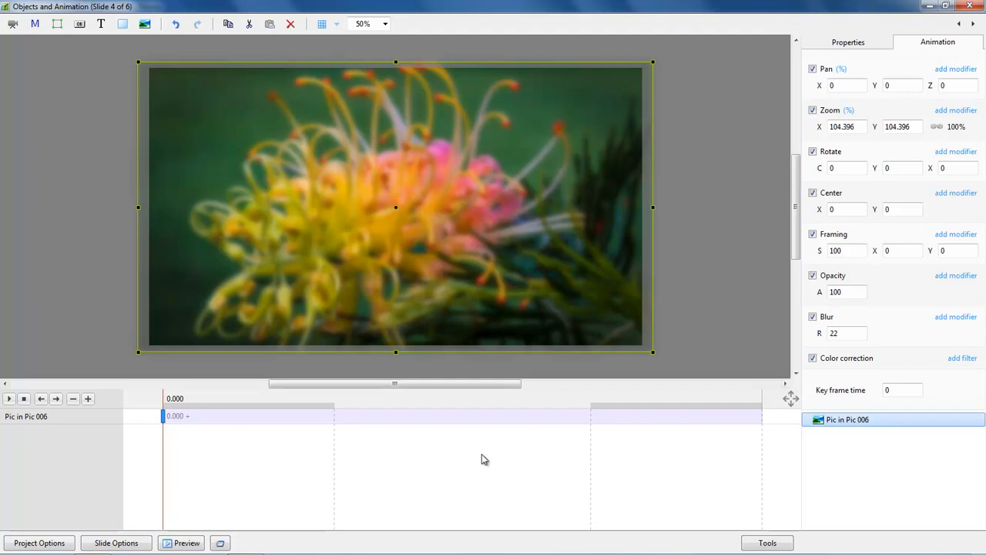
mouse_move(172, 429)
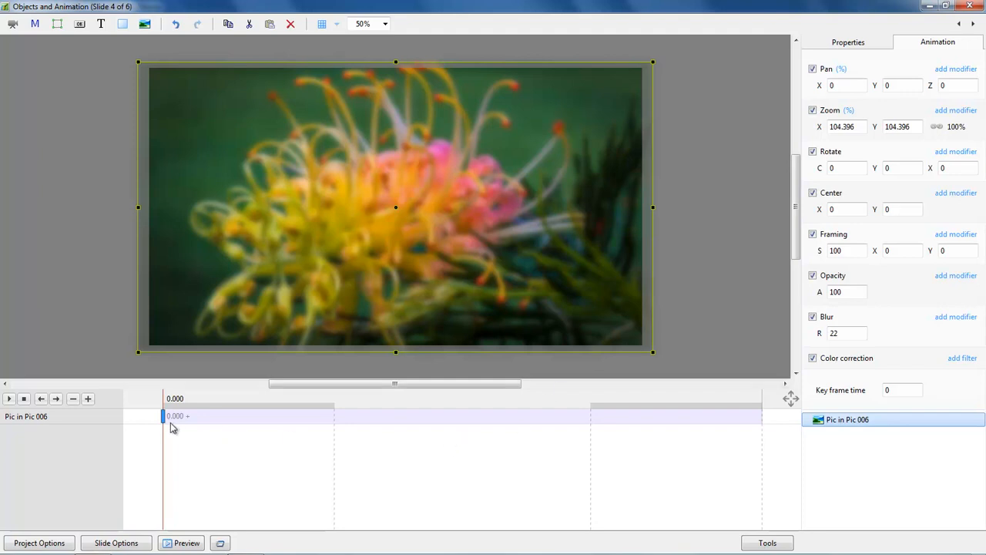
mouse_move(568, 423)
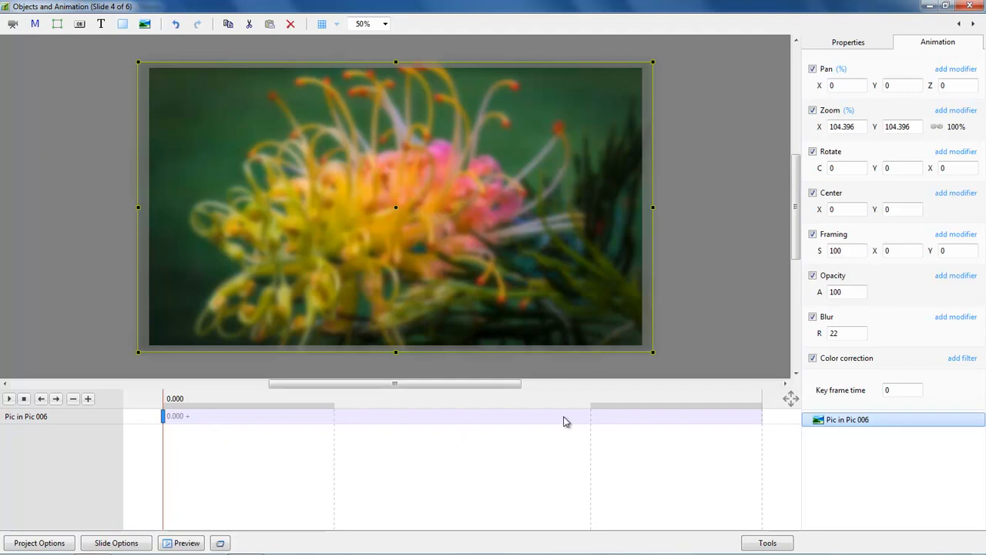
mouse_move(761, 422)
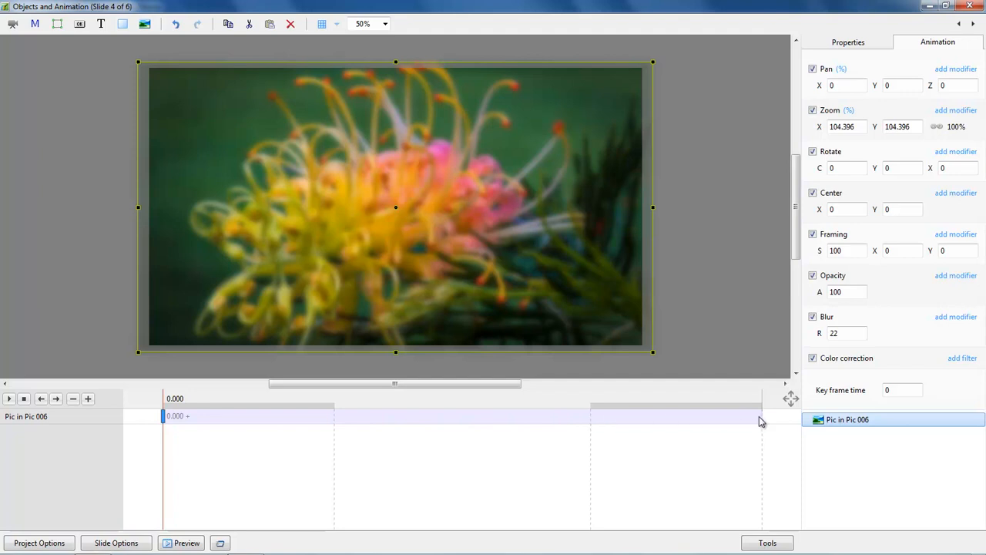
mouse_move(737, 415)
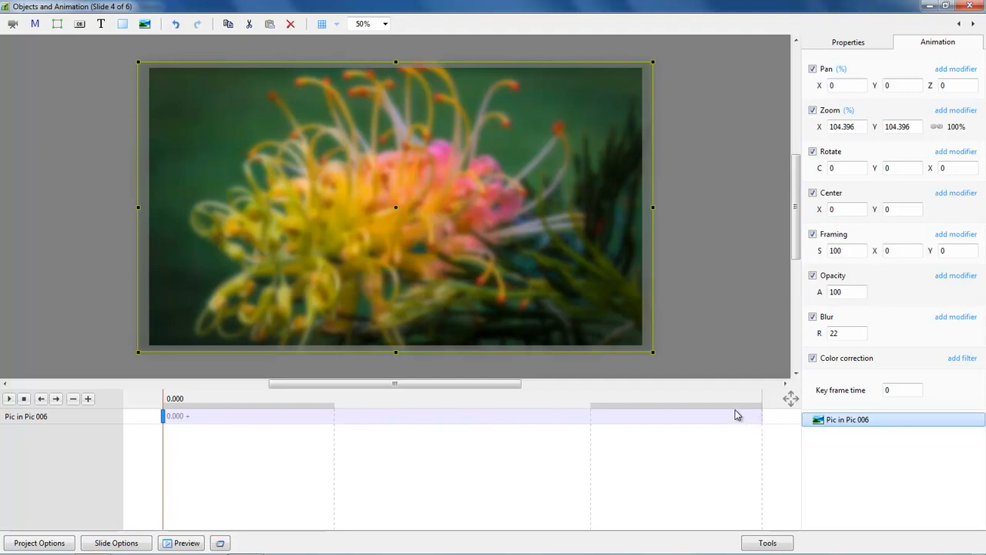
mouse_move(735, 416)
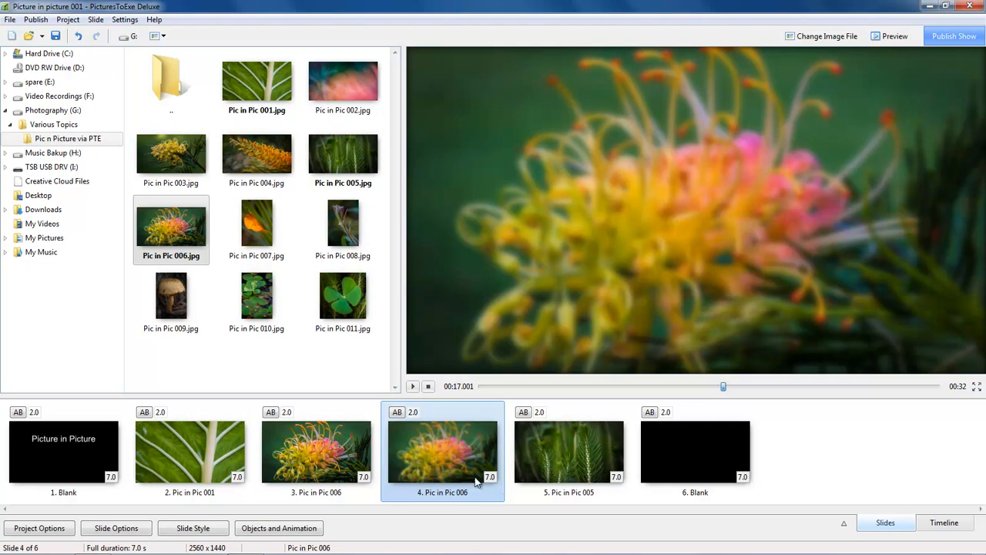
mouse_move(450, 463)
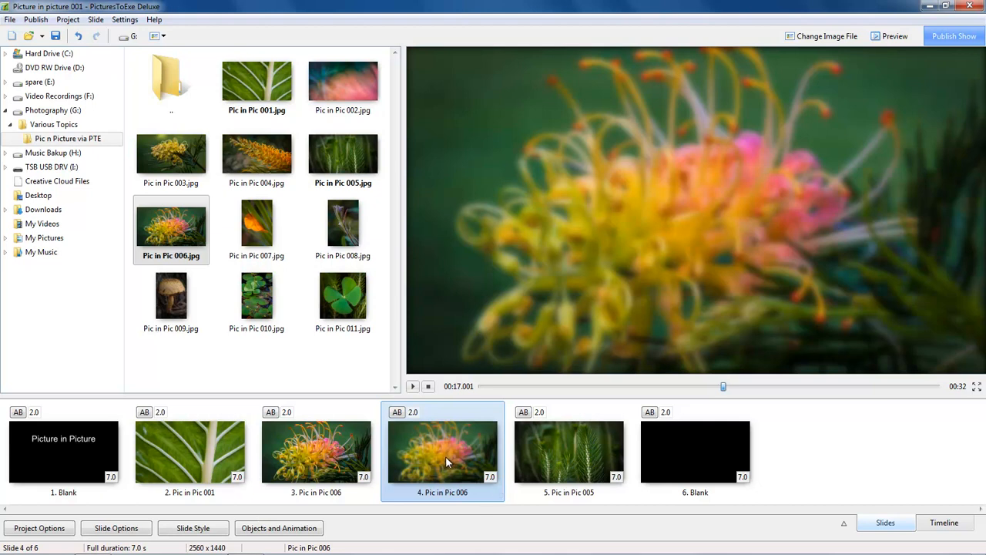
mouse_move(492, 480)
type("12")
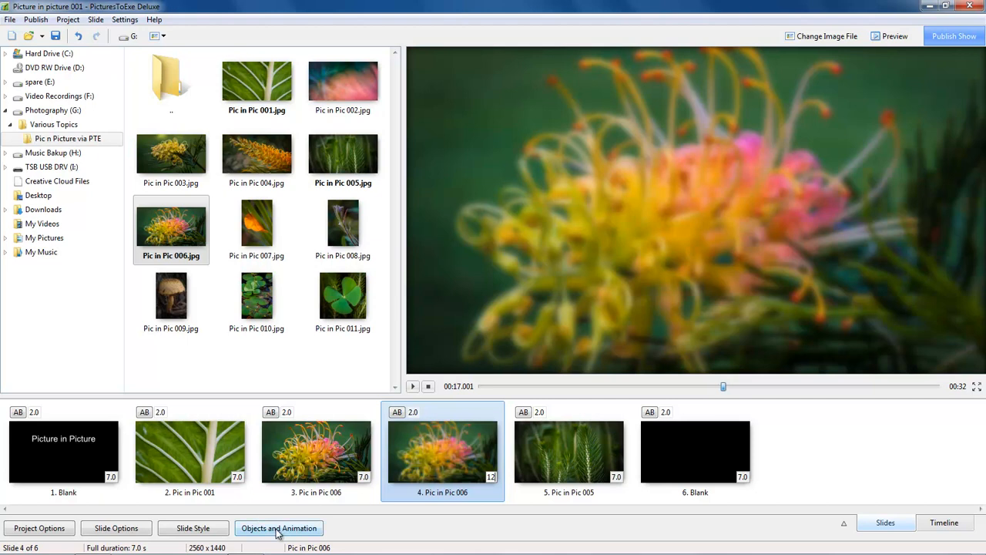
- Return to slide 4's blurred flower in the Objects and Animation editor
left_click(279, 527)
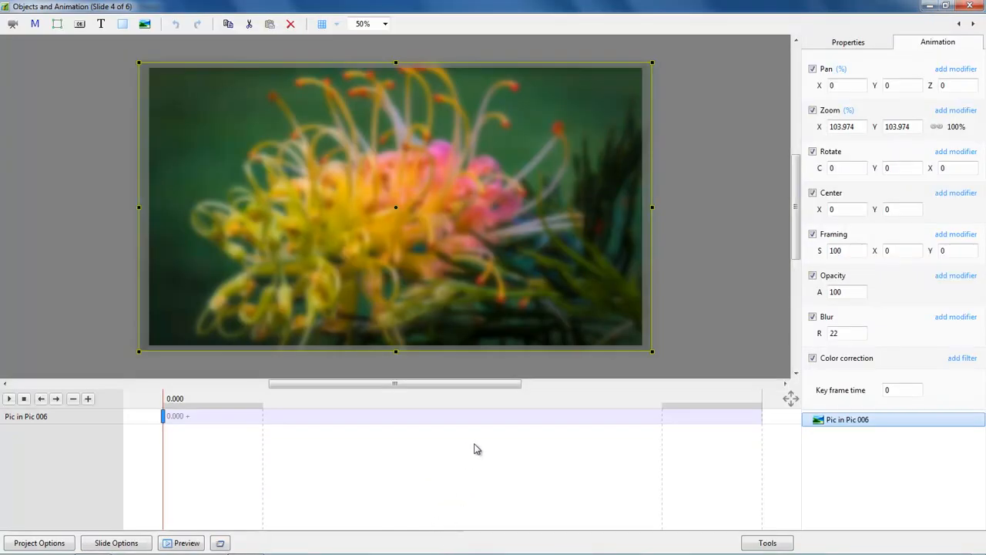
mouse_move(458, 441)
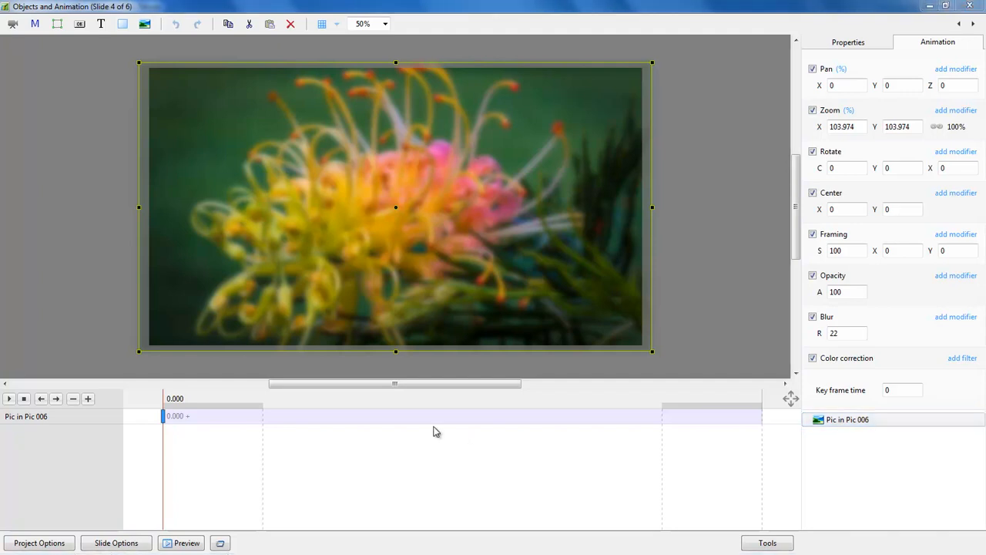
mouse_move(96, 125)
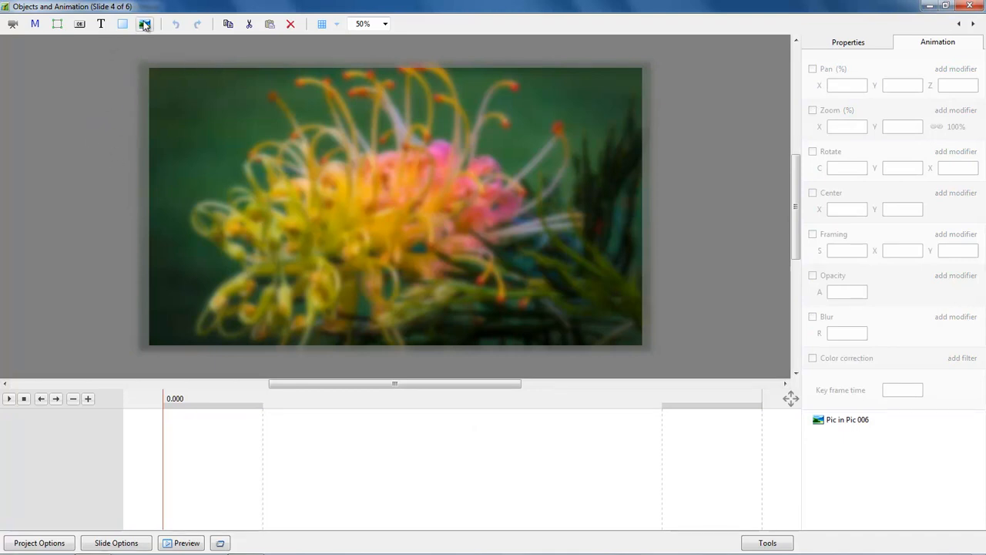
- Insert Pic in Pic 007, 008 and 010 onto slide 4 over the blurred background
left_click(145, 24)
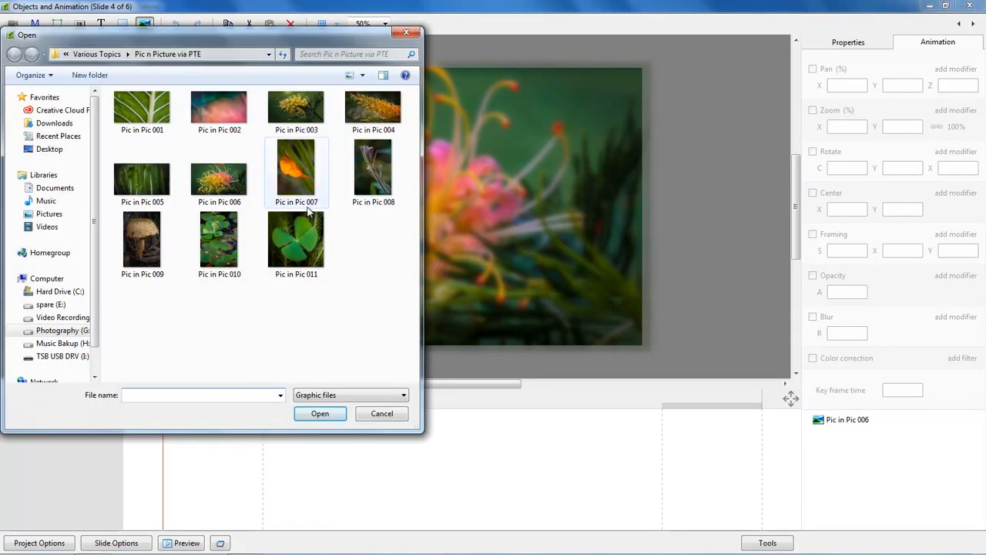
left_click(296, 168)
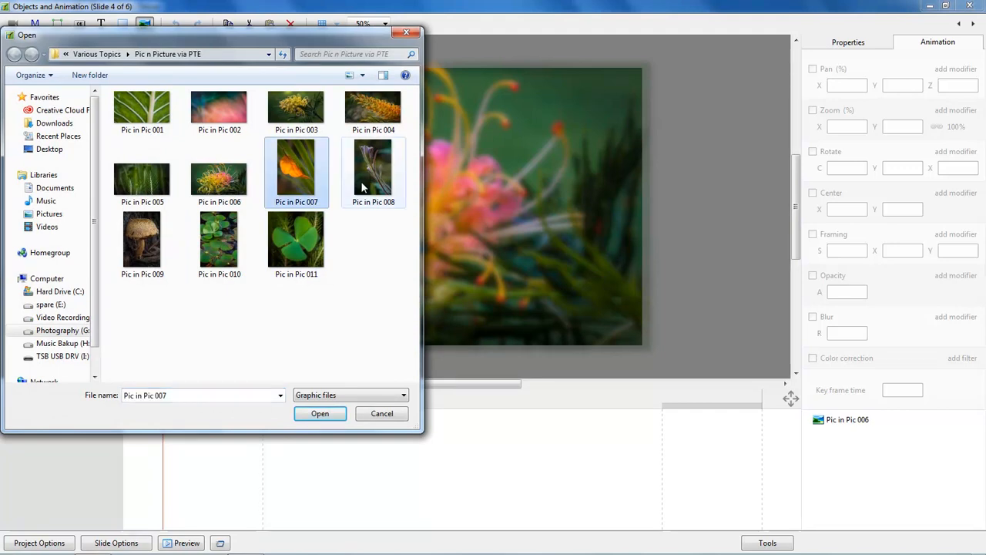
mouse_move(373, 167)
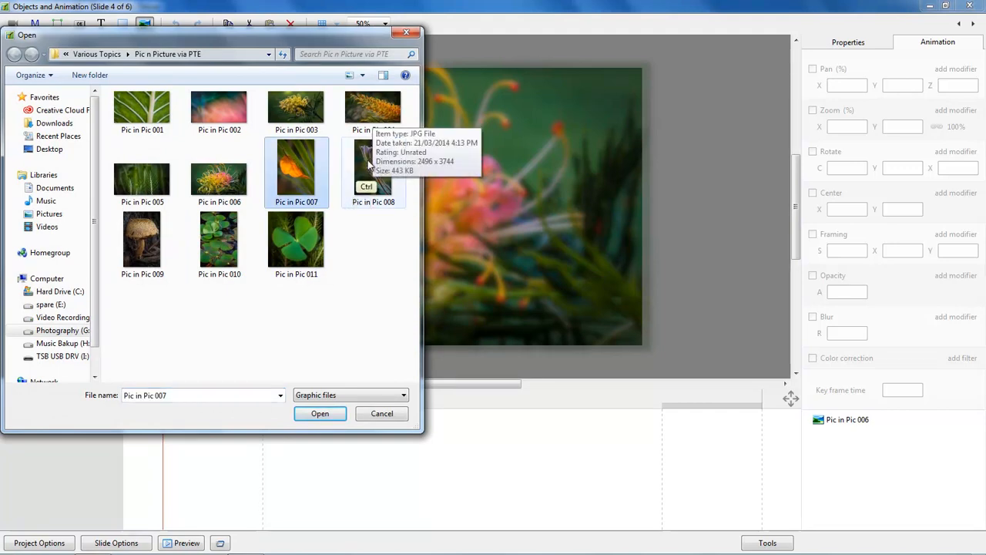
left_click(219, 239)
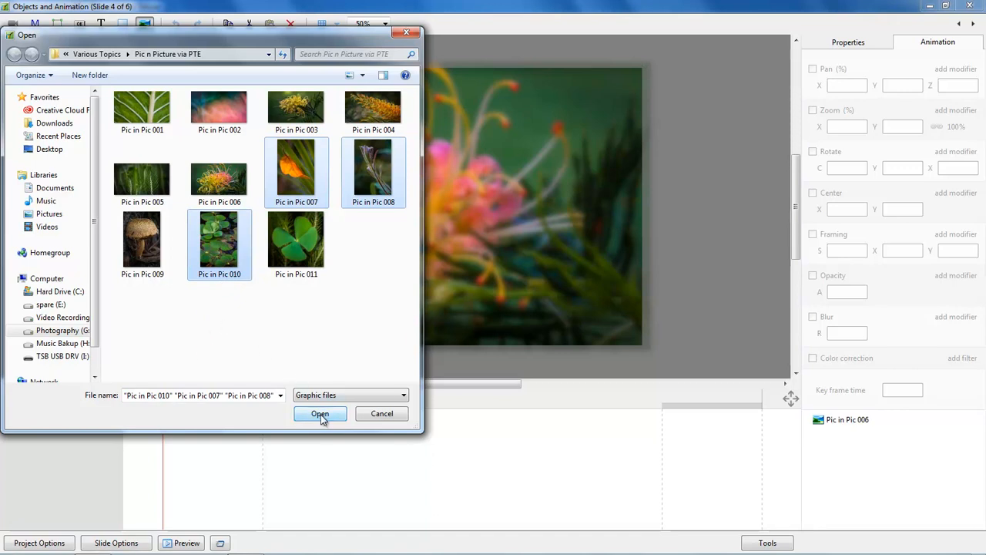
left_click(321, 413)
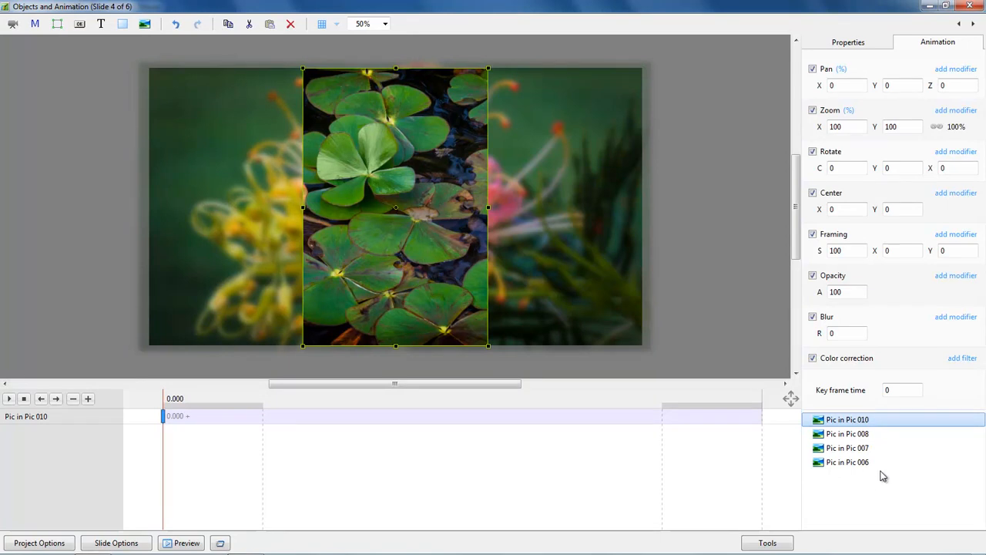
mouse_move(873, 477)
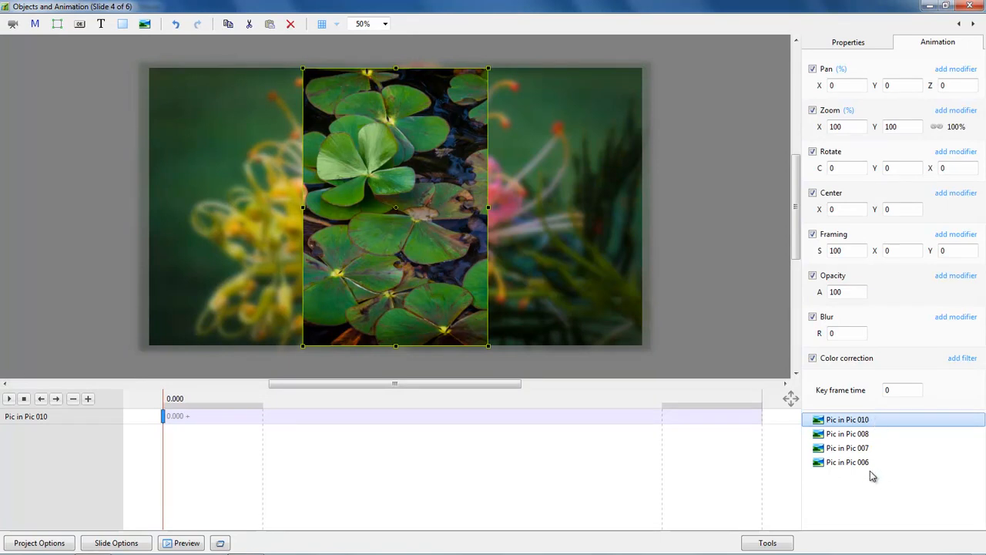
mouse_move(854, 481)
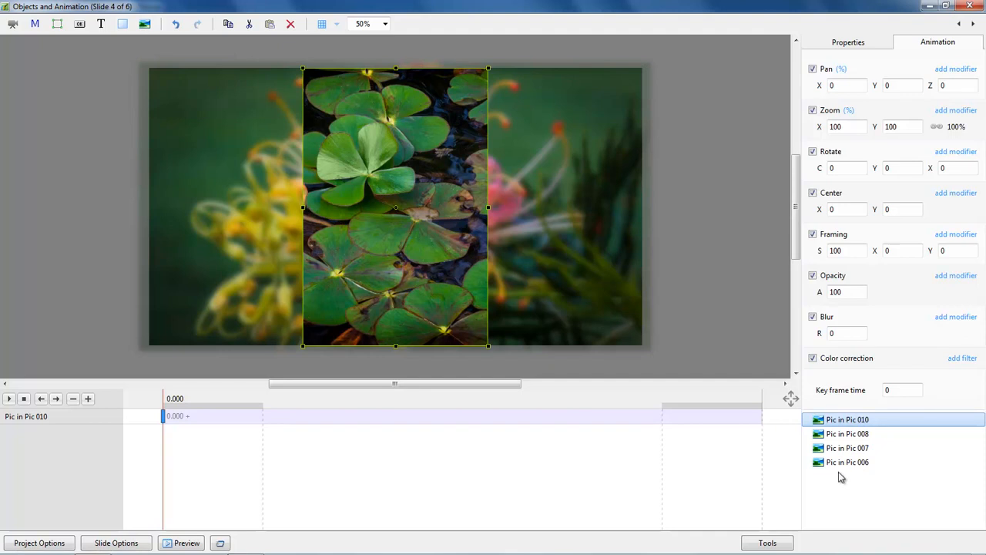
mouse_move(839, 477)
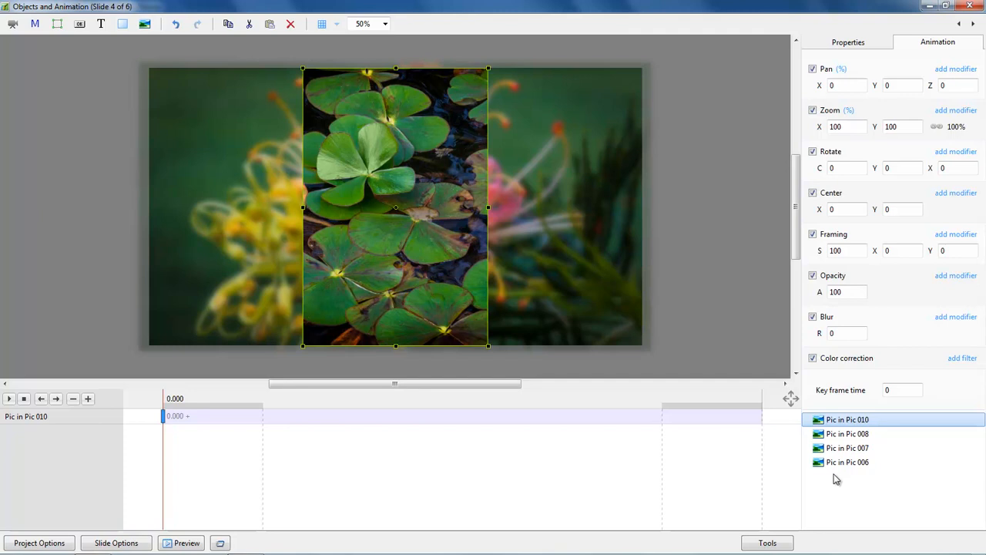
mouse_move(835, 481)
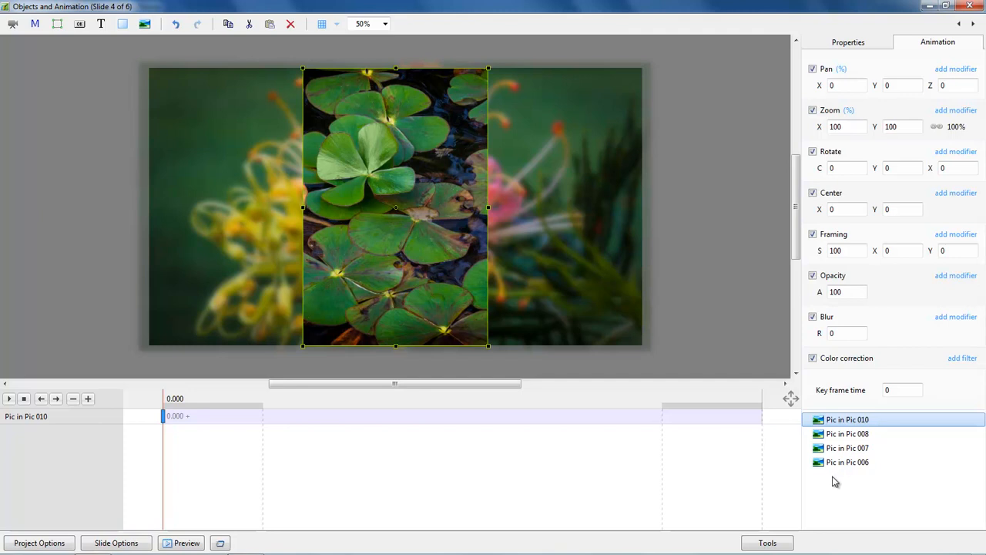
mouse_move(845, 472)
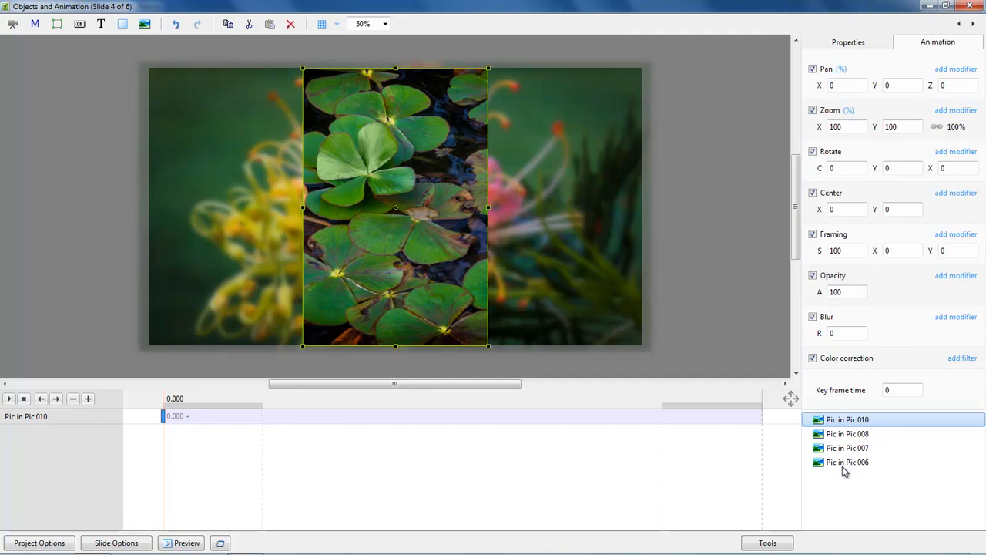
left_click(848, 463)
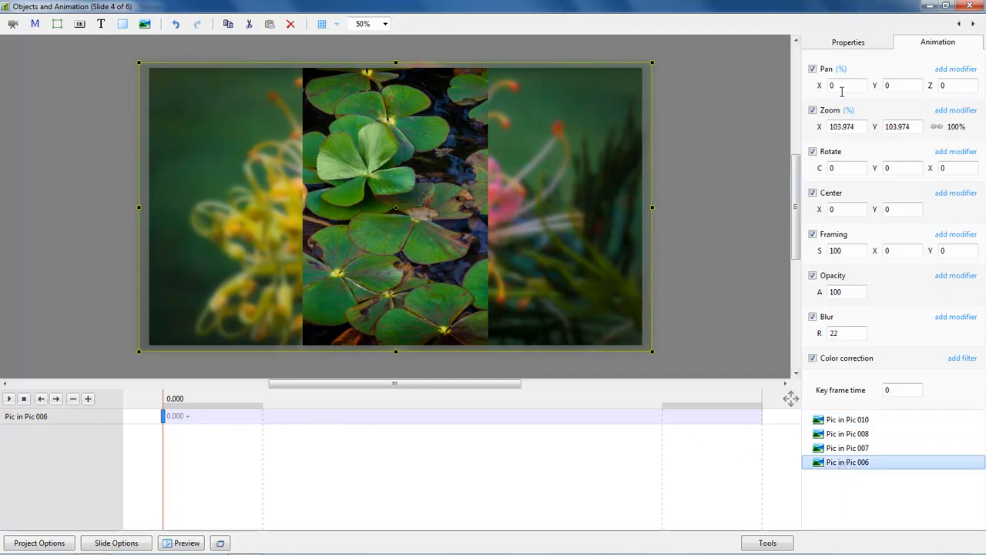
- Name the blurred Pic in Pic 006 object 'Background' in its Properties
left_click(848, 41)
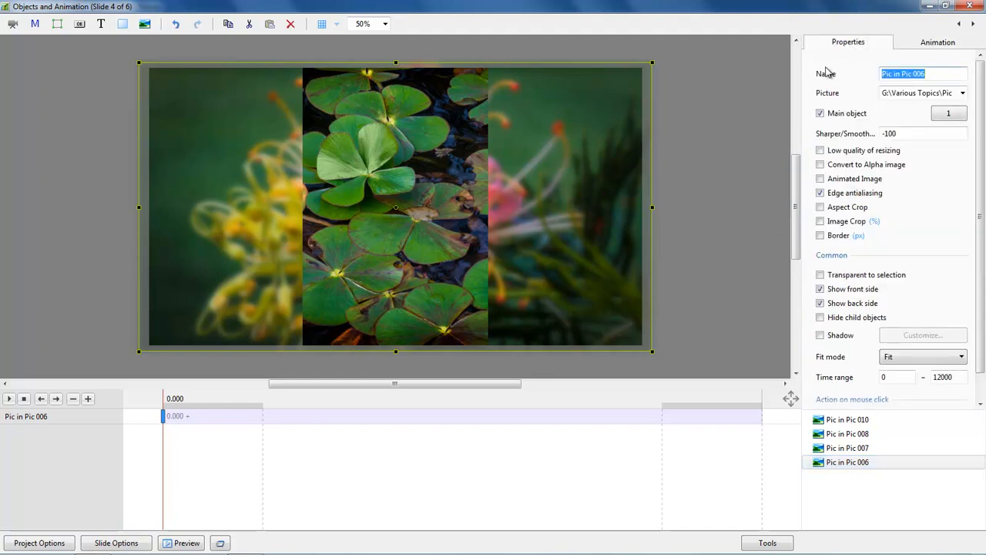
type("Background")
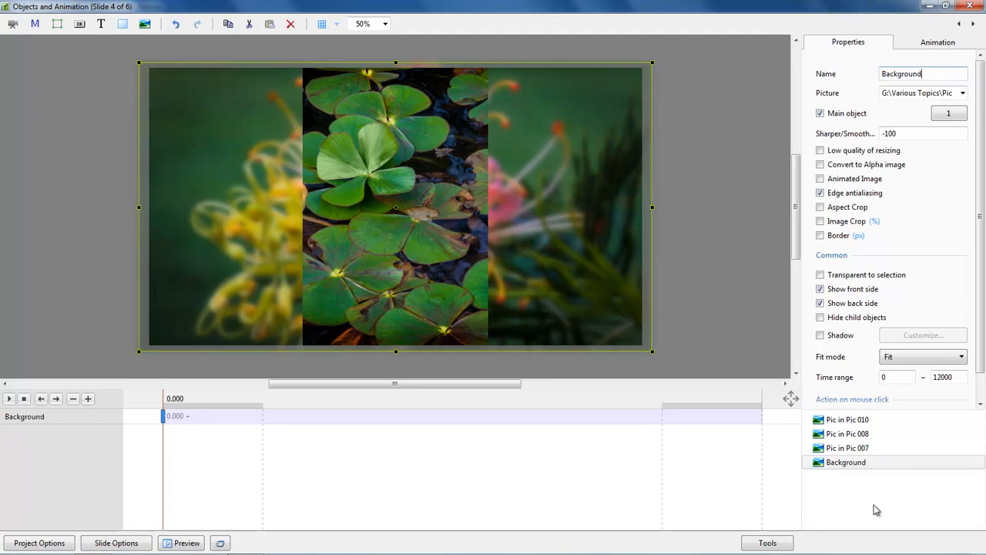
mouse_move(845, 485)
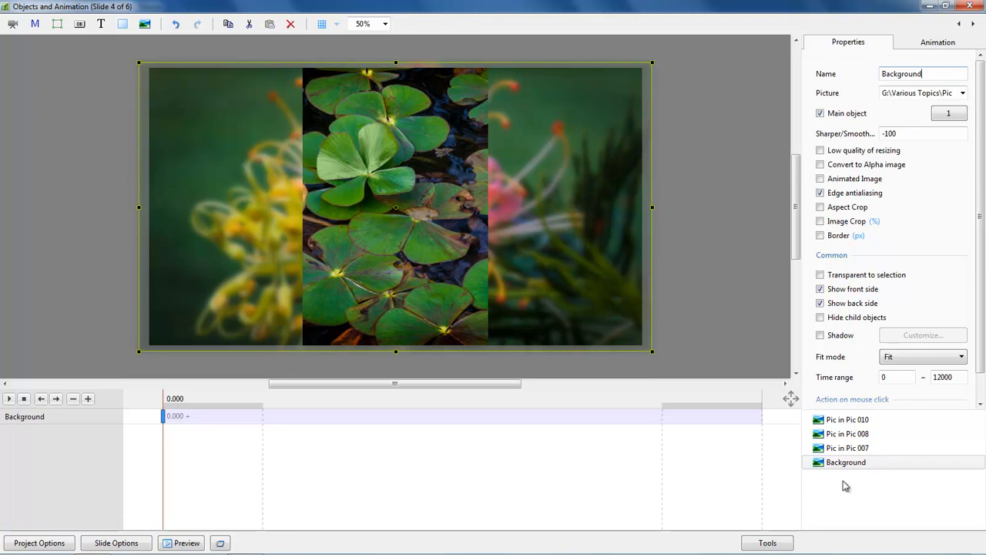
mouse_move(848, 511)
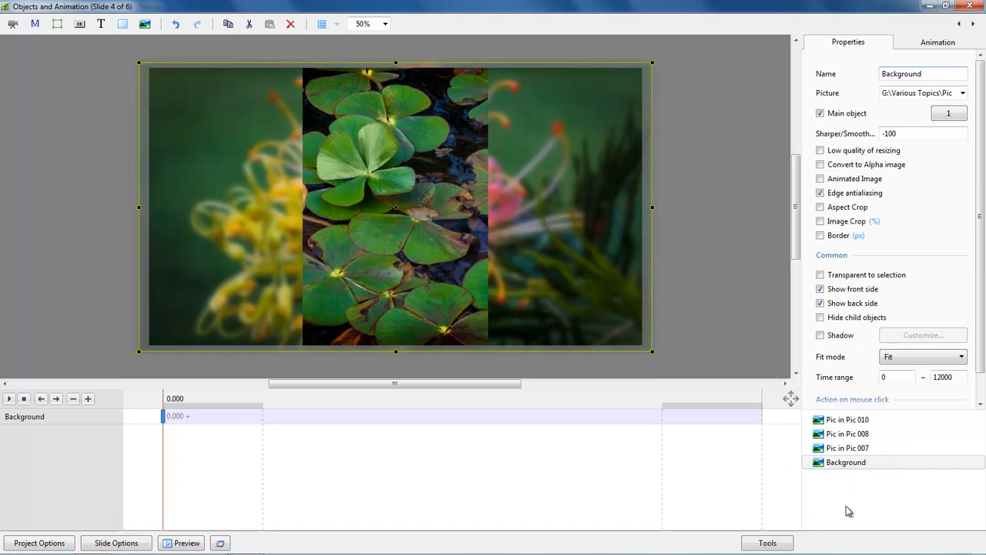
mouse_move(875, 505)
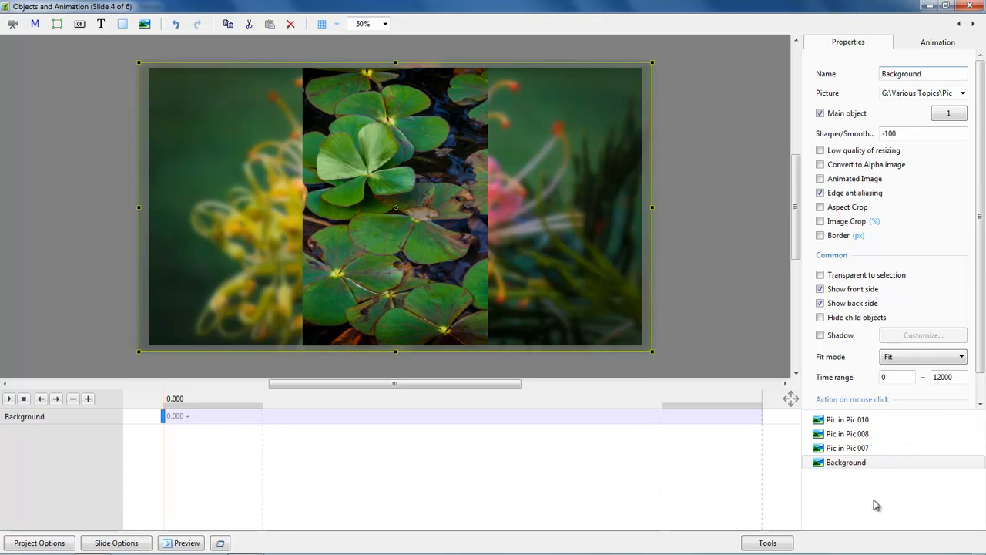
mouse_move(857, 451)
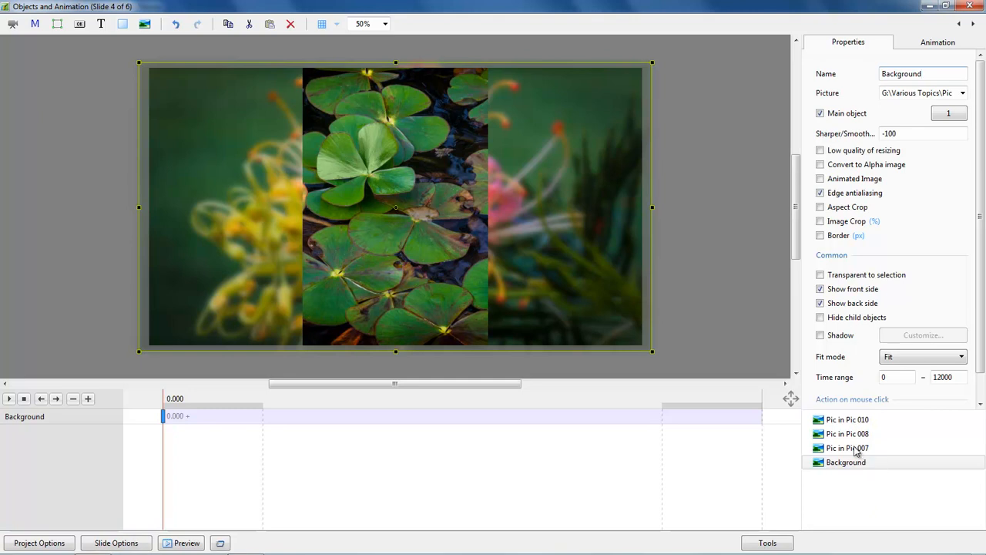
- Select the 007, 008 and 010 inset pictures together above Background
left_click(848, 434)
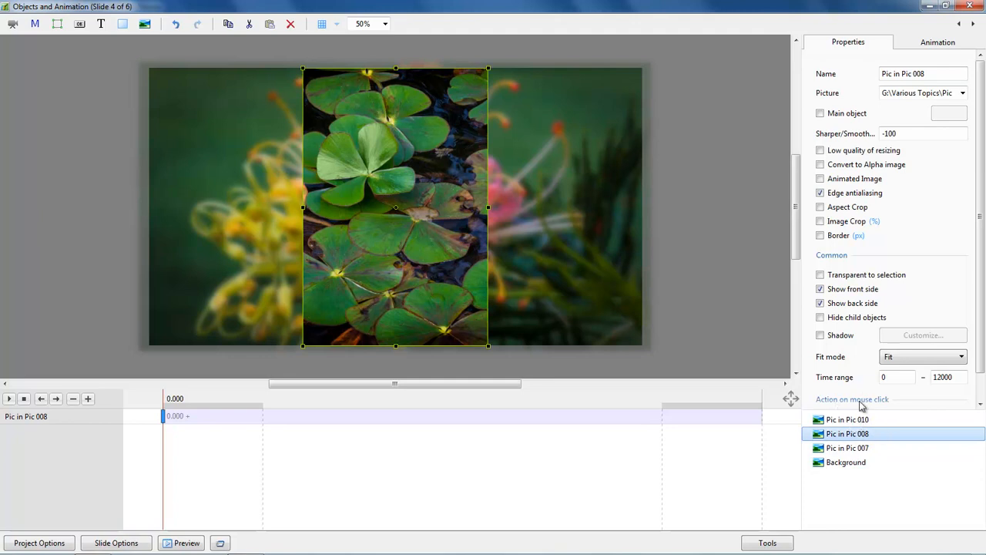
mouse_move(846, 432)
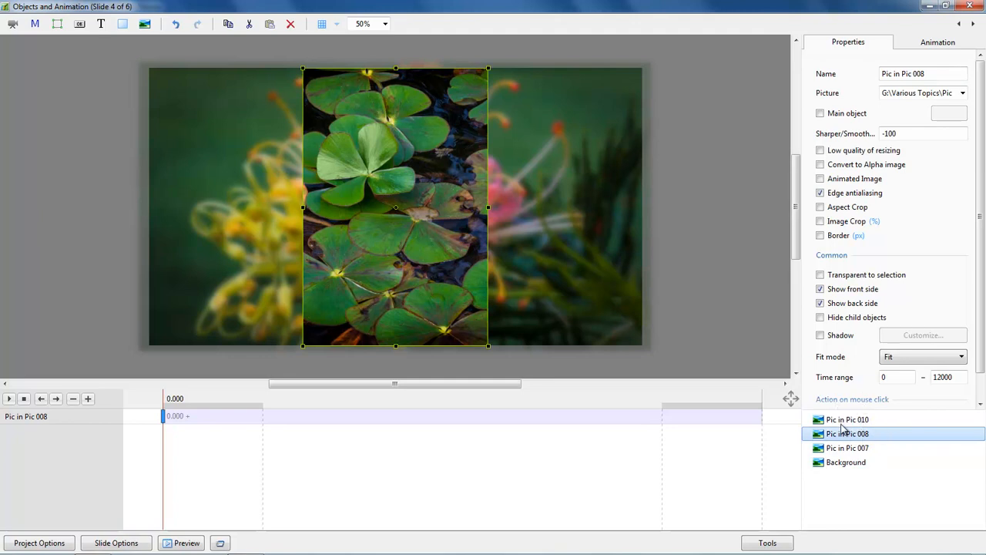
left_click(848, 420)
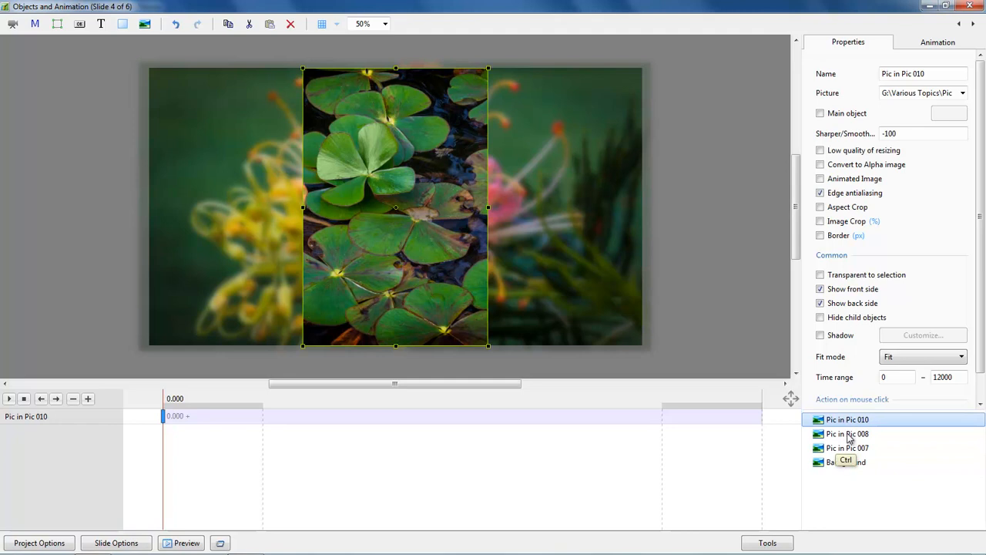
left_click(847, 447)
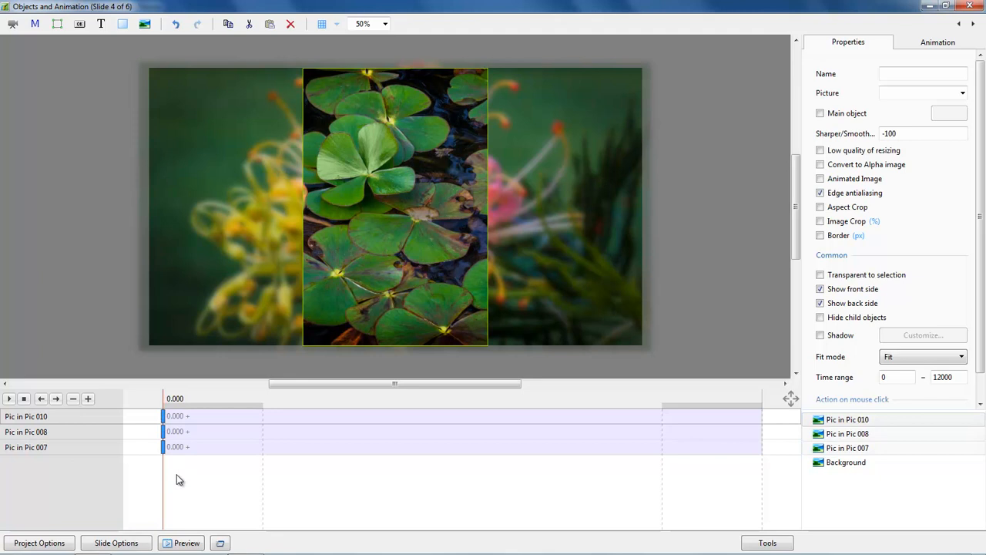
mouse_move(170, 487)
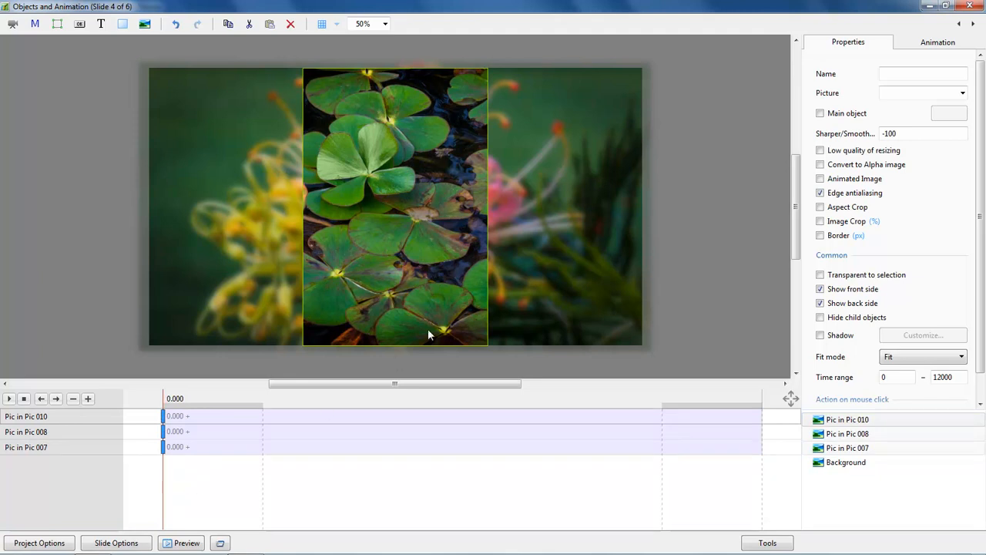
mouse_move(432, 307)
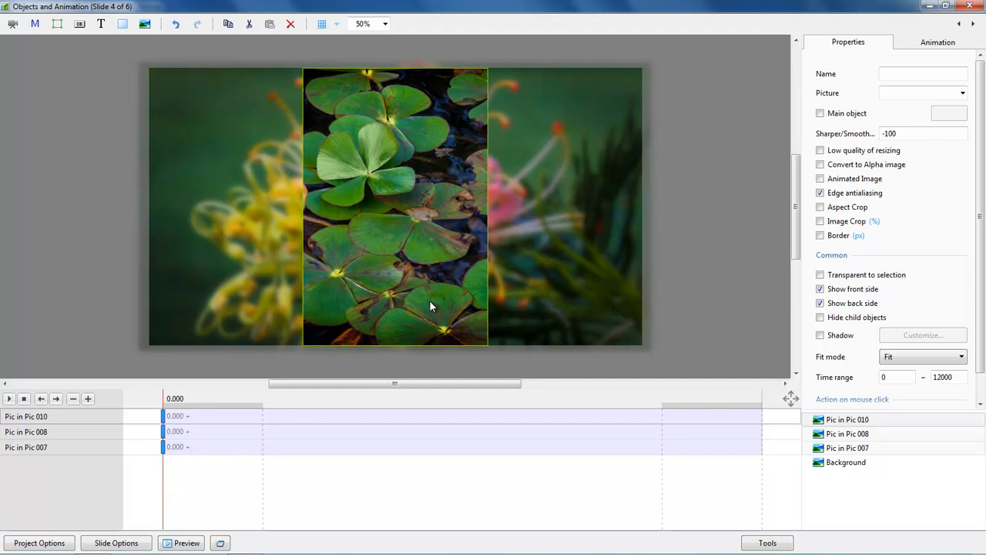
mouse_move(435, 303)
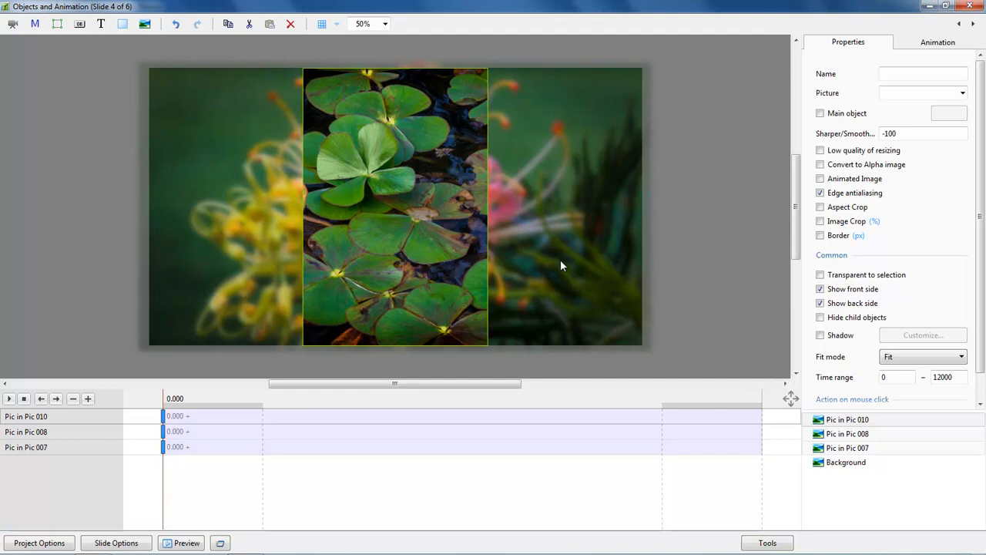
- Set the three selected insets' Zoom X/Y to 85 percent
left_click(937, 42)
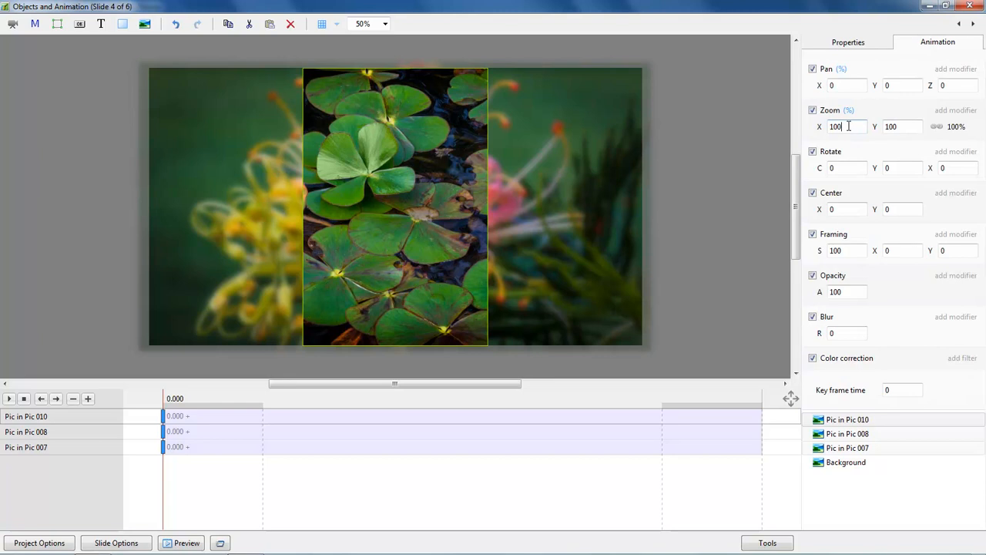
type("98")
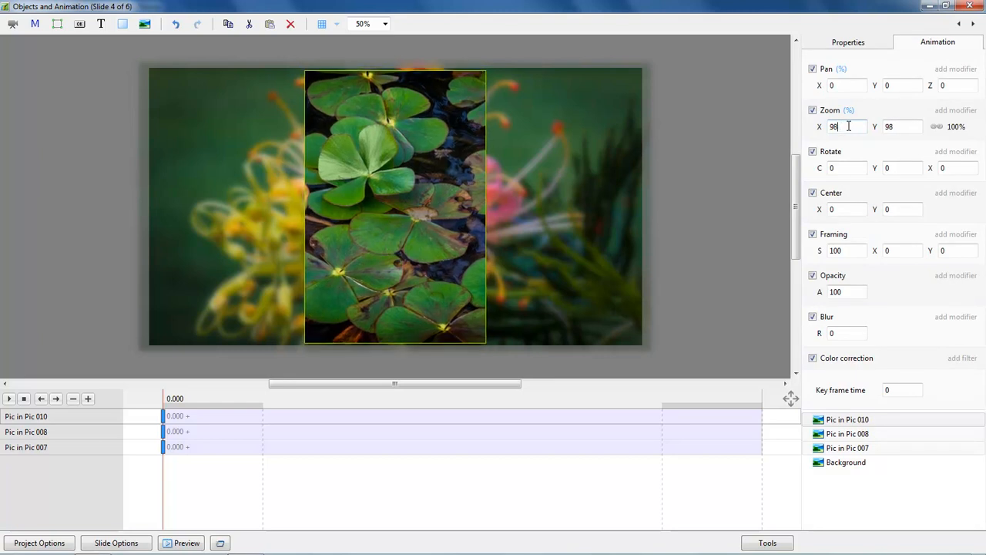
type("86")
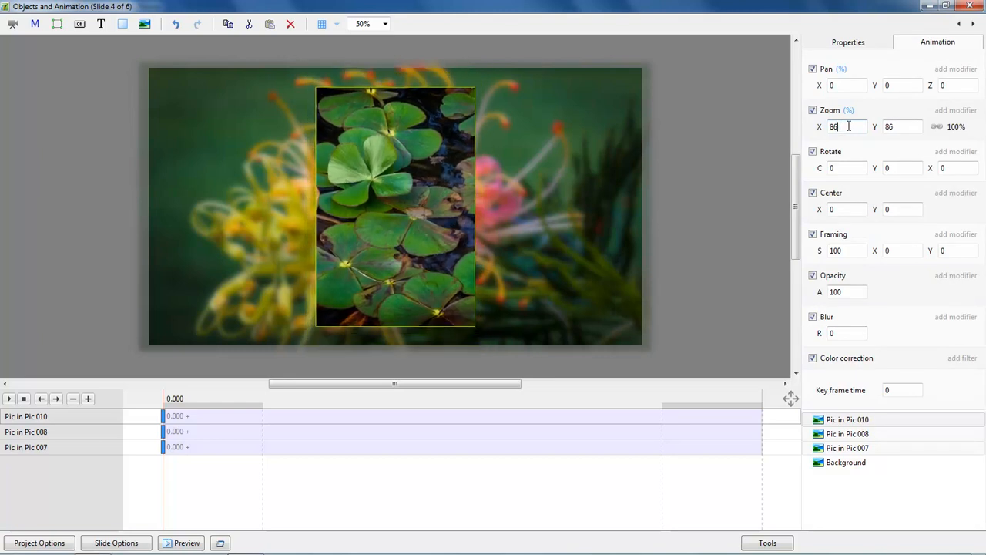
type("85")
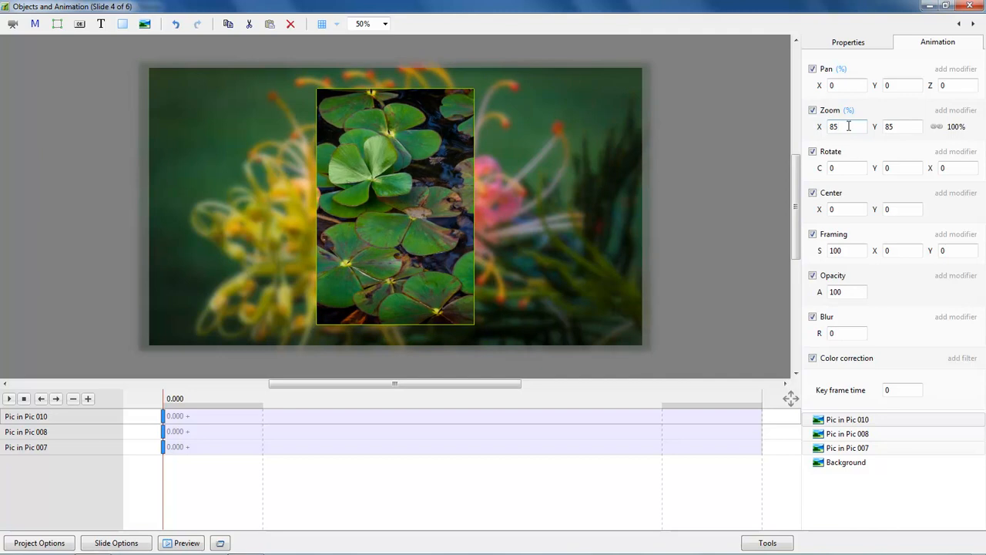
left_click(840, 126)
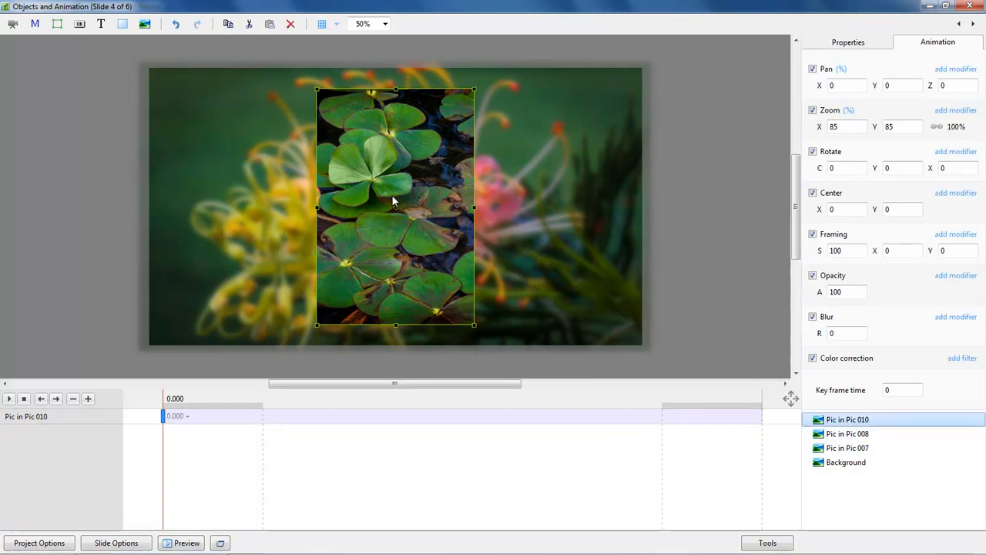
mouse_move(398, 209)
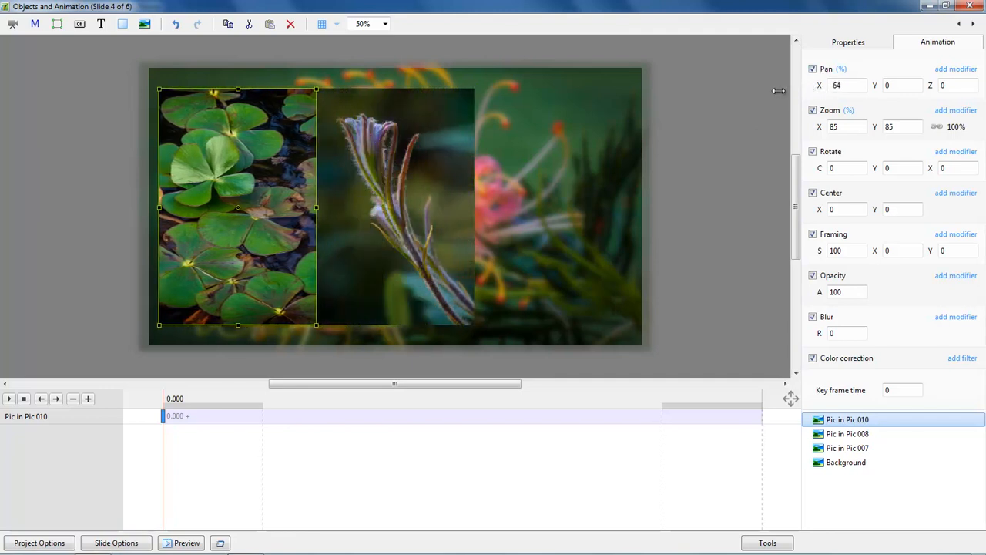
- Move the lily-pad picture to the left edge and select the purple stalk picture
left_click_drag(238, 208, 231, 208)
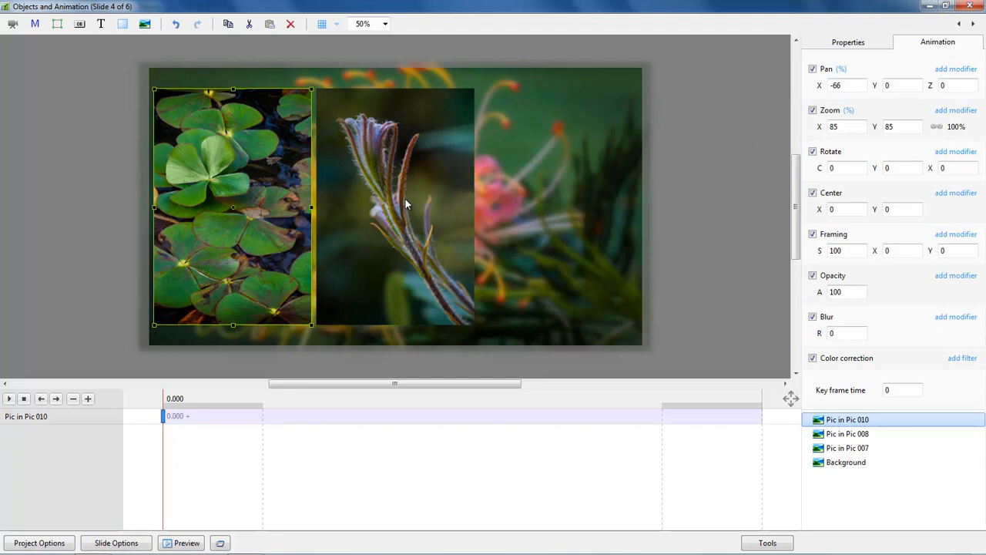
left_click(847, 433)
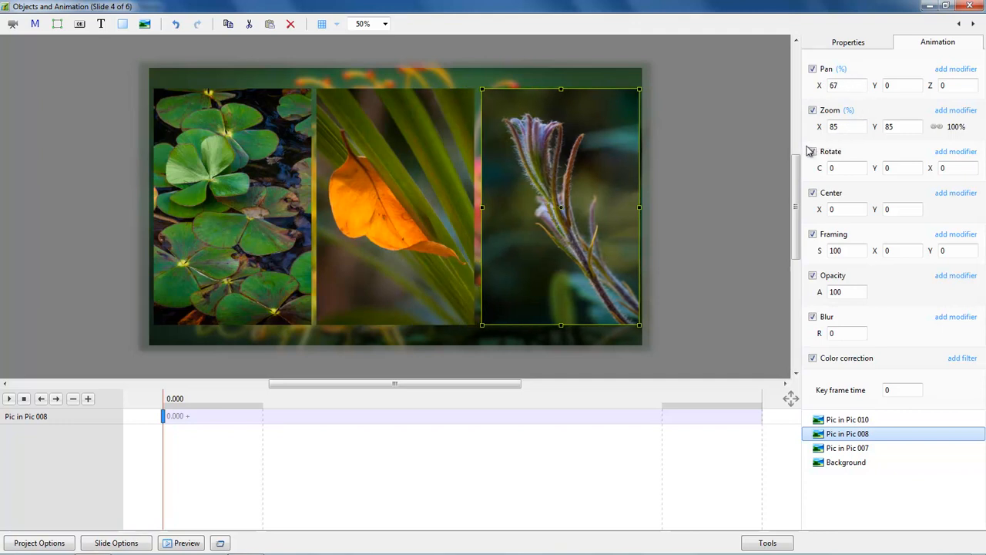
mouse_move(584, 270)
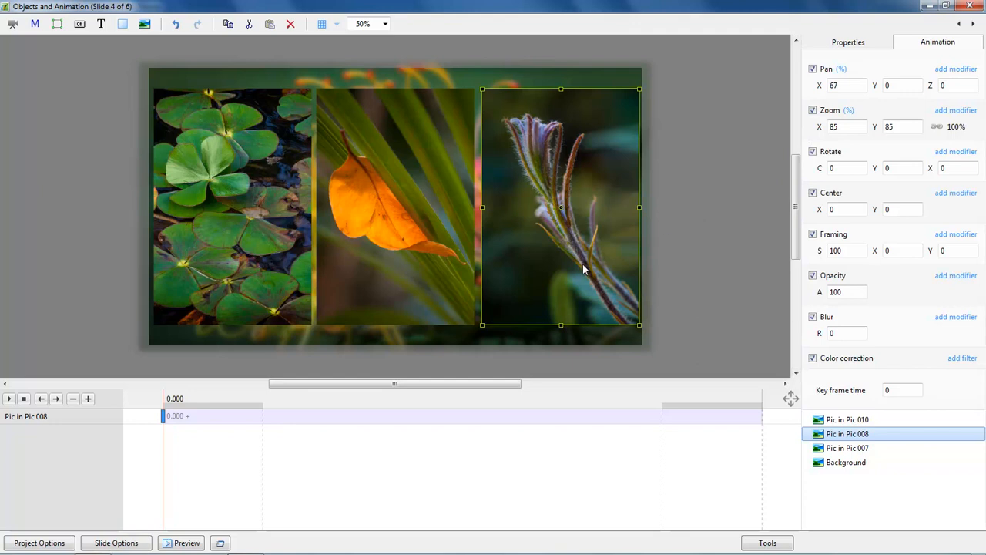
mouse_move(607, 302)
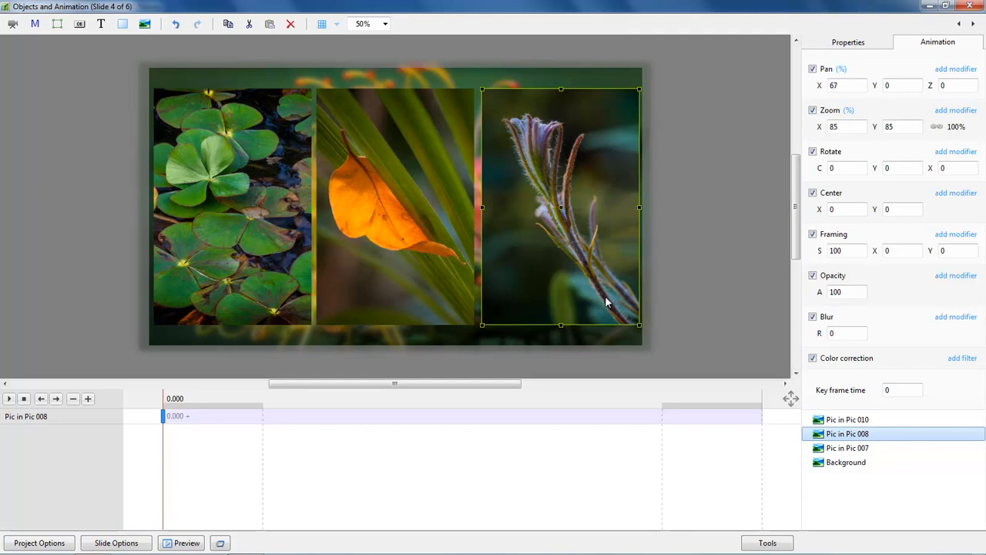
- Scale all three inset pictures together to 80% zoom so gaps open between them
left_click(848, 419)
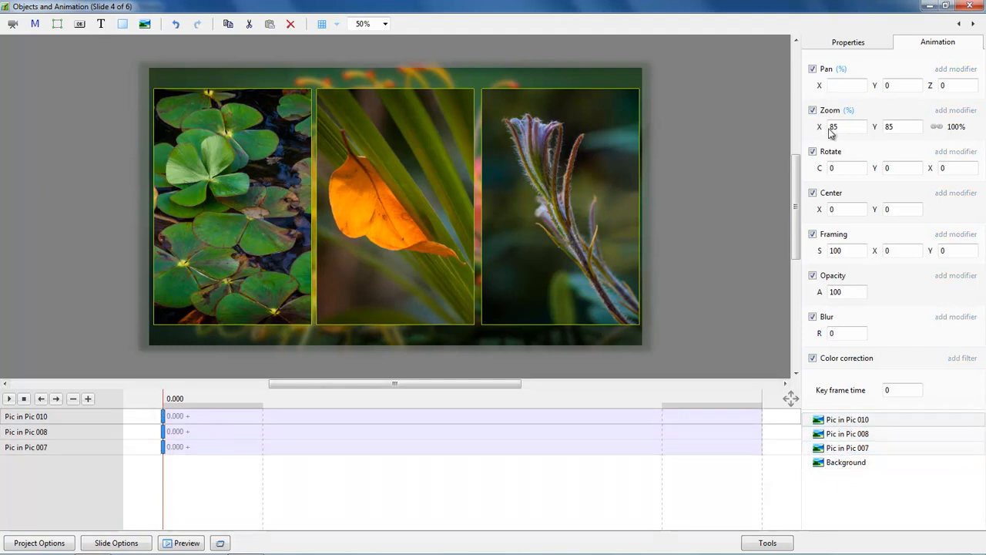
type("80")
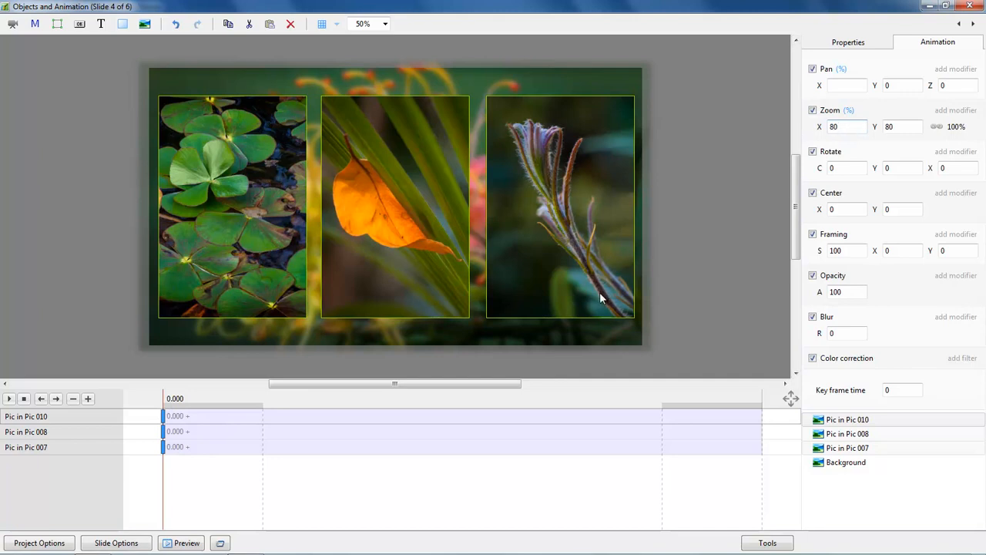
mouse_move(573, 325)
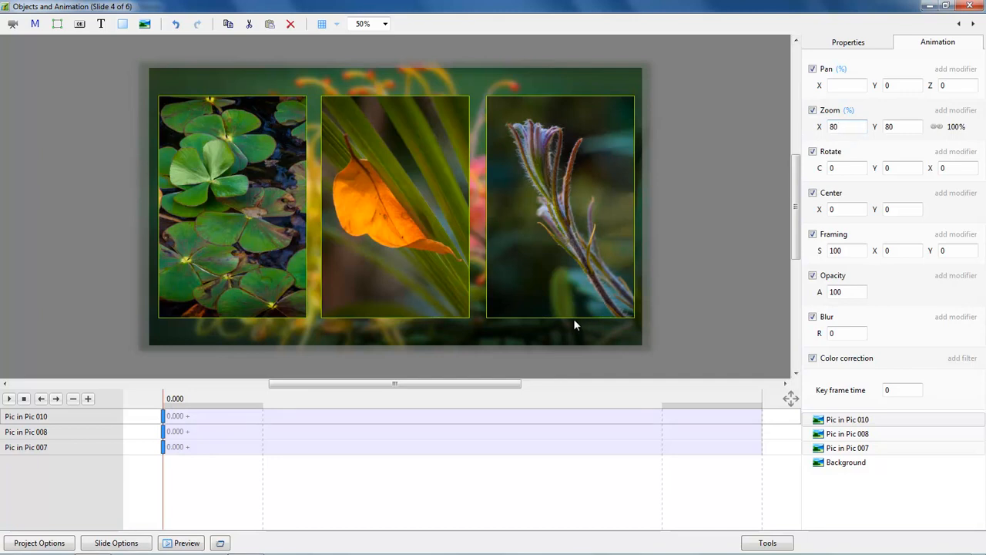
mouse_move(539, 341)
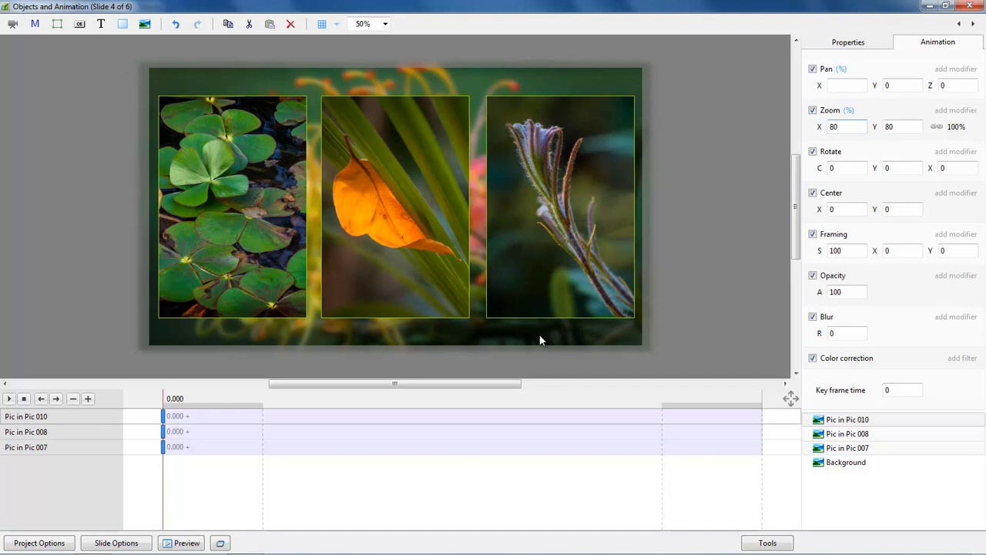
mouse_move(538, 341)
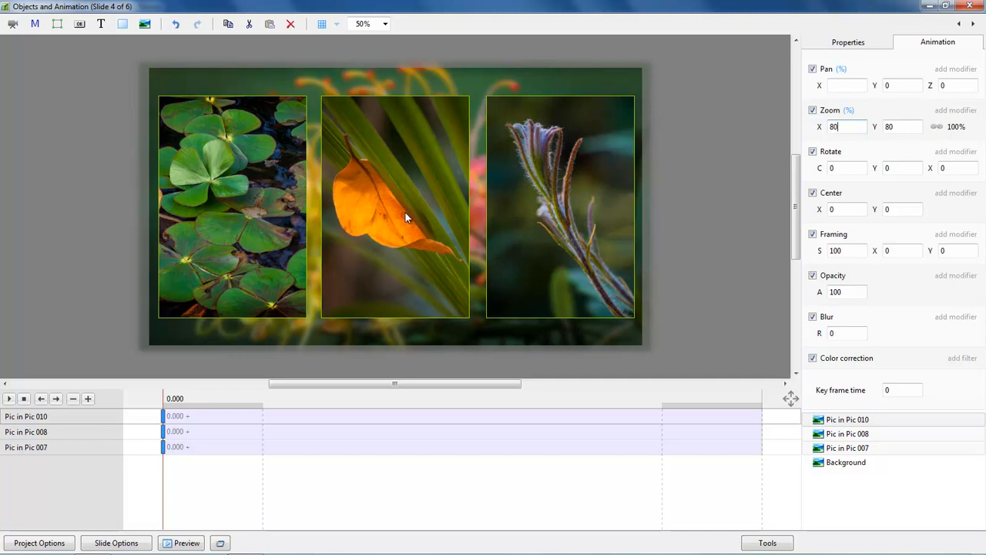
mouse_move(219, 201)
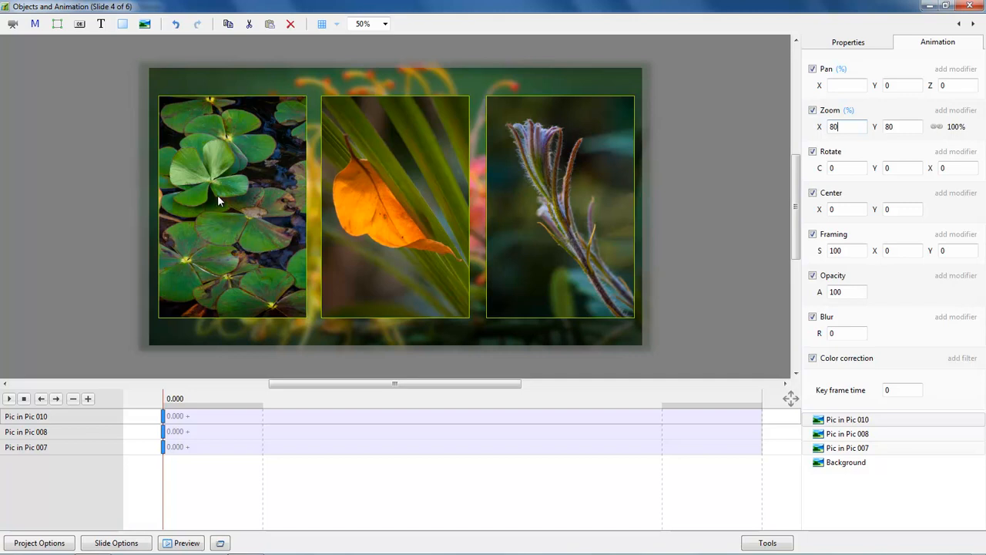
- Drag the lily-pad picture to the centre and the orange leaf picture to the left side
left_click(231, 206)
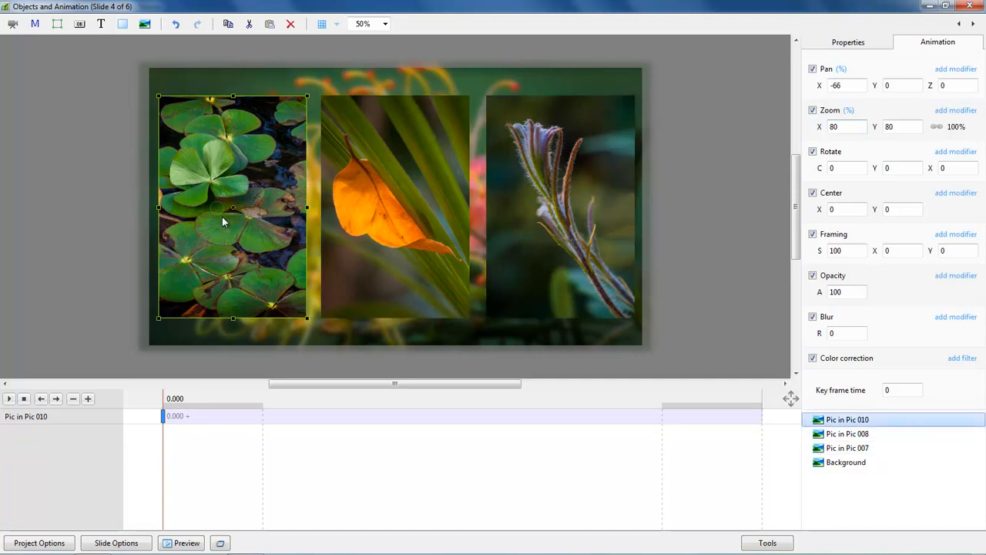
left_click_drag(232, 209, 403, 208)
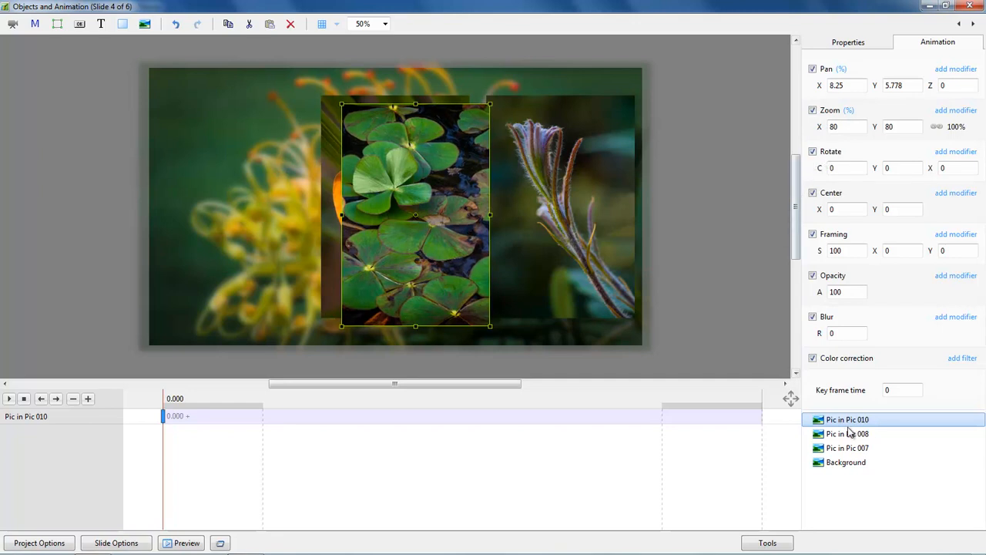
left_click(848, 447)
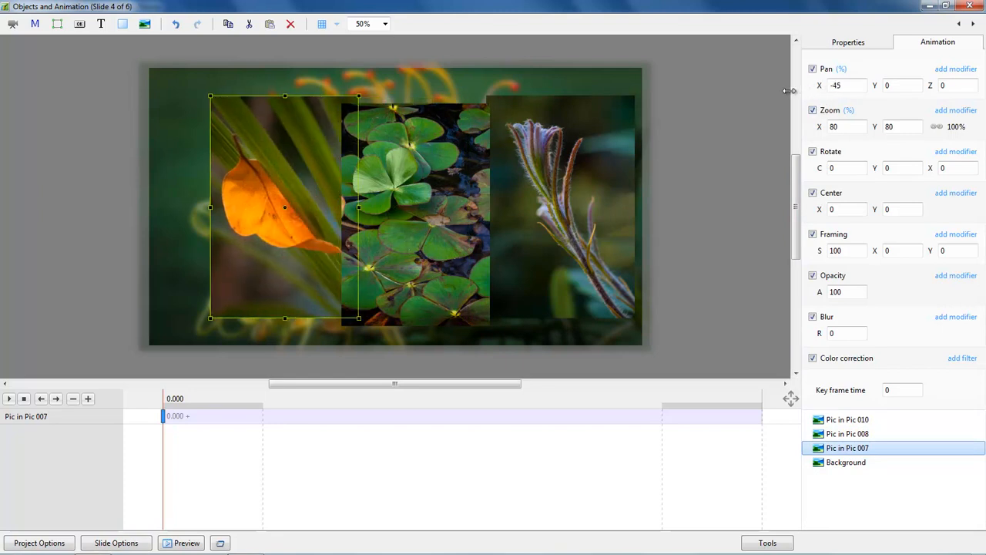
left_click_drag(284, 207, 253, 206)
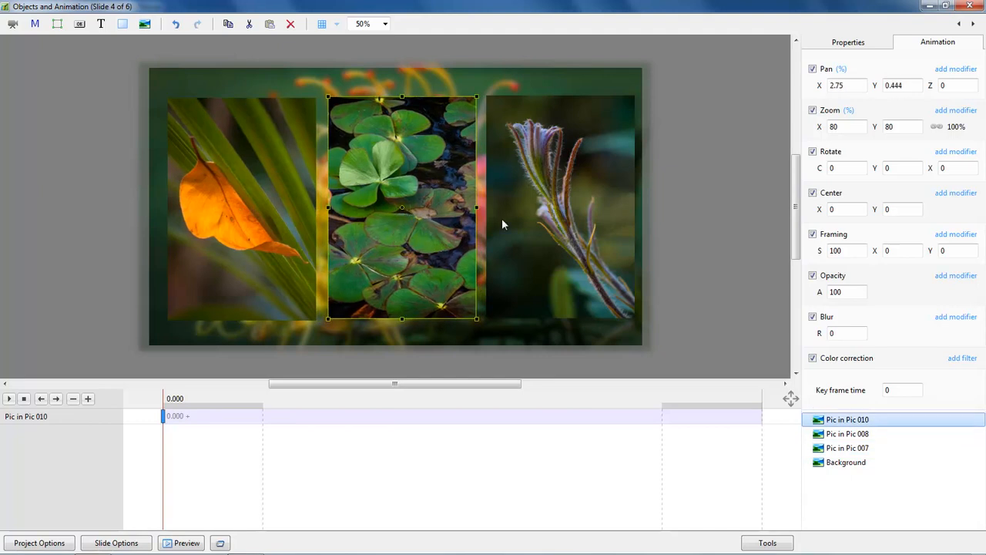
left_click(848, 435)
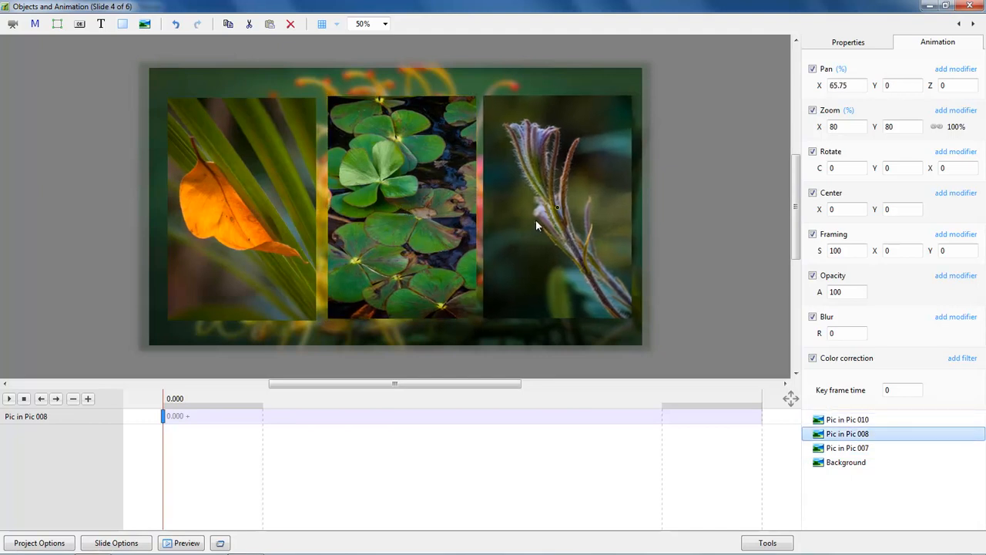
left_click(848, 419)
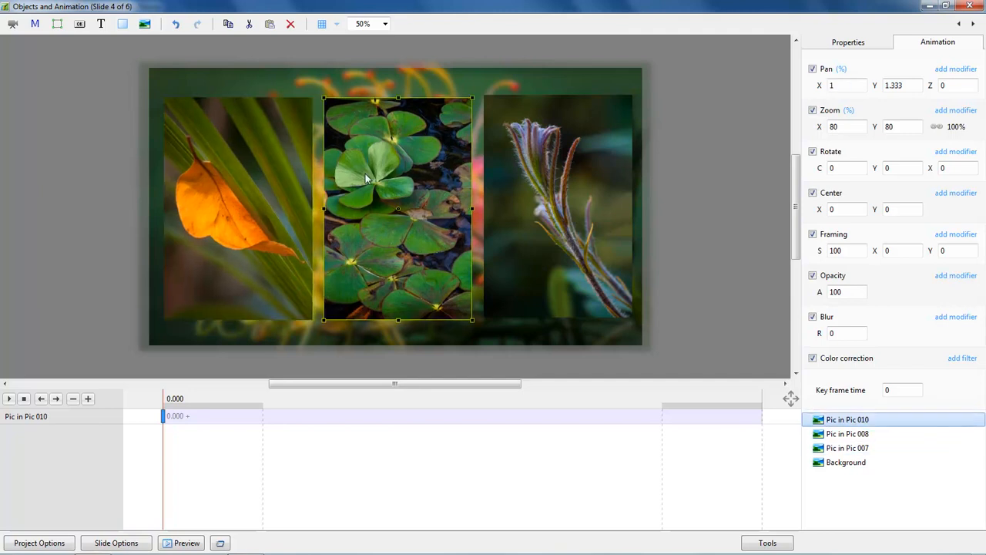
mouse_move(507, 184)
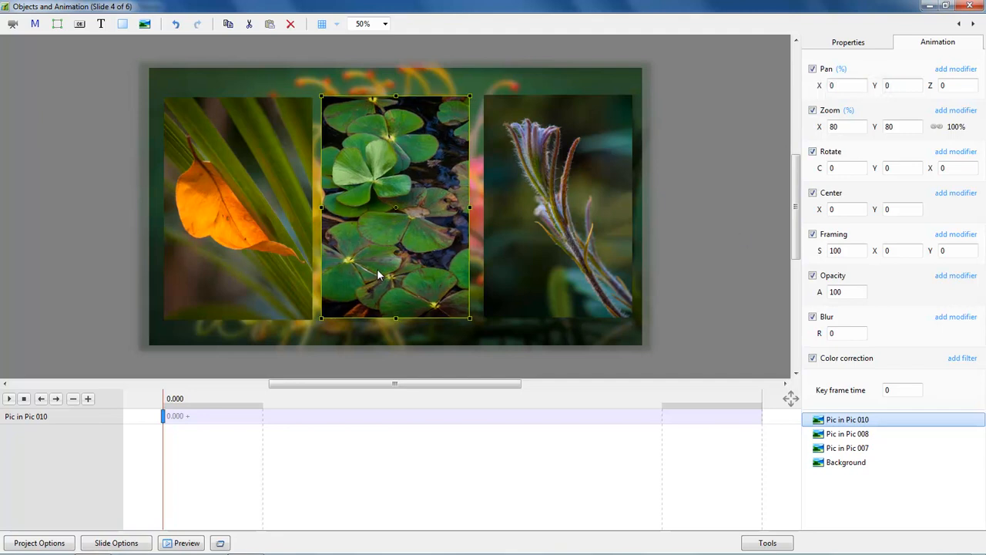
mouse_move(394, 262)
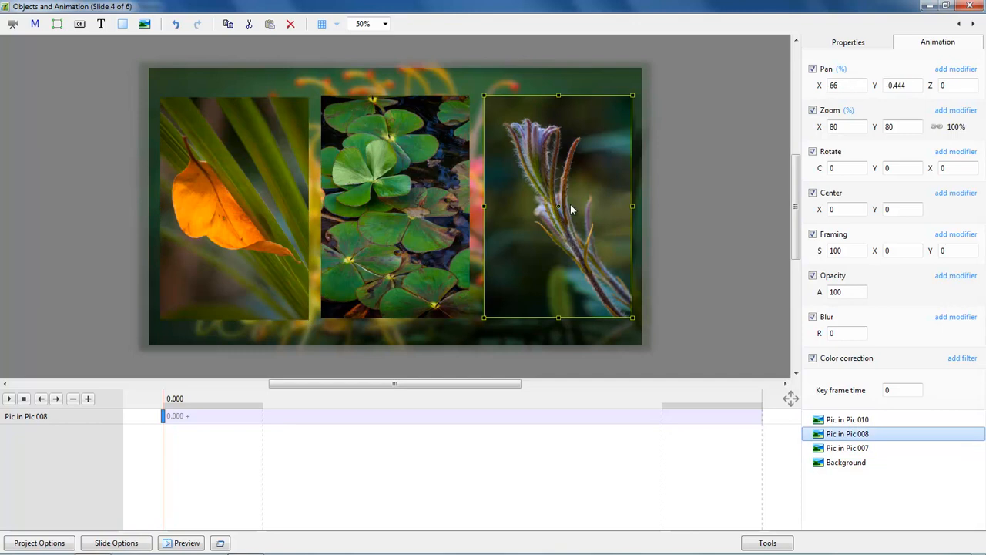
mouse_move(646, 172)
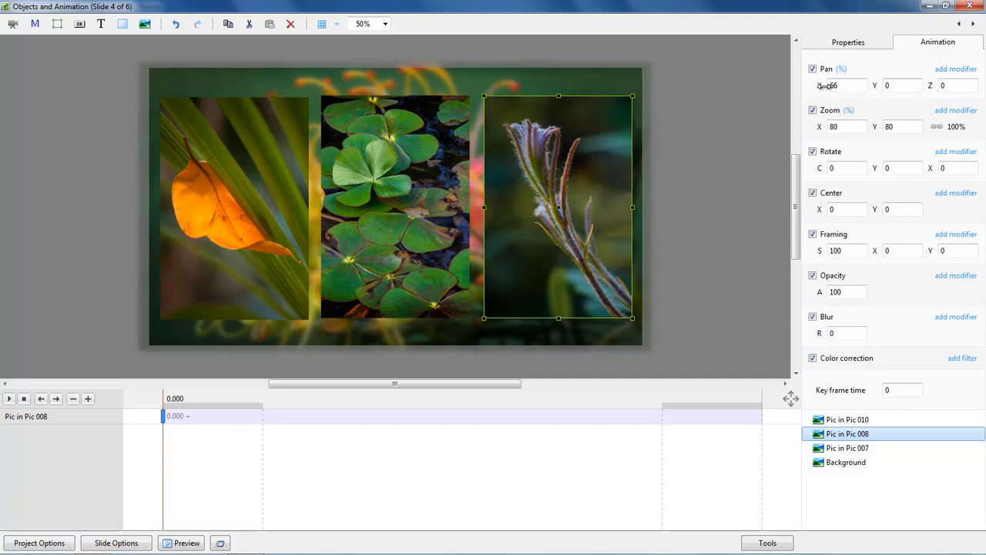
- Set the leaf picture's horizontal Pan to -65 so the three insets sit evenly side by side
left_click(840, 85)
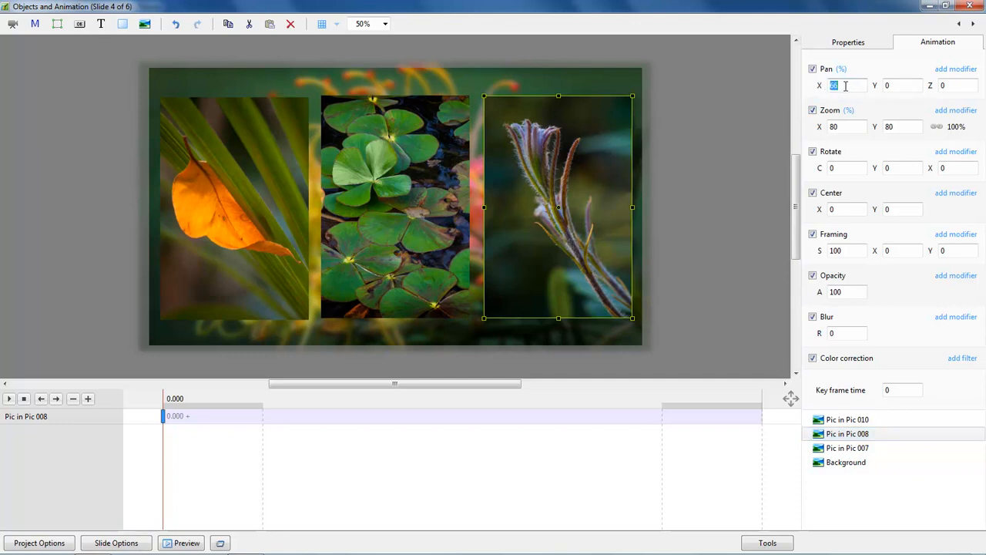
type("66")
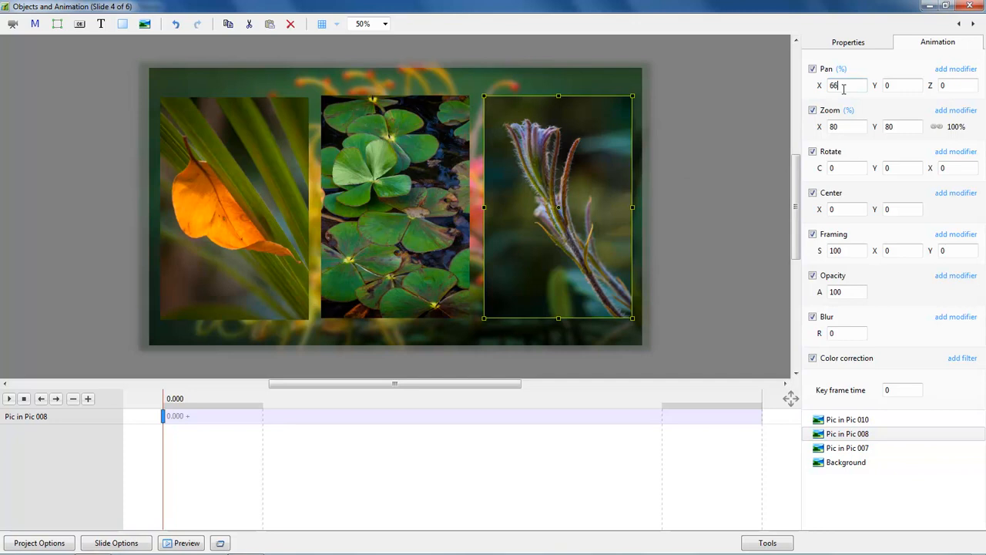
type("65.25")
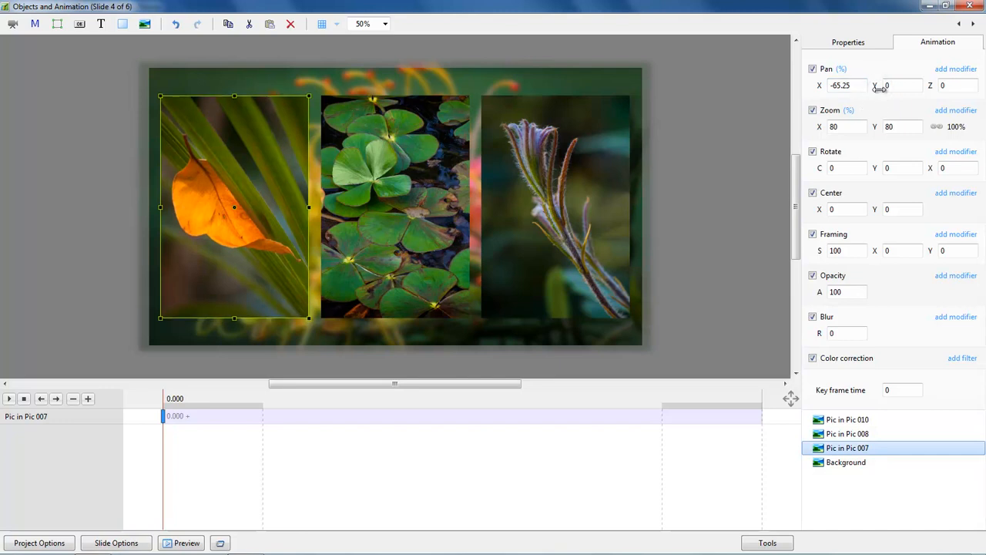
mouse_move(583, 183)
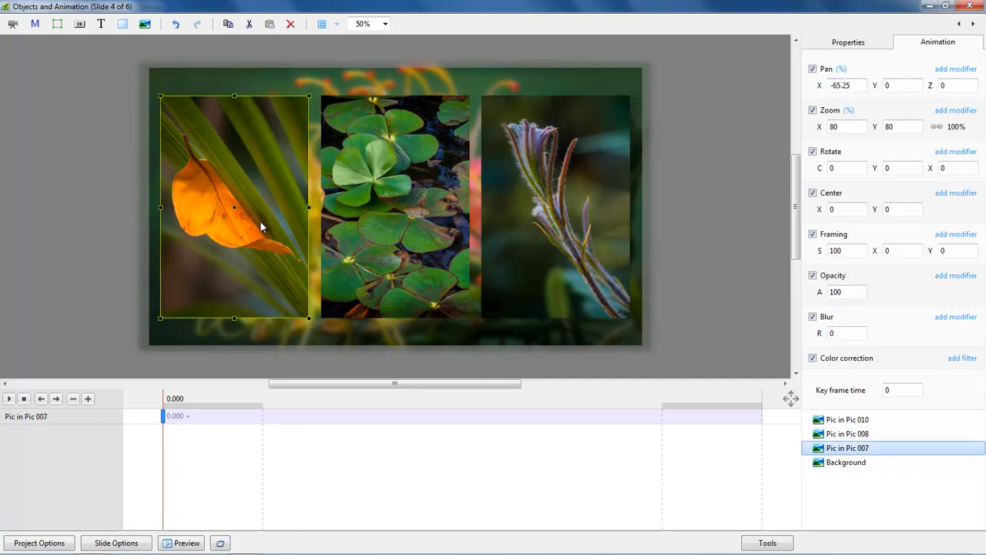
left_click(844, 85)
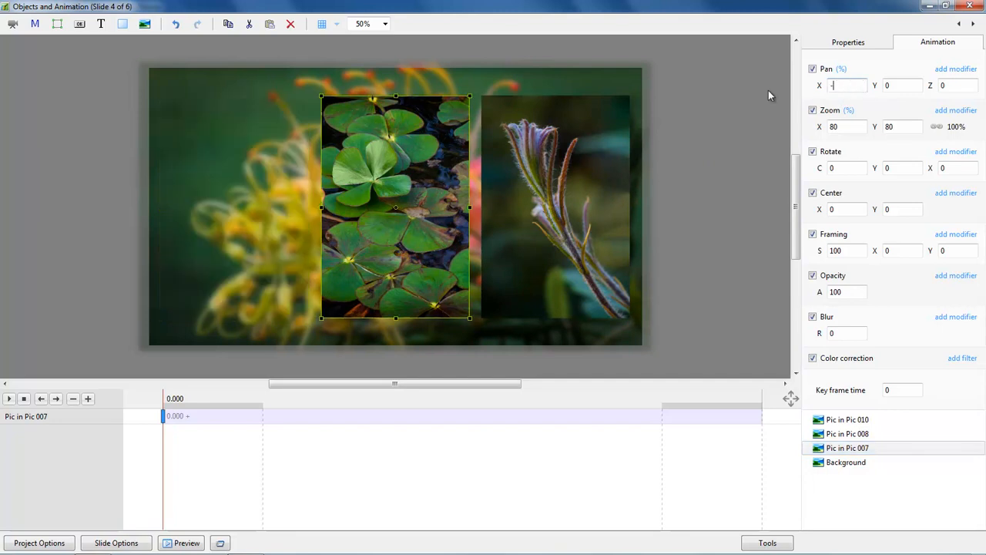
type("-65")
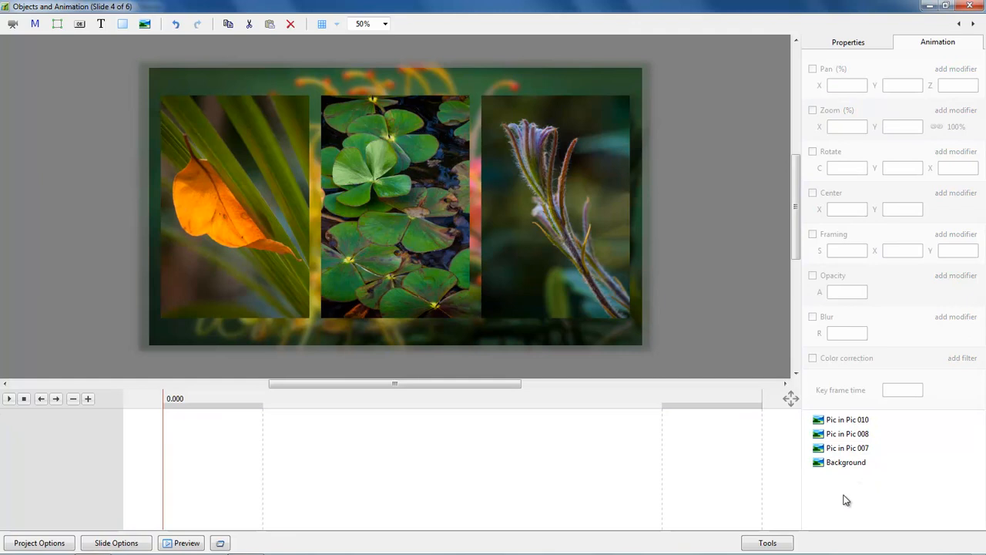
mouse_move(463, 450)
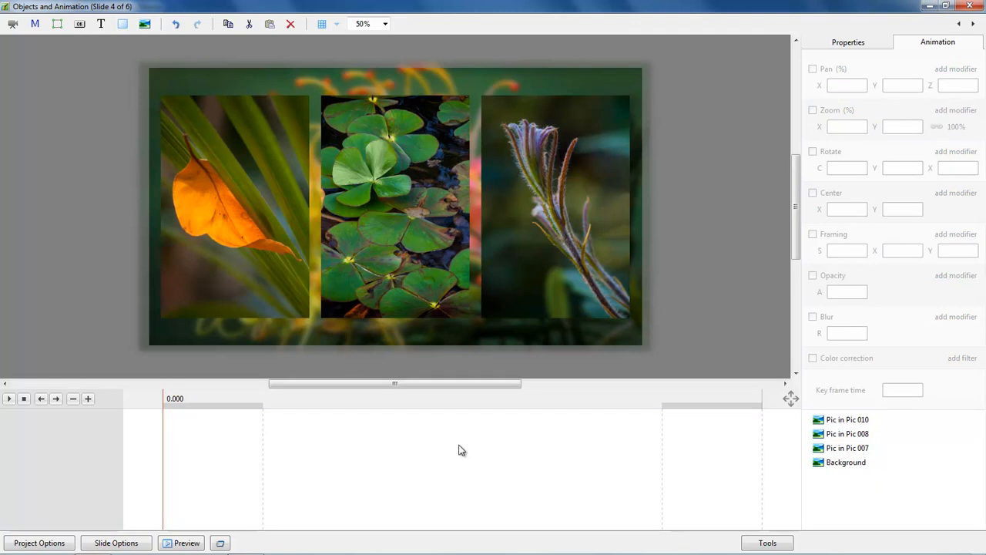
mouse_move(517, 296)
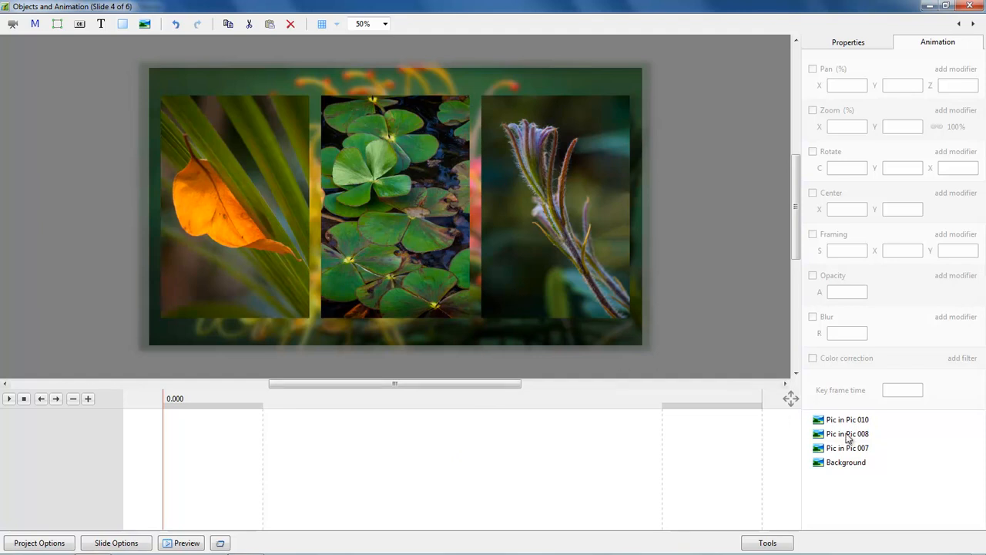
- Enable a border of width 4 on all three inset pictures in Properties
left_click(848, 447)
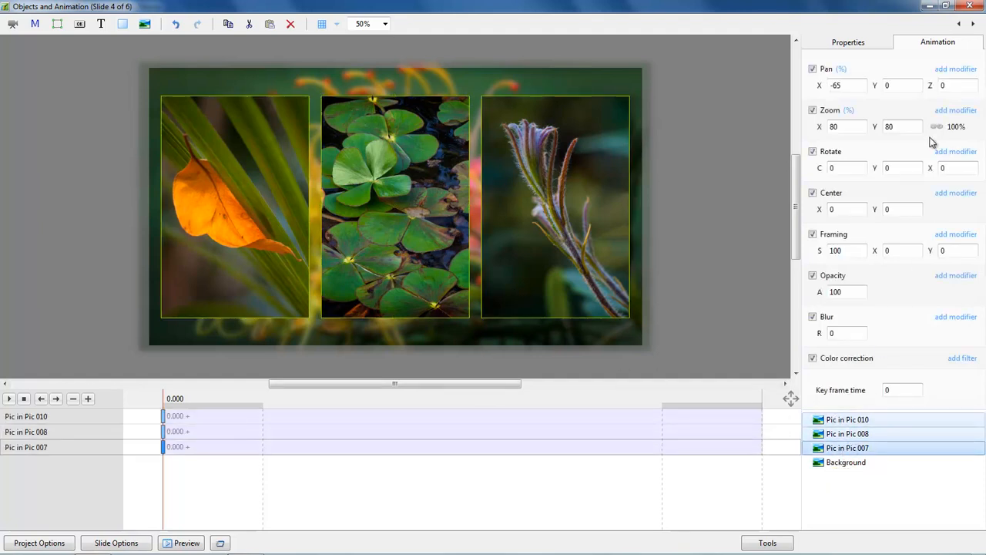
left_click(848, 42)
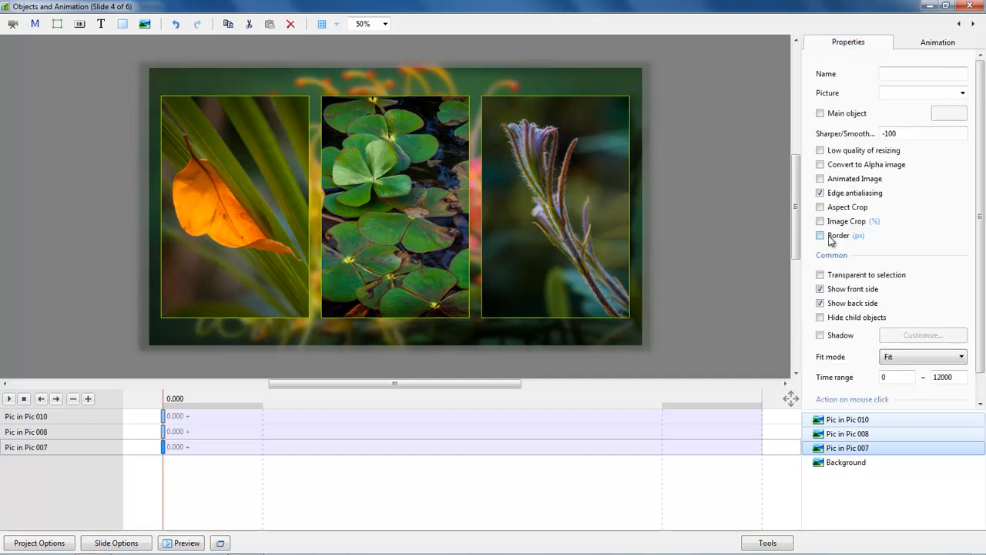
left_click(820, 234)
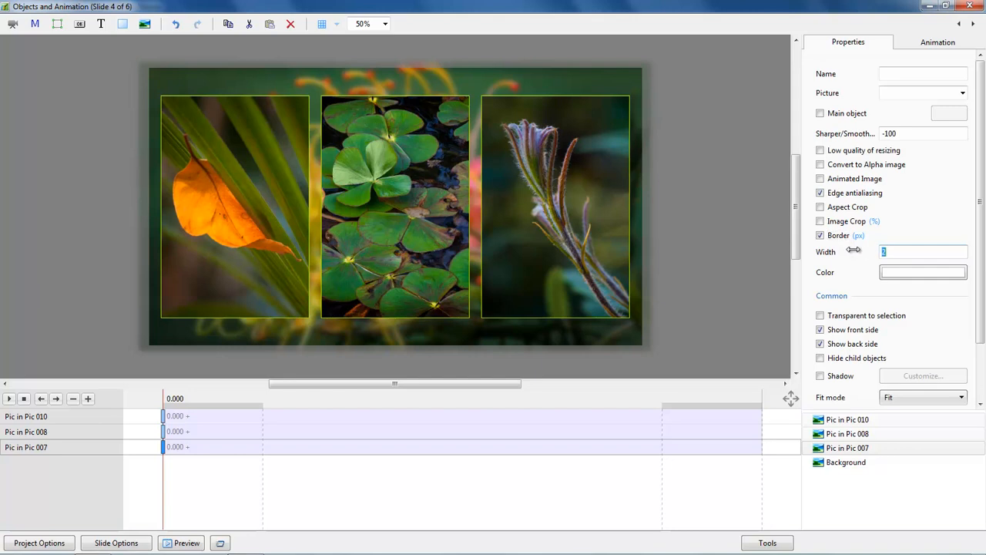
type("4")
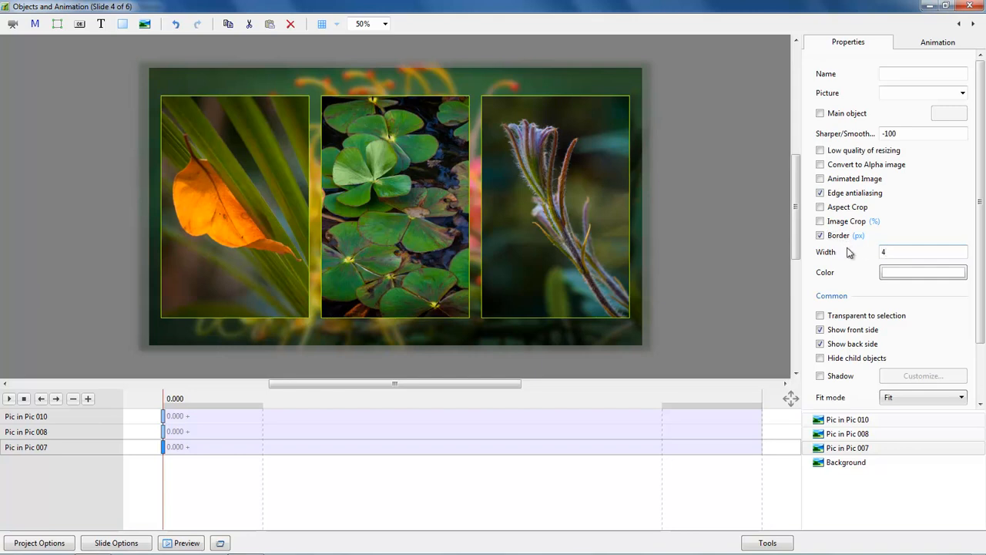
mouse_move(635, 315)
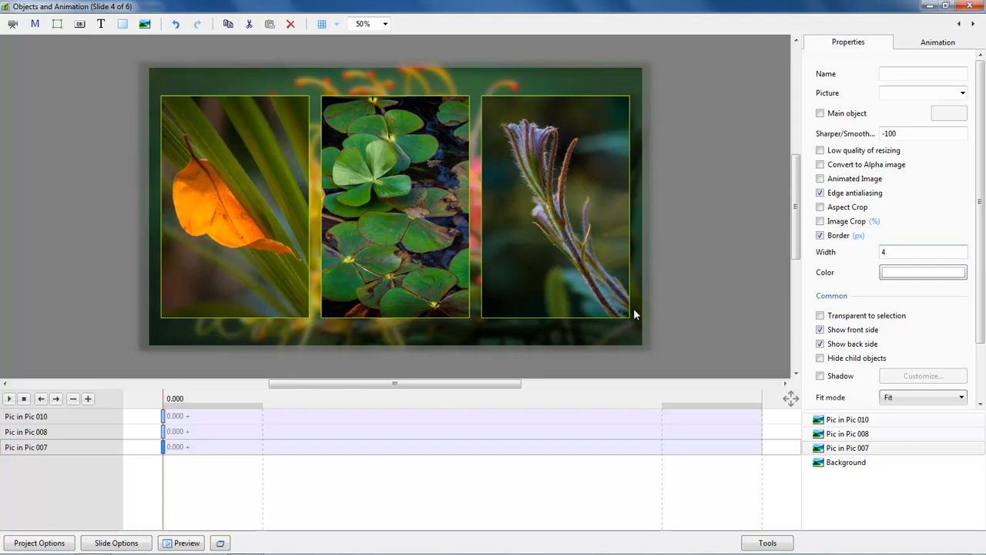
mouse_move(608, 332)
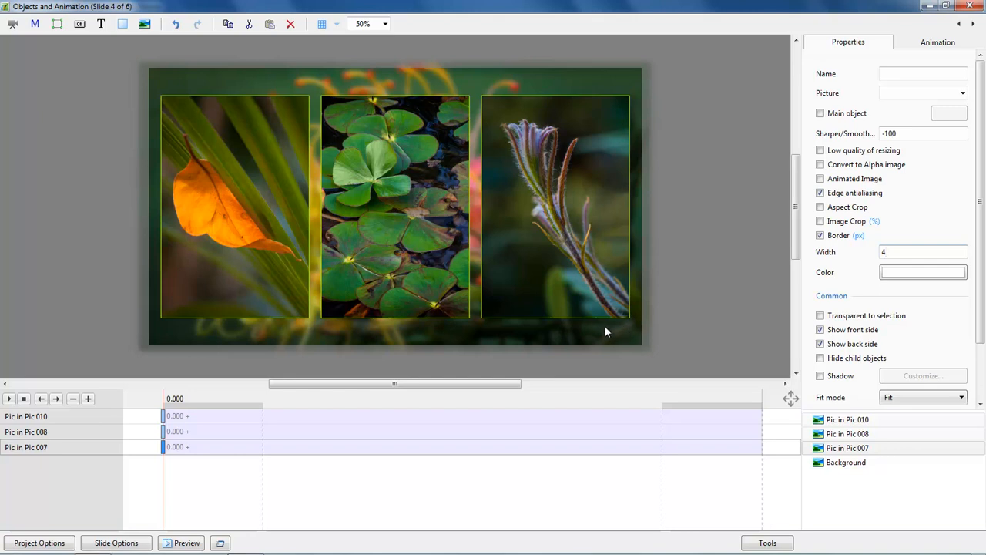
mouse_move(599, 329)
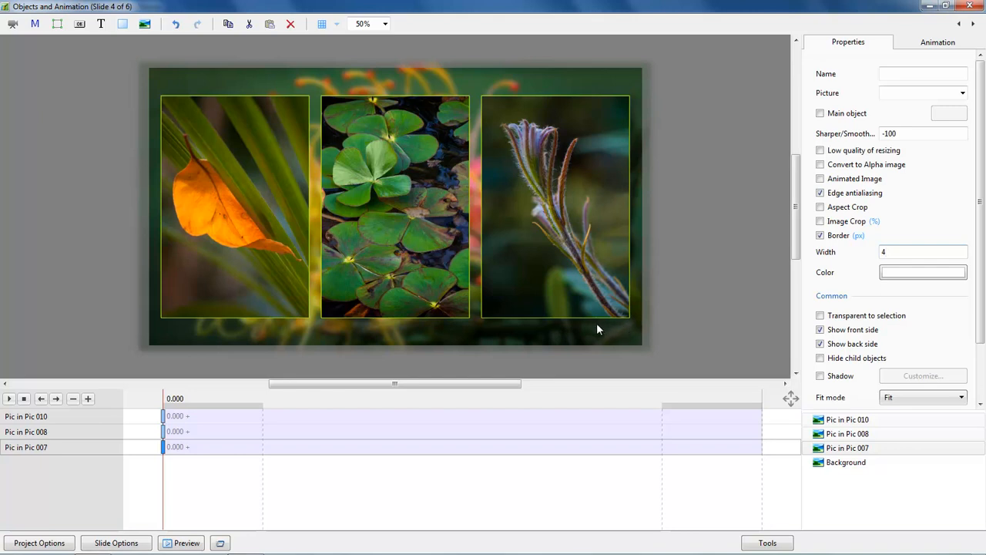
left_click(921, 253)
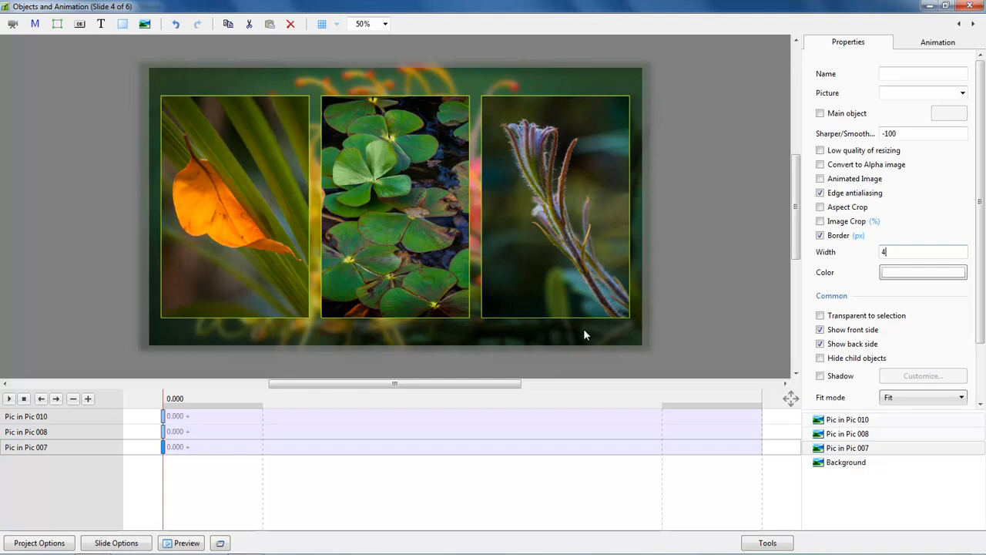
mouse_move(410, 172)
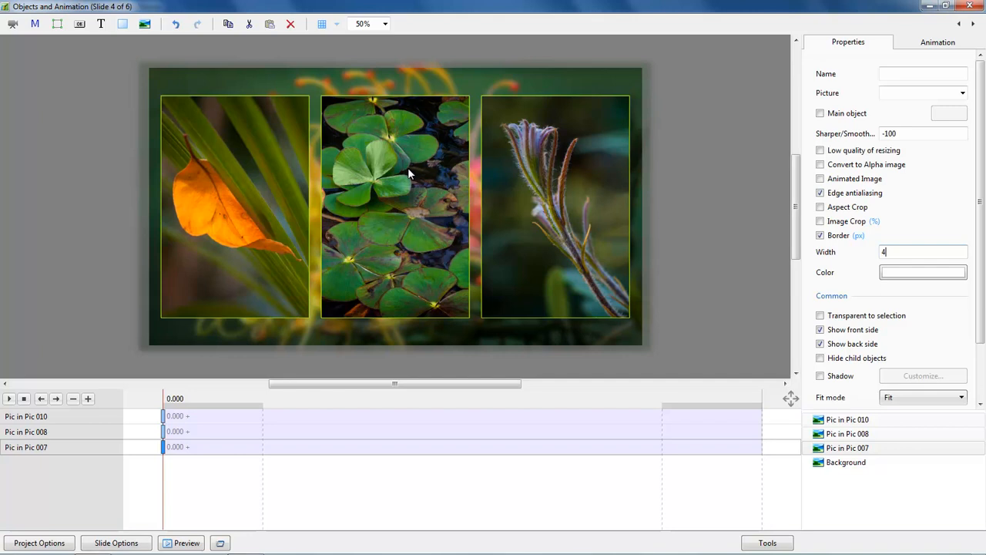
mouse_move(388, 25)
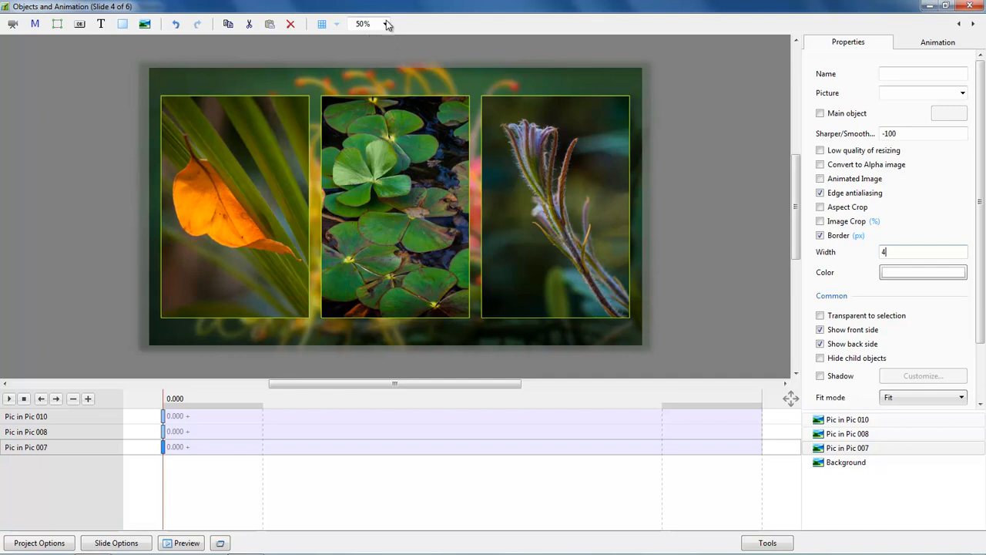
left_click(385, 25)
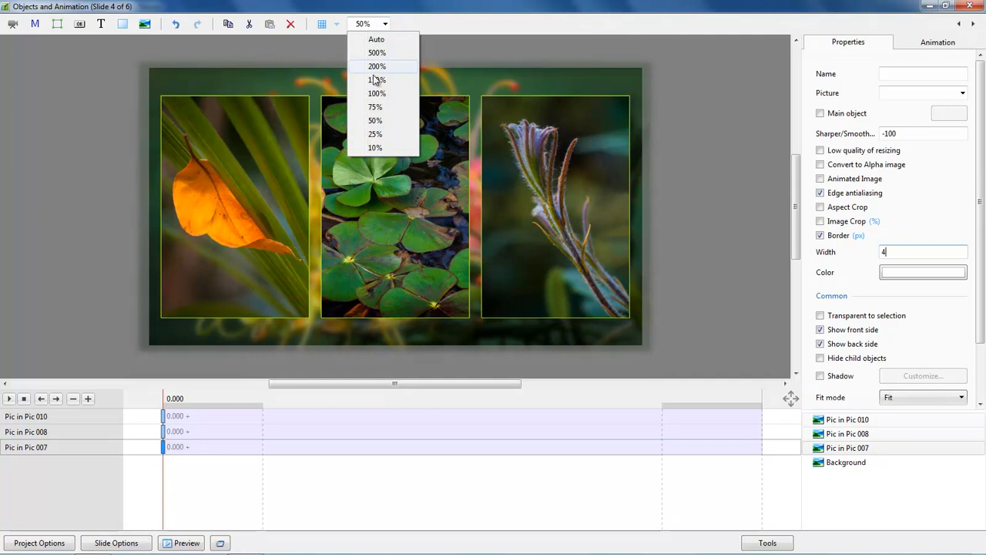
mouse_move(377, 94)
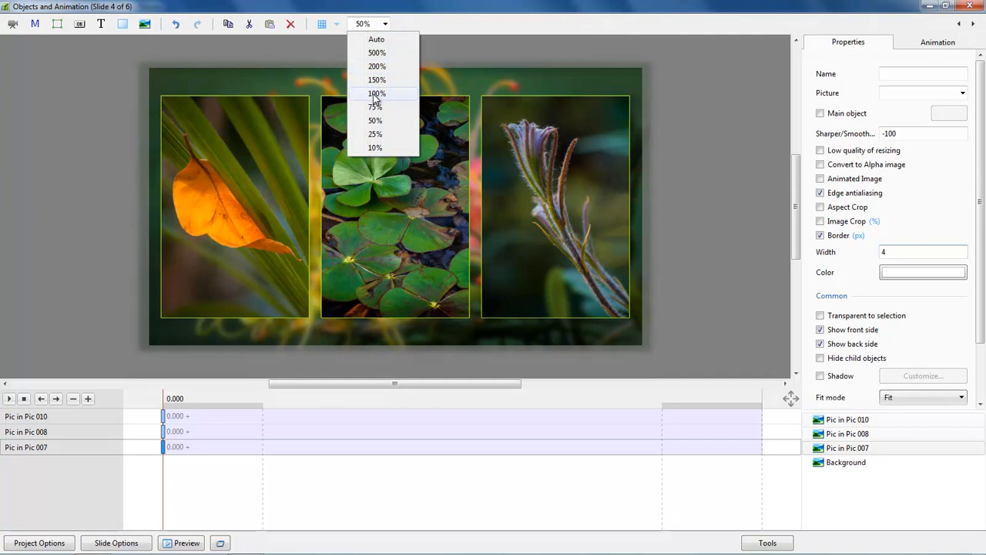
left_click(376, 94)
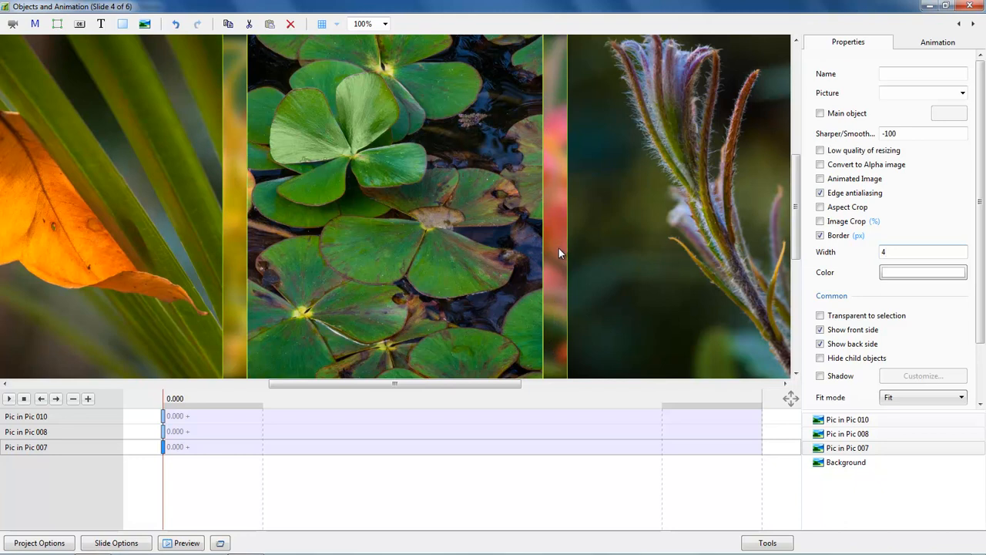
mouse_move(551, 289)
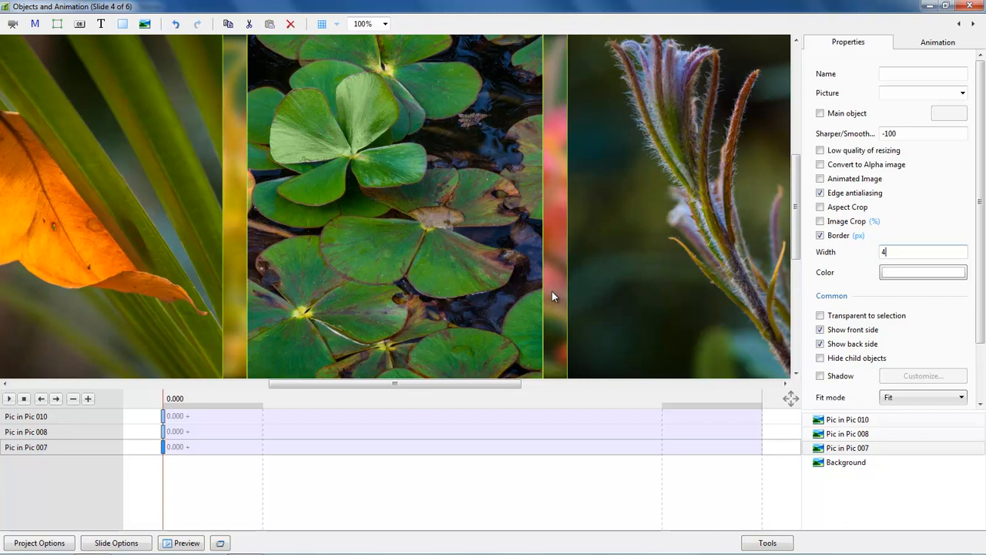
mouse_move(542, 342)
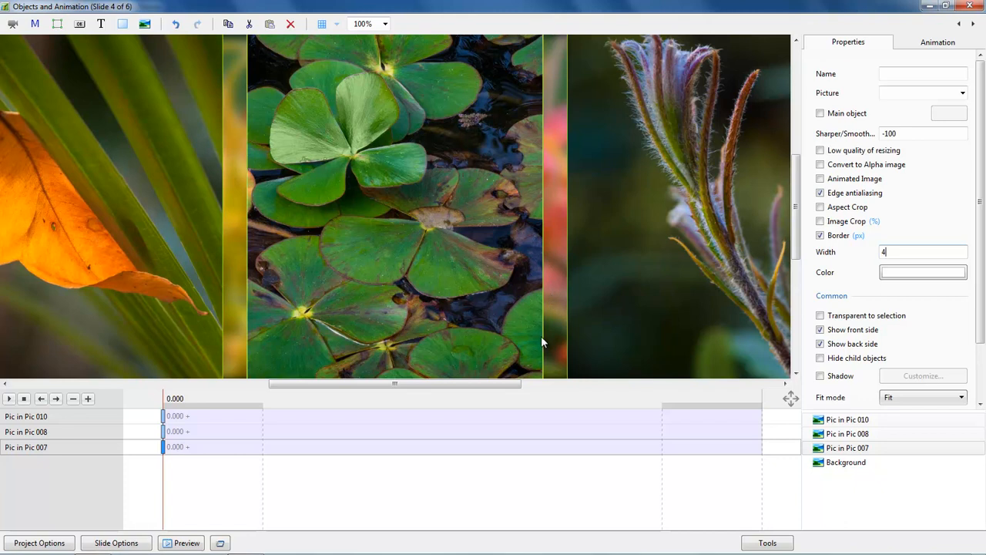
left_click(385, 24)
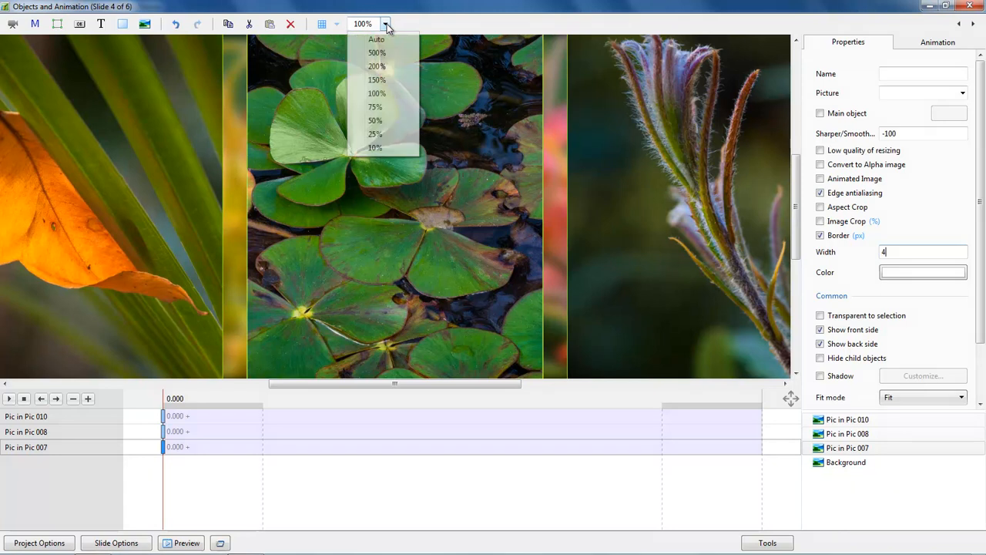
left_click(374, 120)
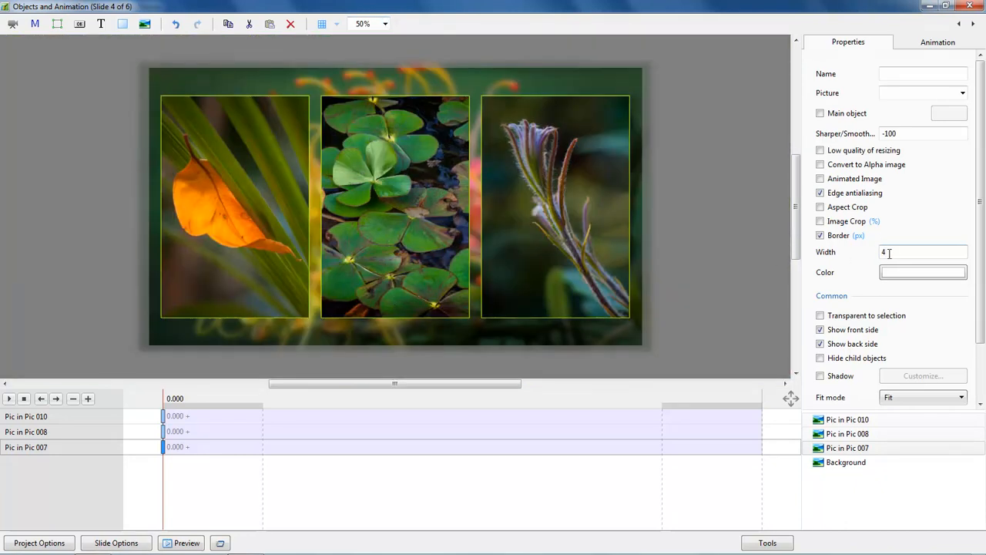
- Turn on a drop shadow for the three bordered insets, then deselect them
left_click(922, 272)
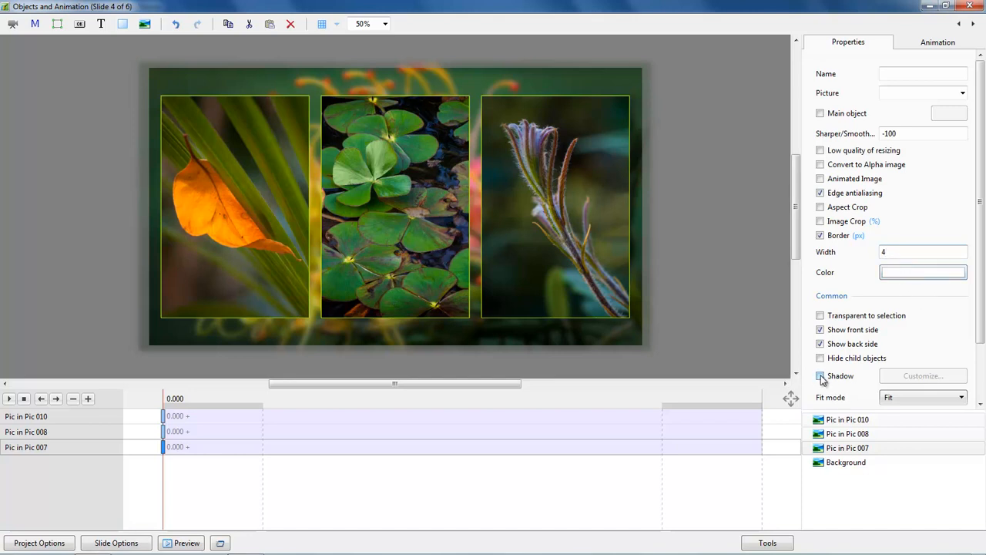
left_click(820, 376)
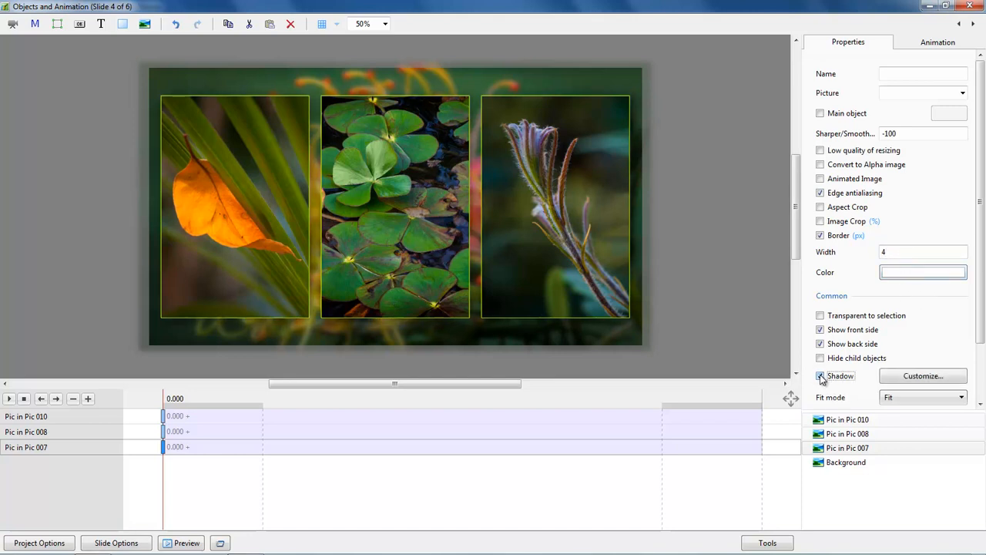
left_click(743, 316)
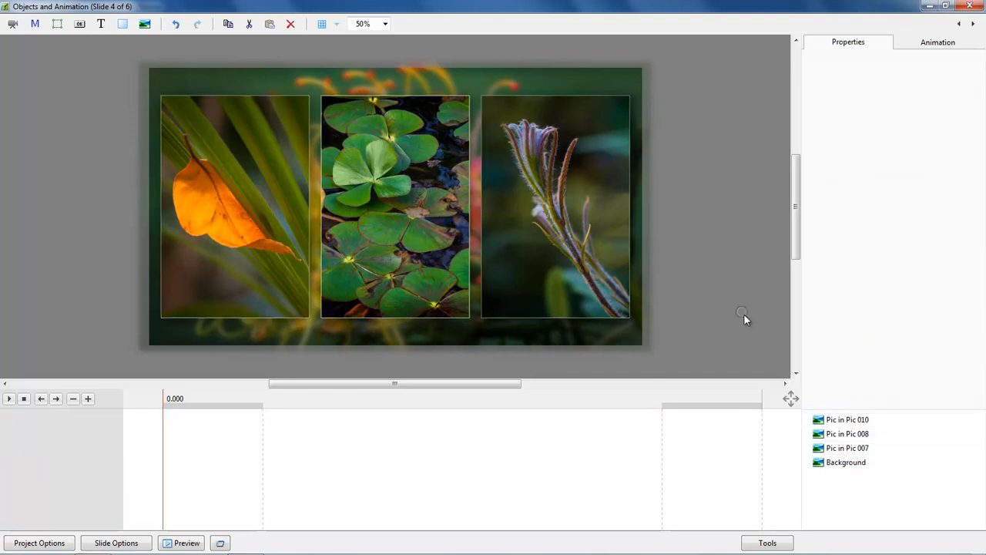
mouse_move(727, 347)
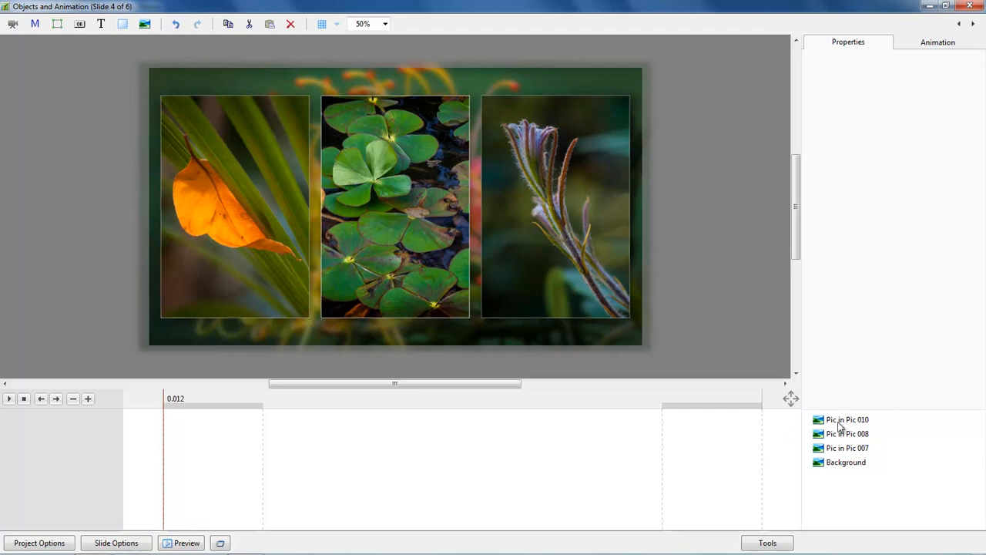
- Select the three insets and set their opacity to 0 on the first keyframe
left_click(848, 434)
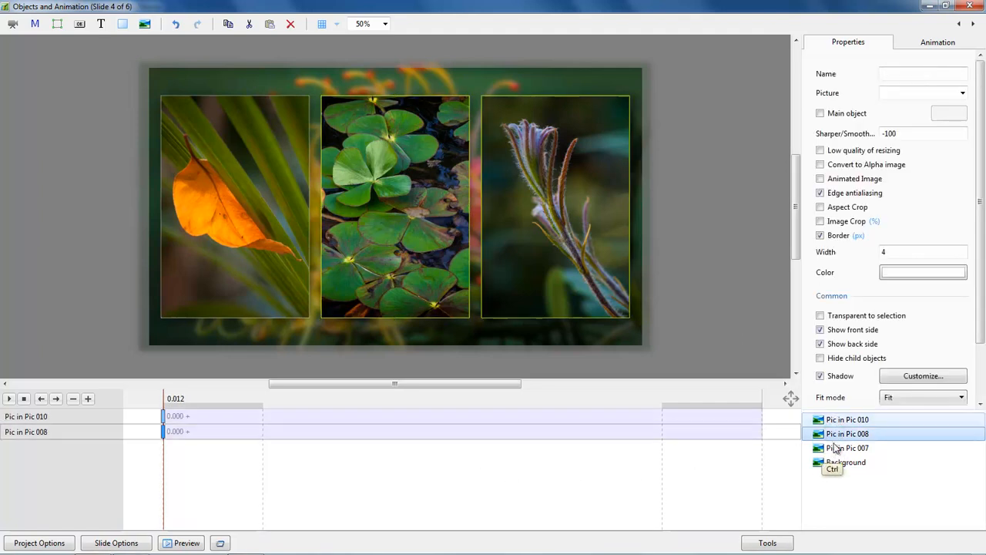
left_click(848, 447)
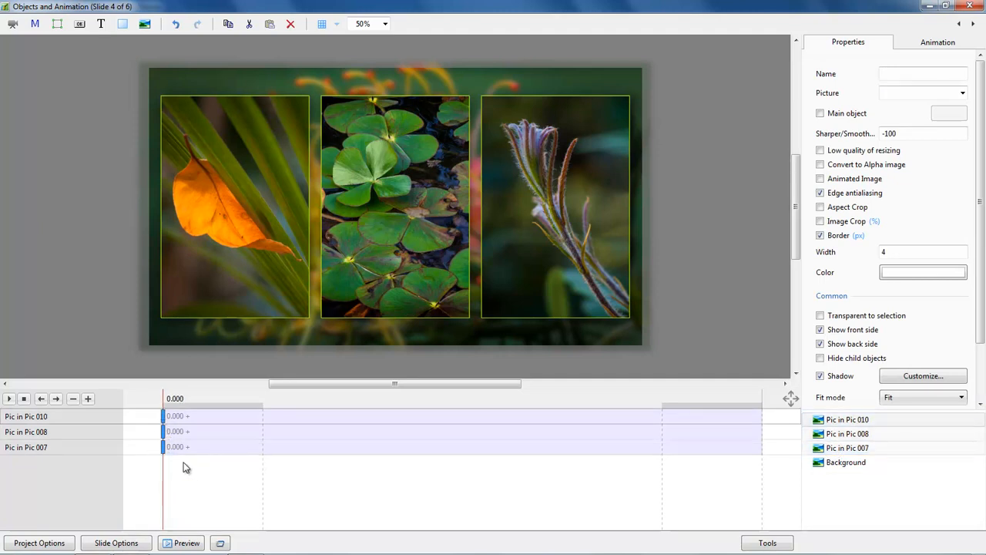
mouse_move(238, 360)
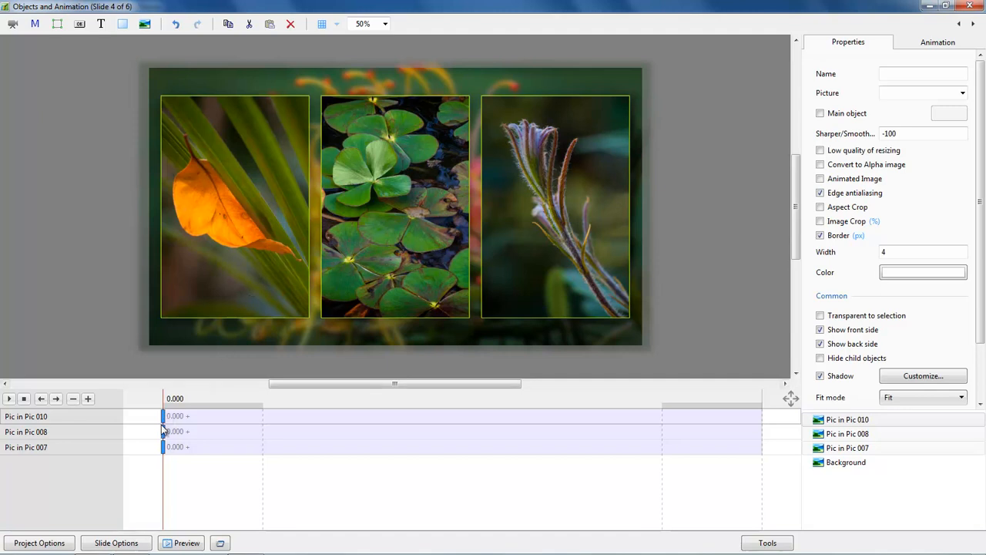
mouse_move(401, 440)
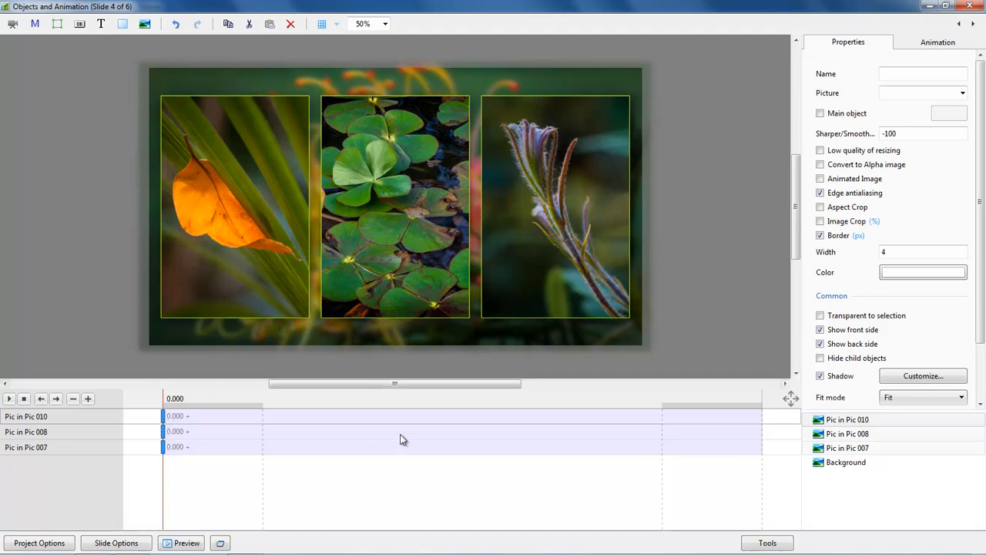
left_click(937, 42)
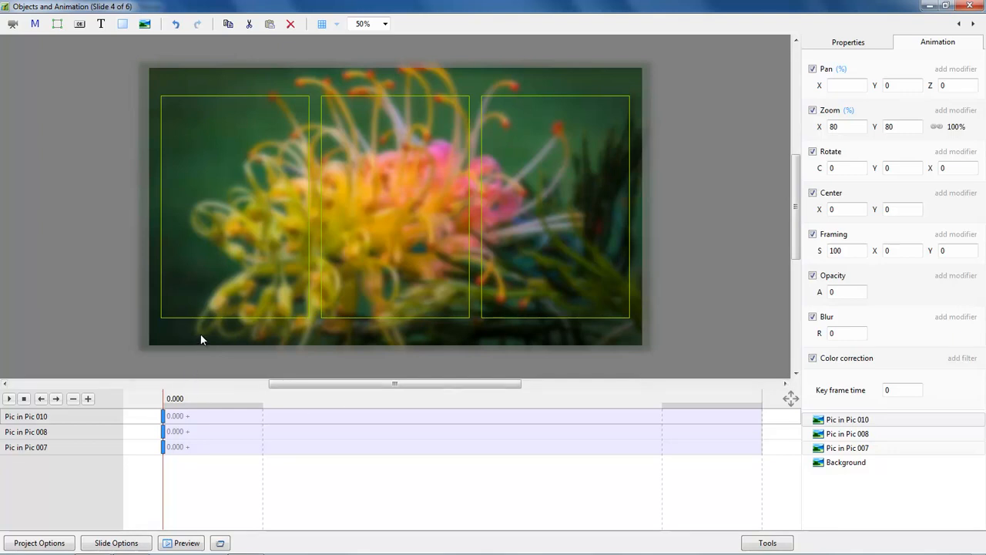
mouse_move(170, 410)
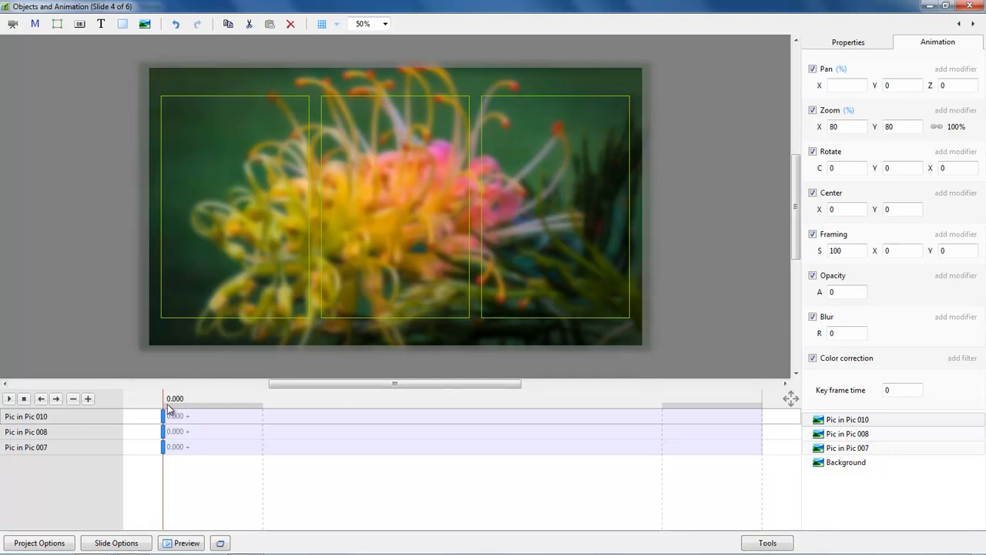
mouse_move(266, 413)
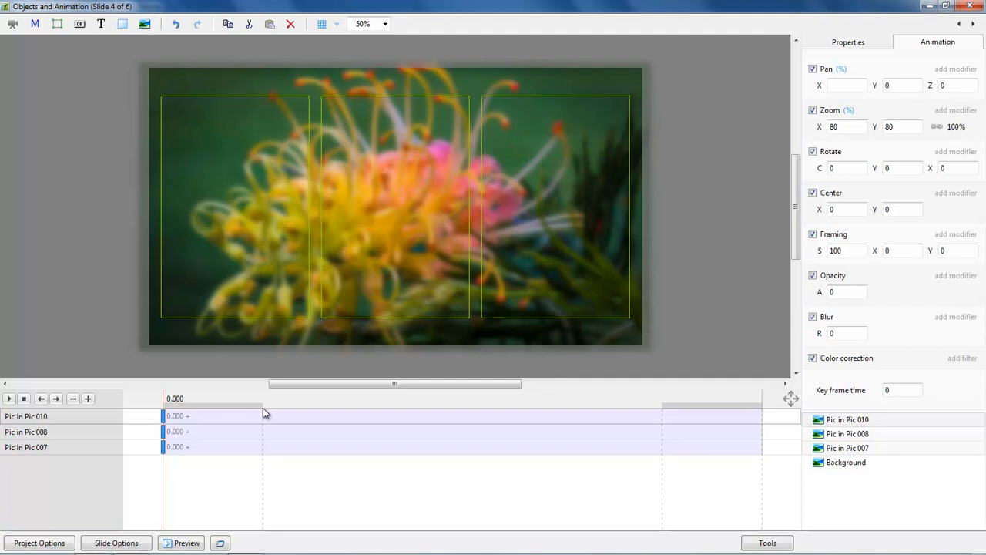
mouse_move(280, 299)
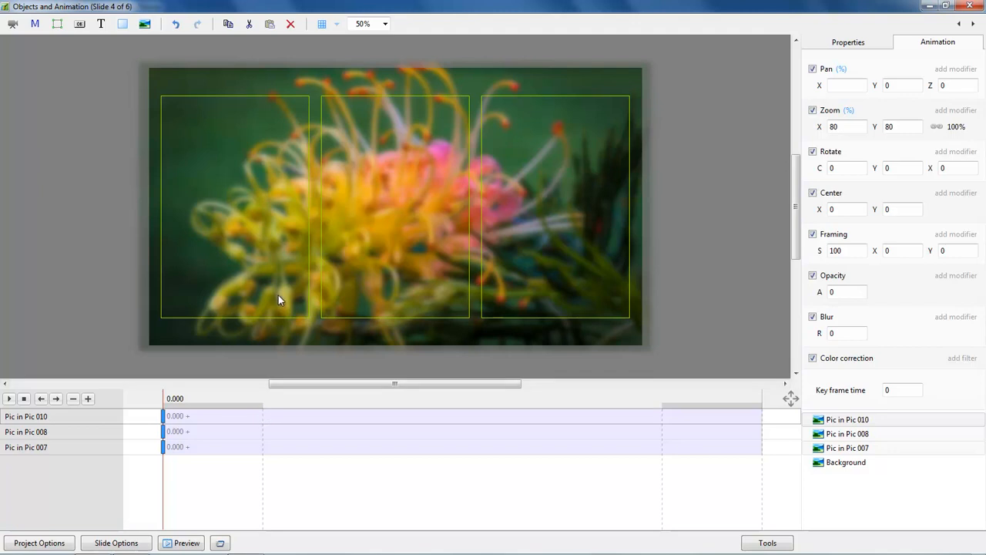
mouse_move(168, 419)
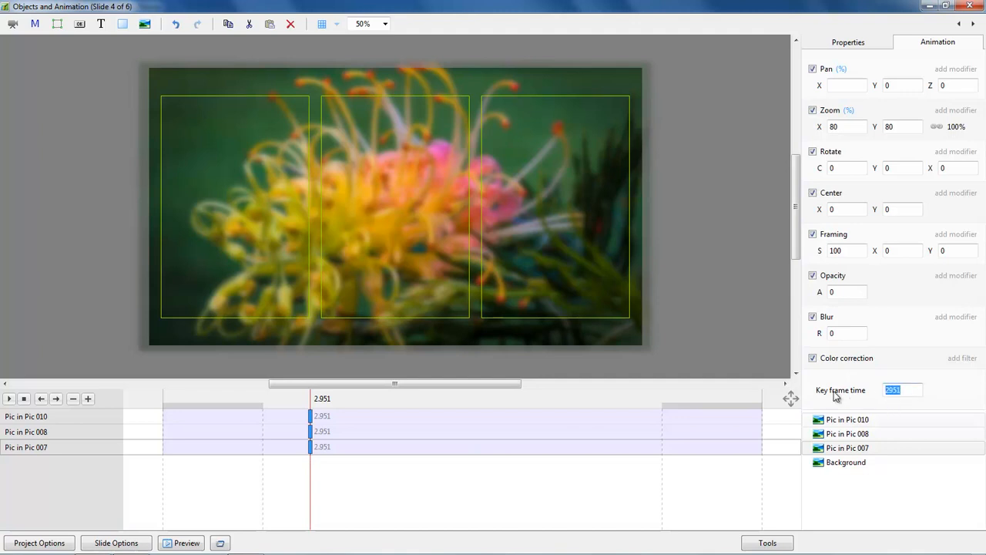
- Set the new second keyframe's time to 3000 ms for the three insets
type("3000")
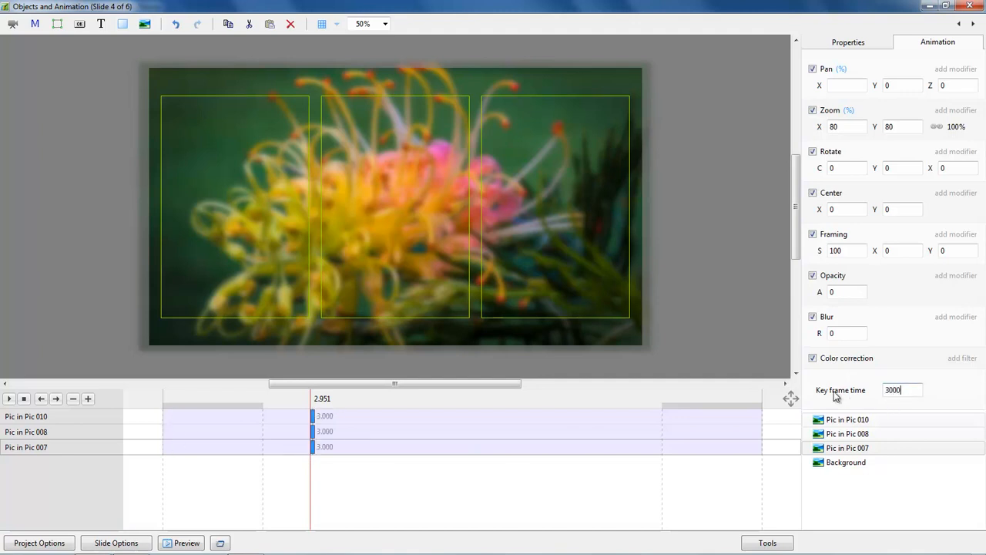
mouse_move(450, 429)
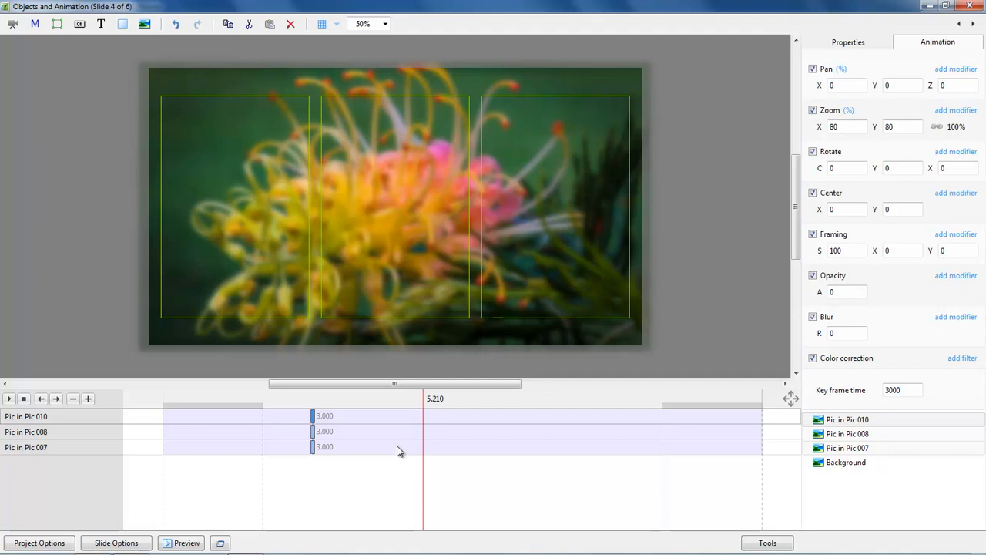
mouse_move(291, 312)
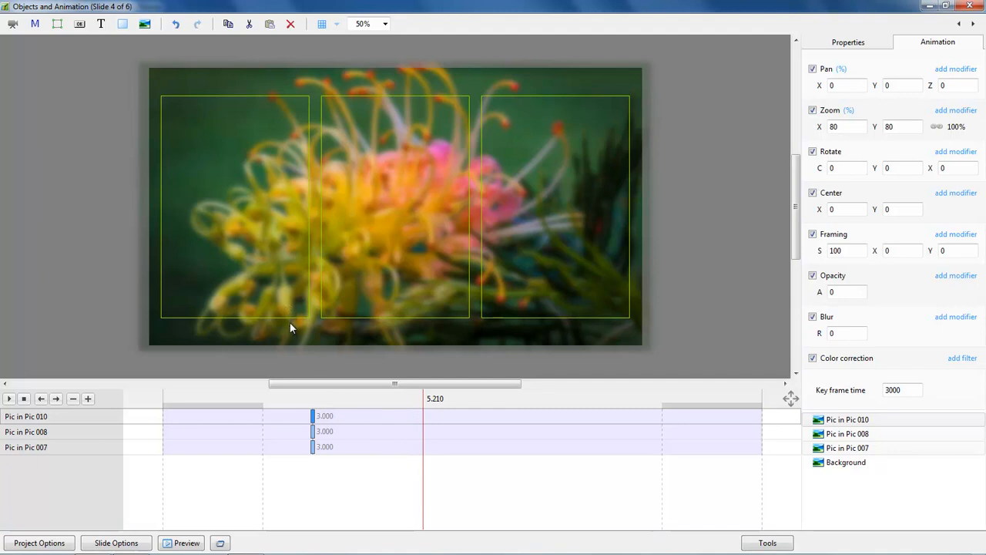
mouse_move(481, 478)
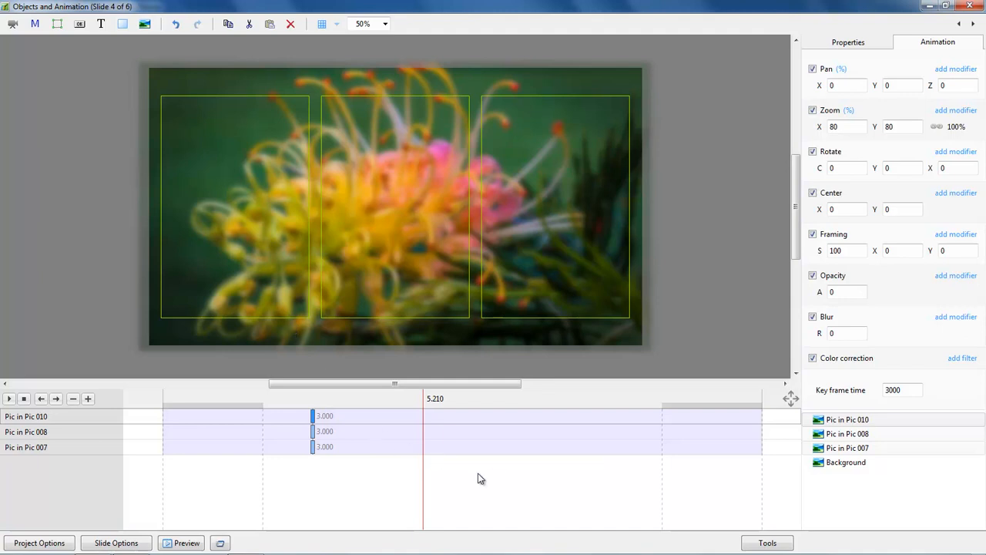
mouse_move(469, 496)
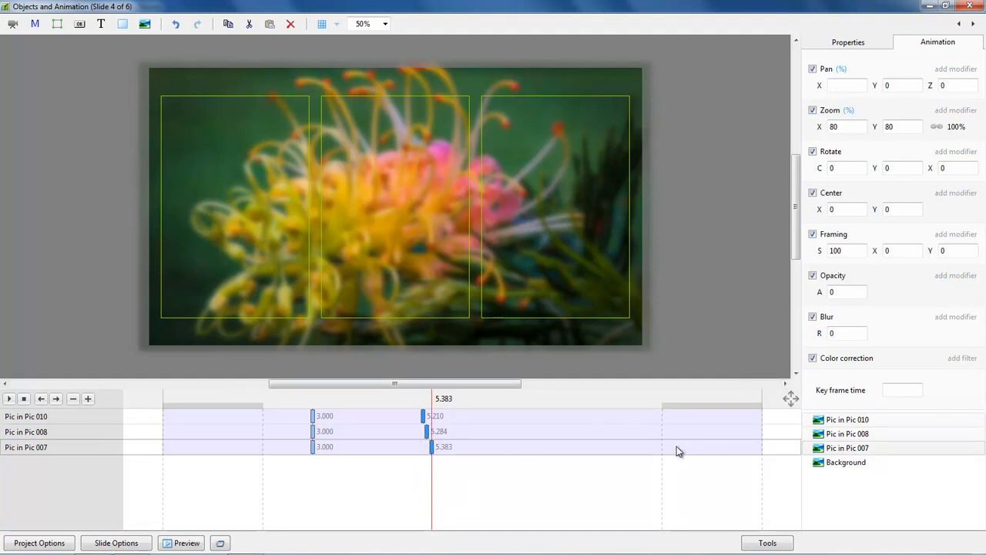
- Set the third keyframe to 6000 ms at full opacity and close Objects and Animation
left_click(902, 390)
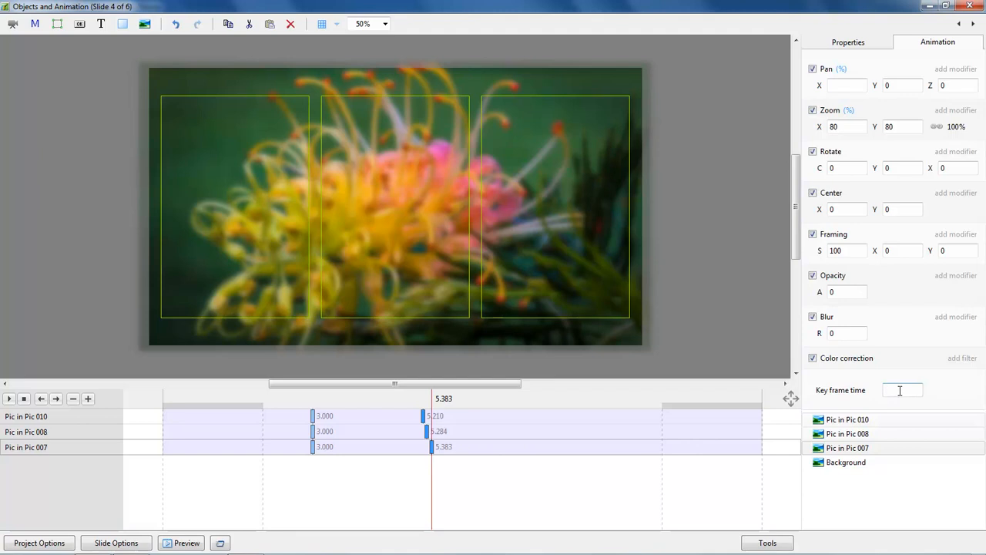
type("6000")
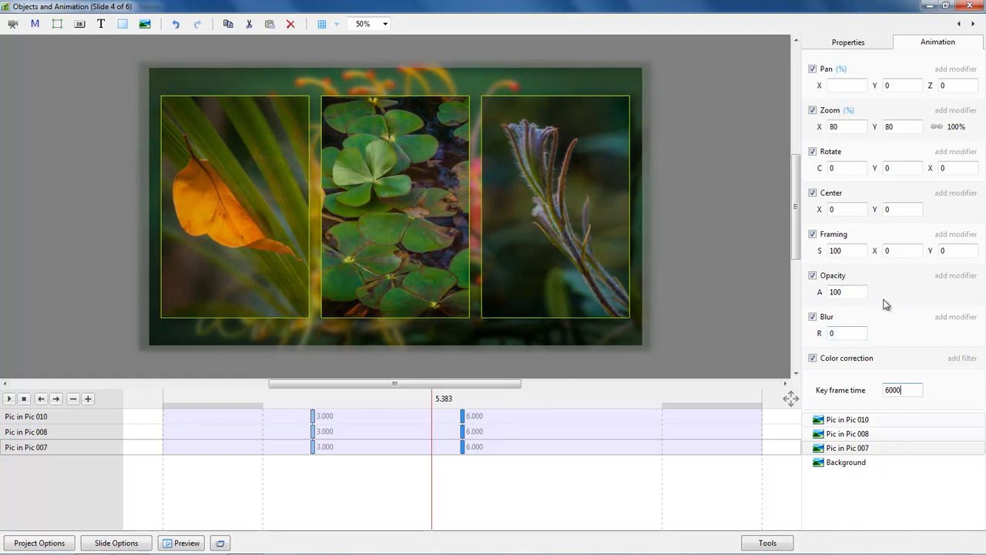
mouse_move(882, 307)
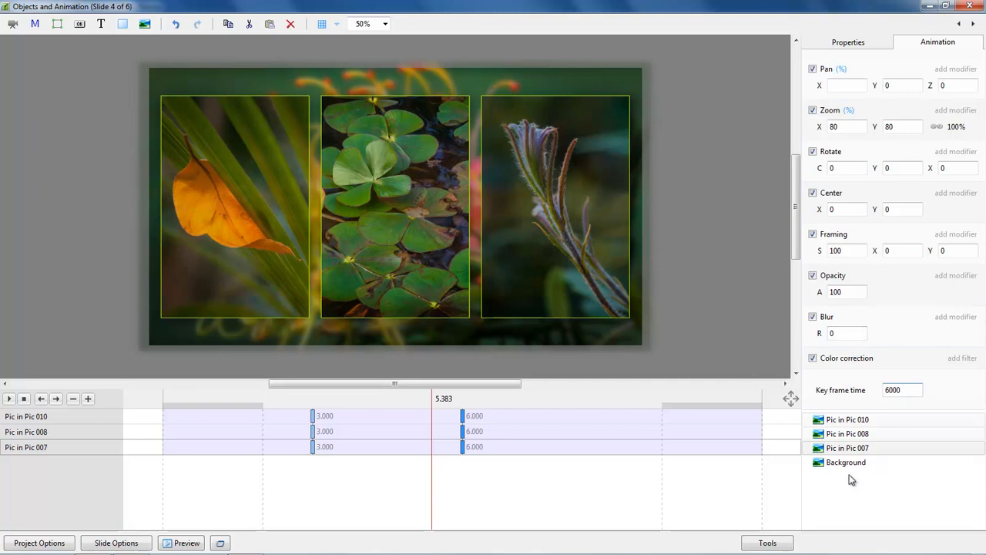
left_click(901, 390)
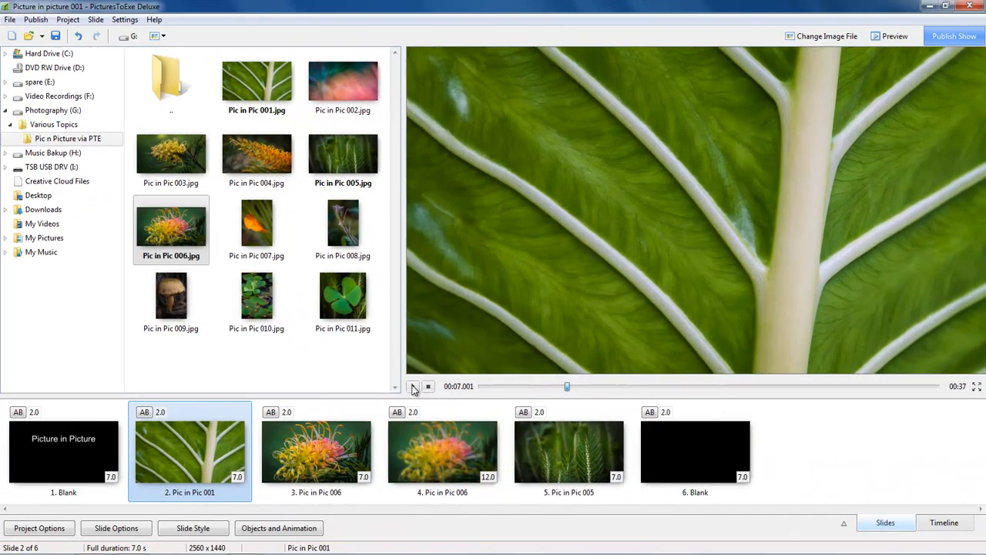
- Play the show preview and let it run through to slide 4's inset fade-in
left_click(413, 385)
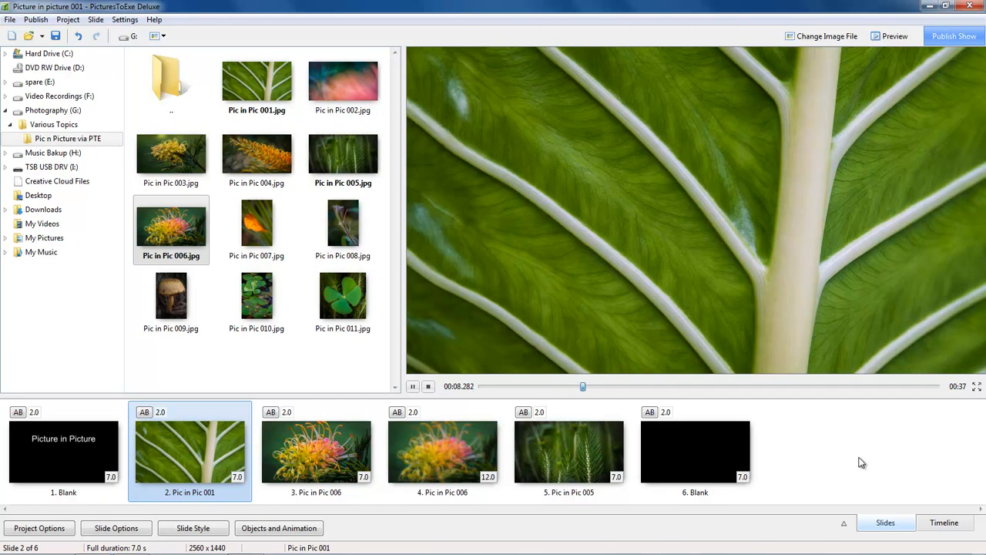
left_click(316, 450)
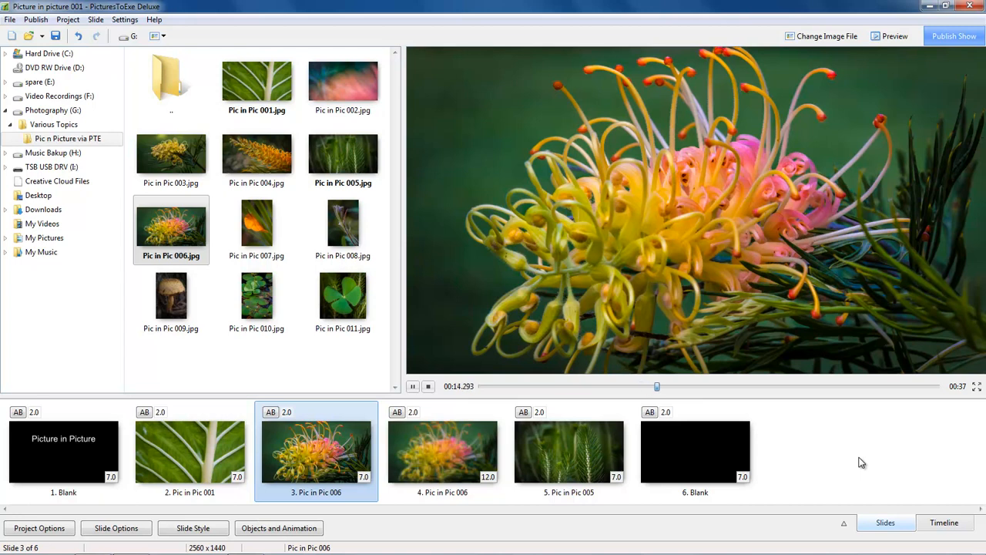
left_click(442, 450)
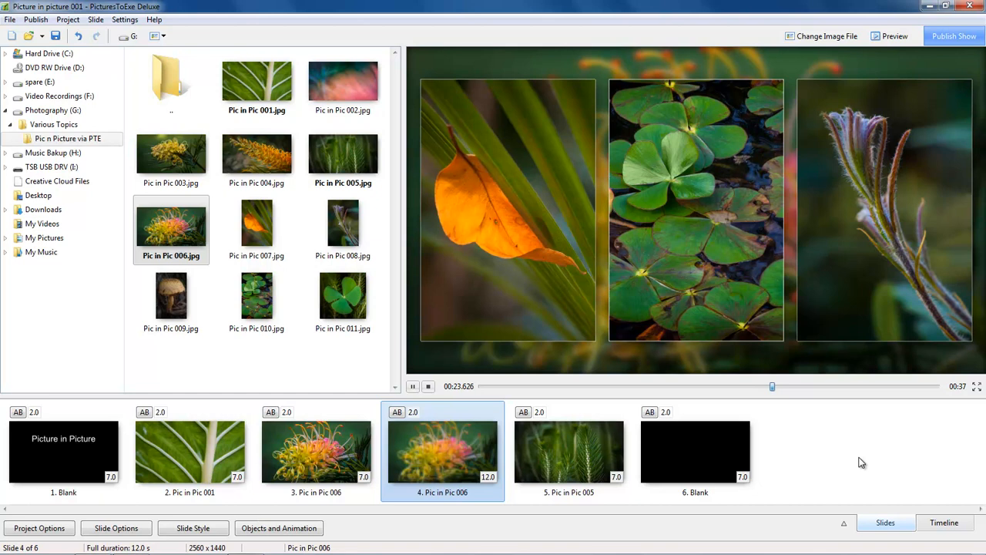
mouse_move(444, 447)
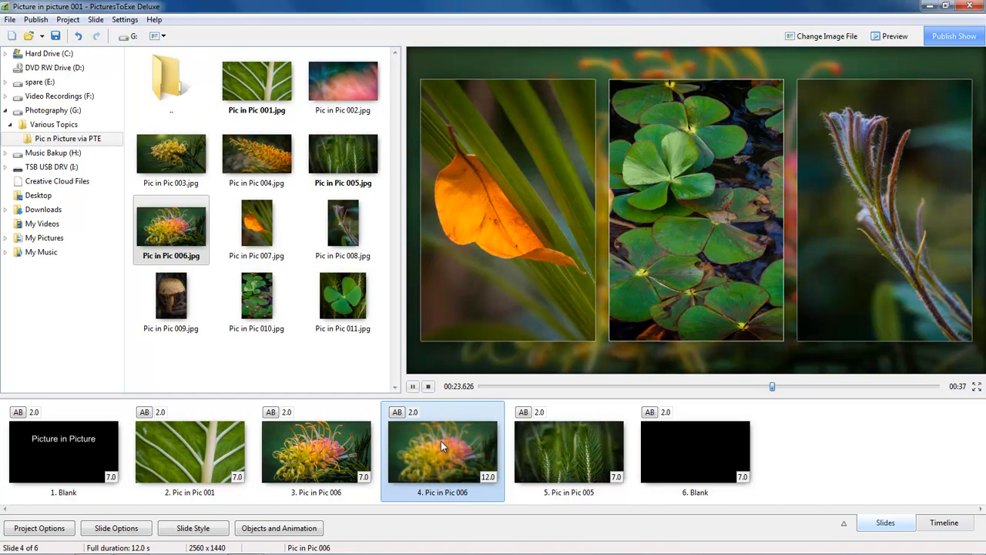
mouse_move(441, 429)
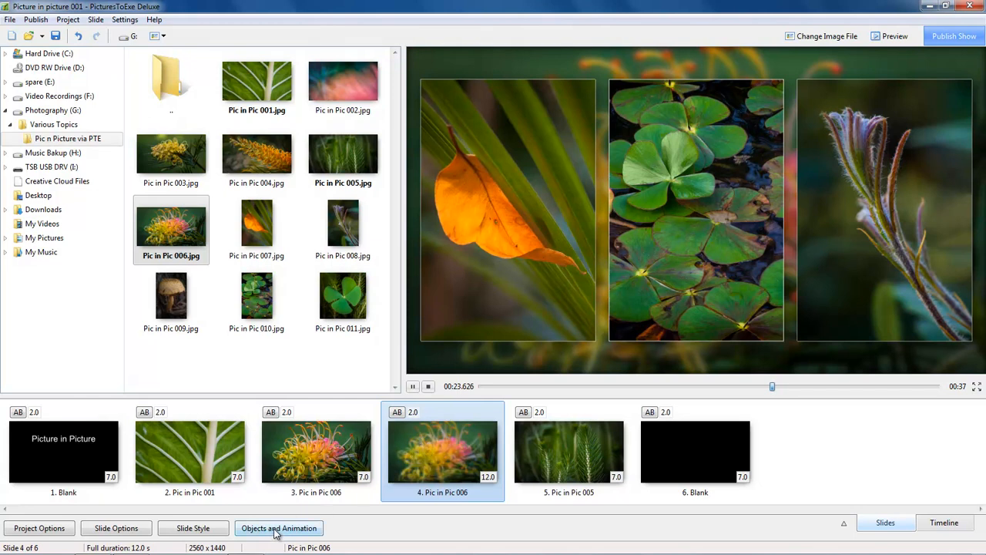
- Reopen and close the animation editor, then select slide 3 in the slide list
left_click(279, 527)
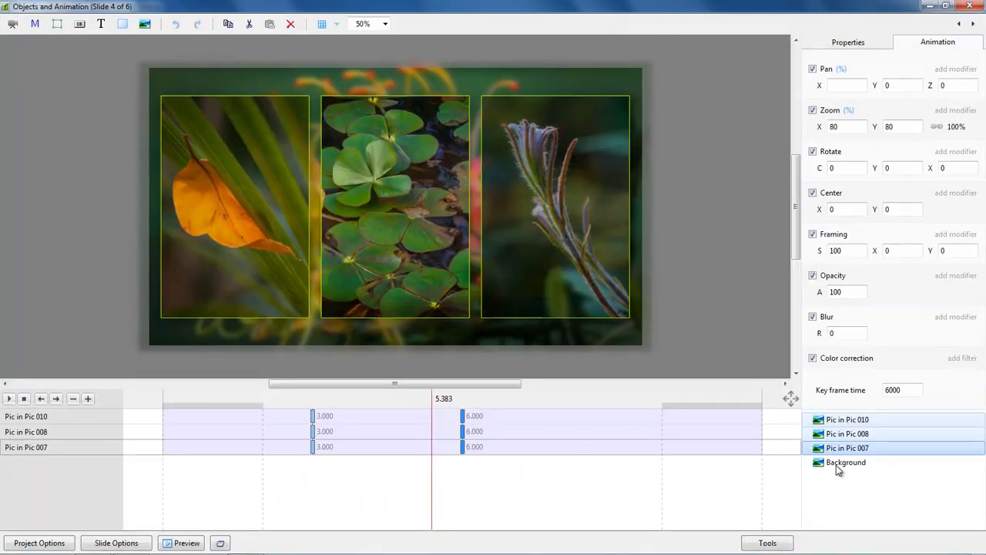
left_click(846, 463)
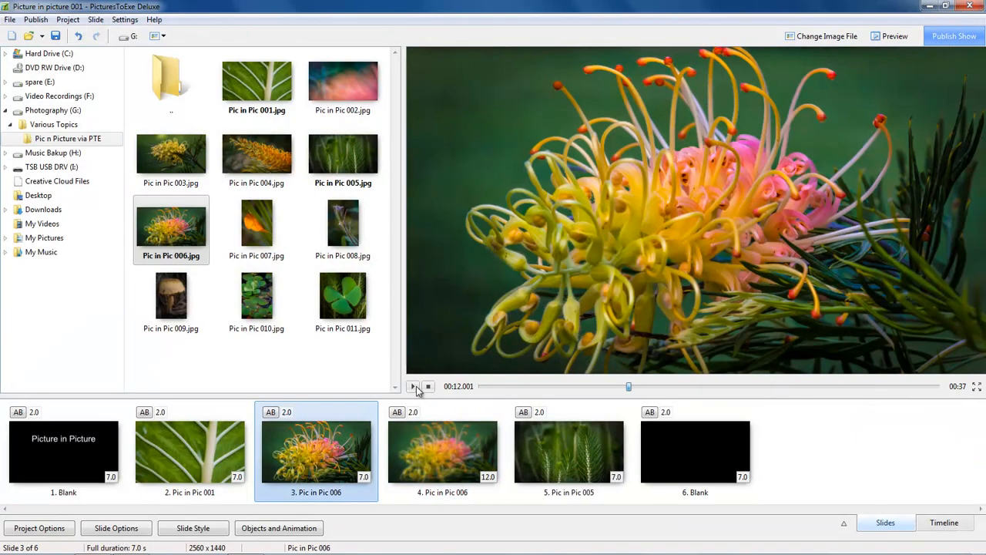
- Play the preview from slide 3 until slide 4's three faded-in insets show
left_click(413, 386)
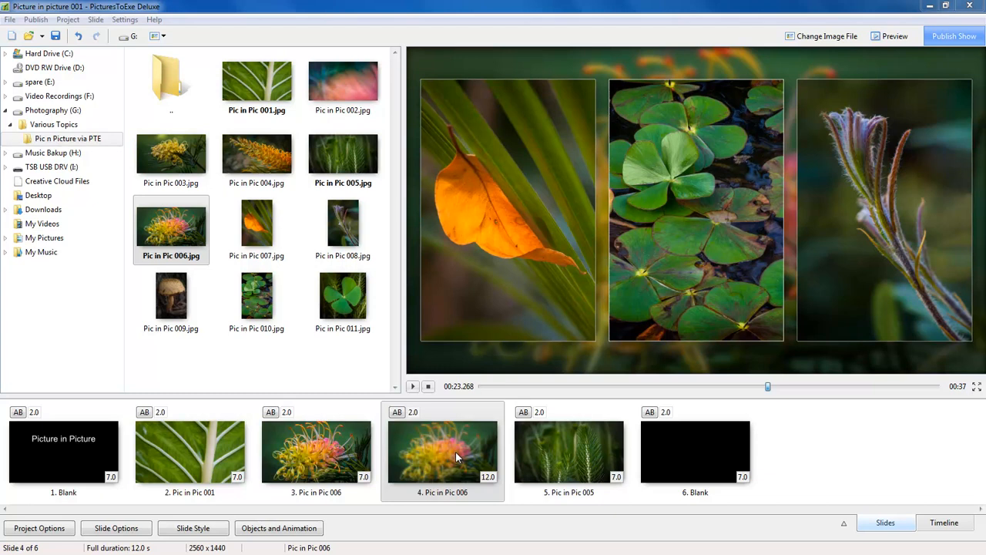
mouse_move(462, 453)
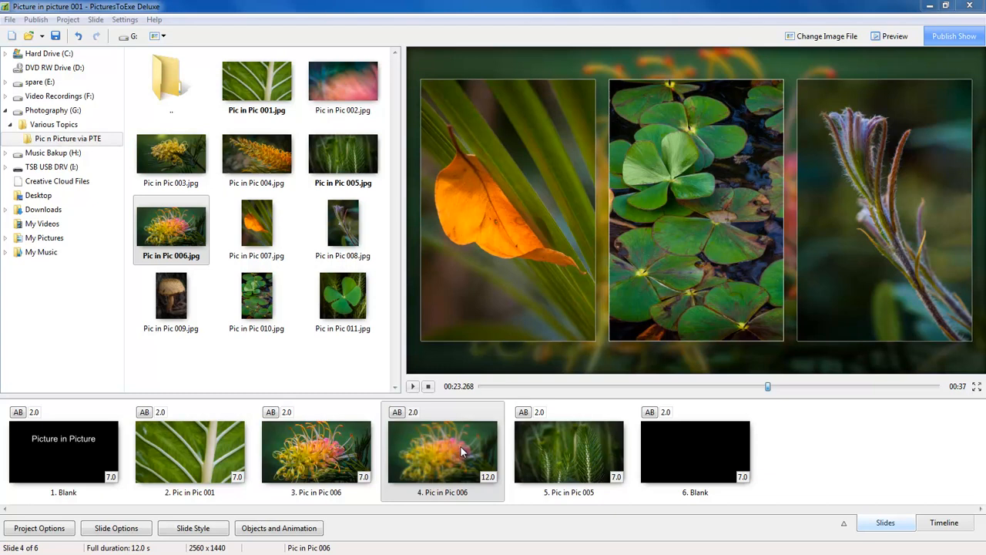
mouse_move(450, 454)
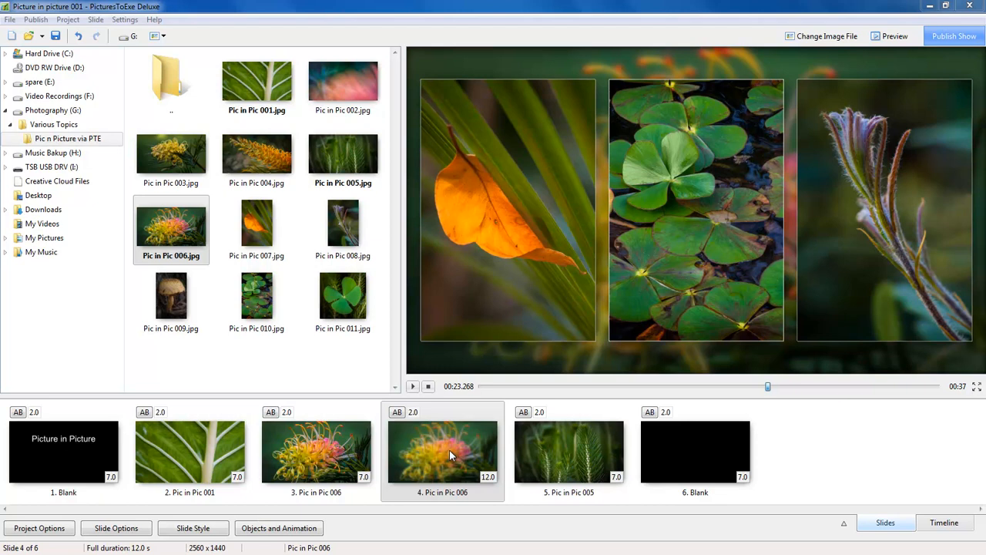
mouse_move(462, 455)
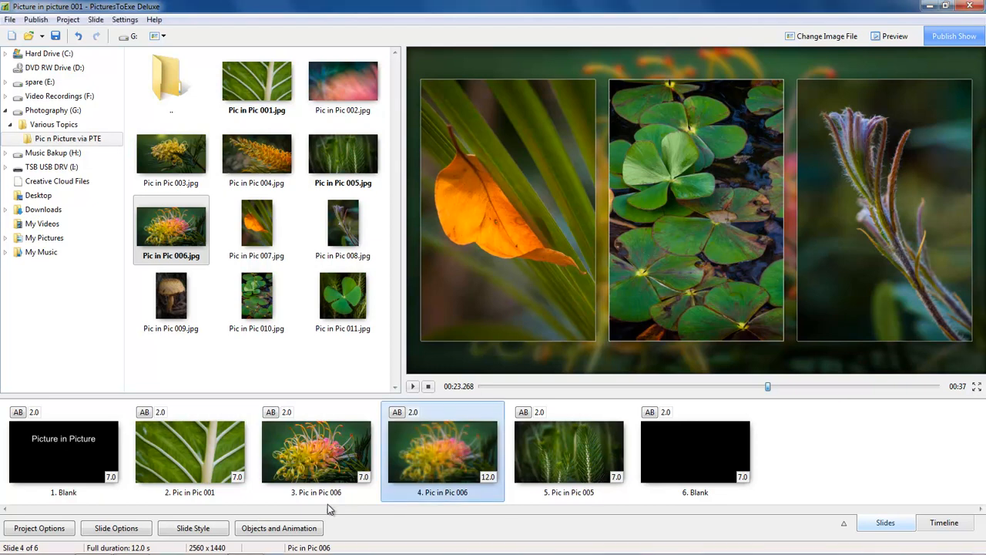
- Move slide 4's inset fade-in keyframes to 2.000 and 5.000 seconds, then leave the editor
left_click(279, 527)
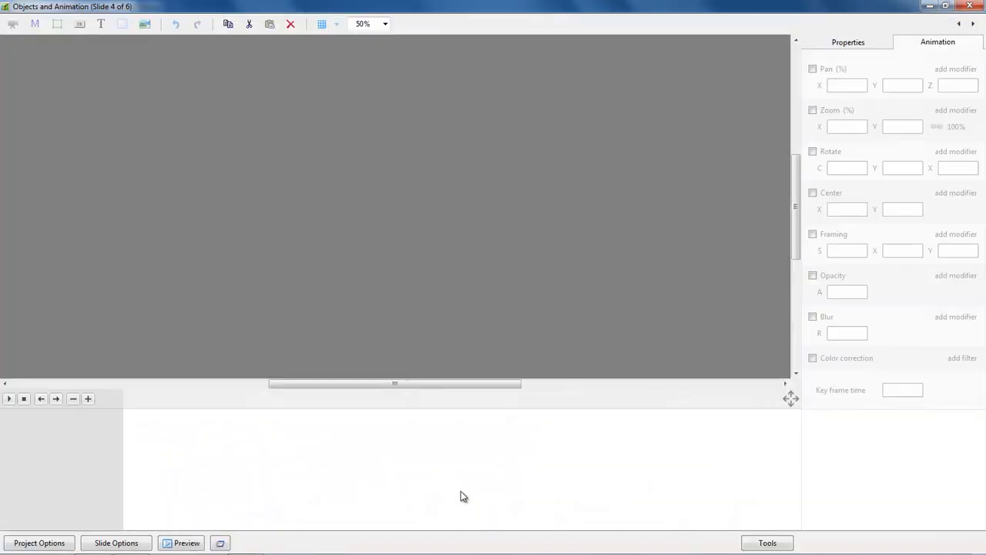
left_click(847, 462)
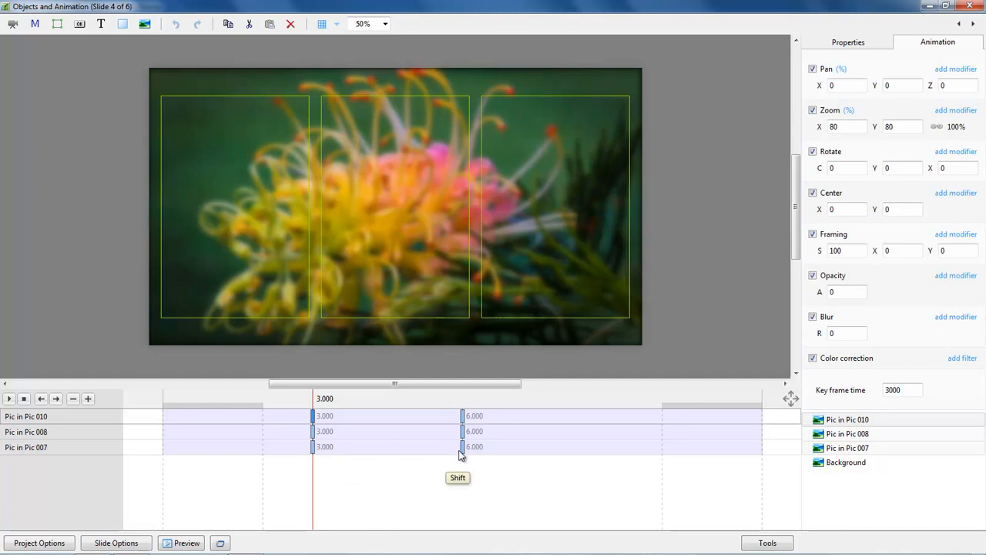
mouse_move(462, 453)
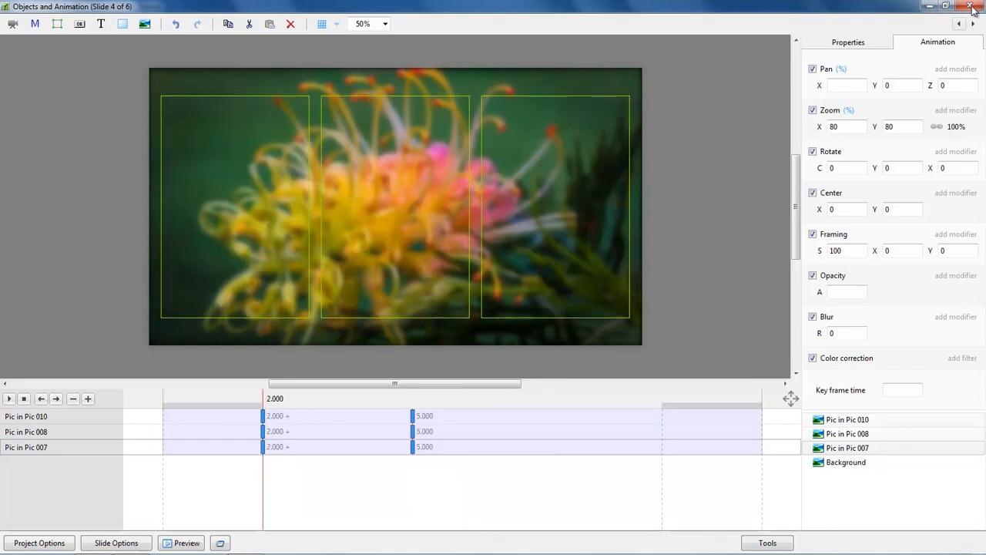
left_click(971, 6)
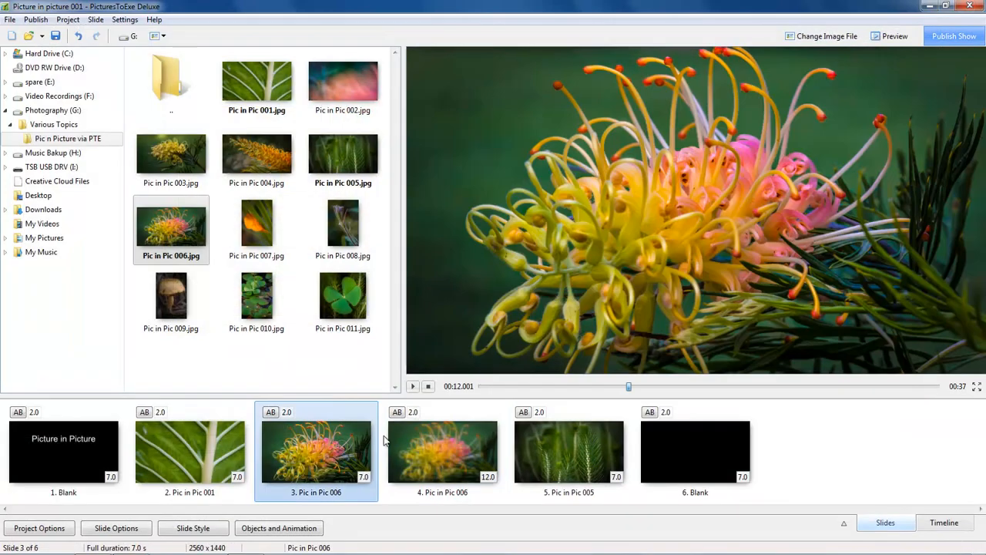
- Replay the preview from slide 3 into the slide 4 transition with the insets visible
left_click(413, 386)
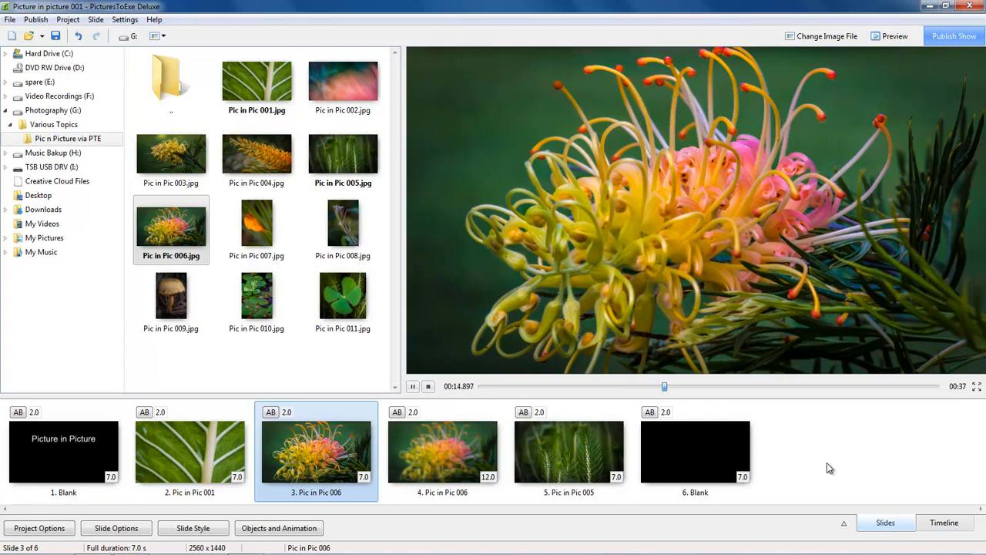
left_click(442, 450)
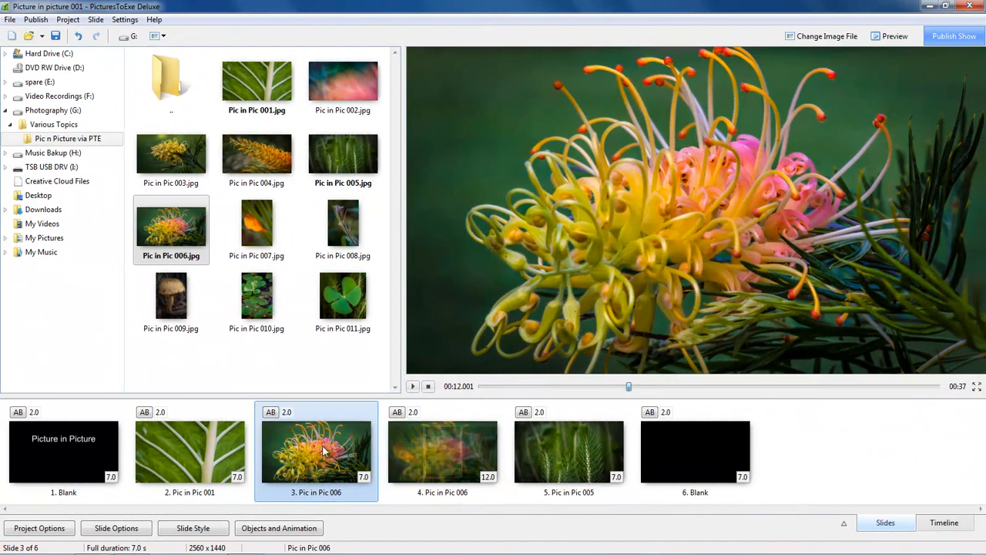
mouse_move(314, 459)
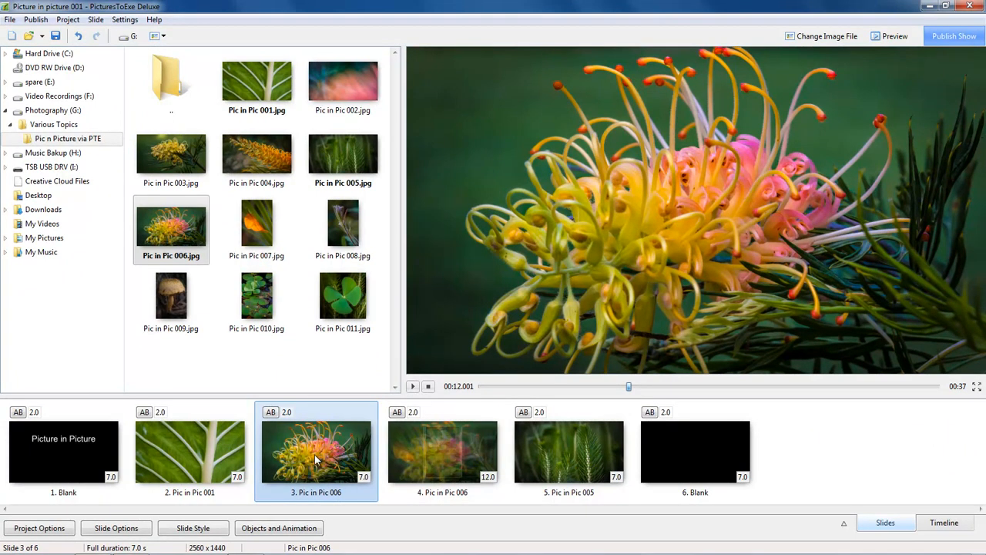
mouse_move(310, 460)
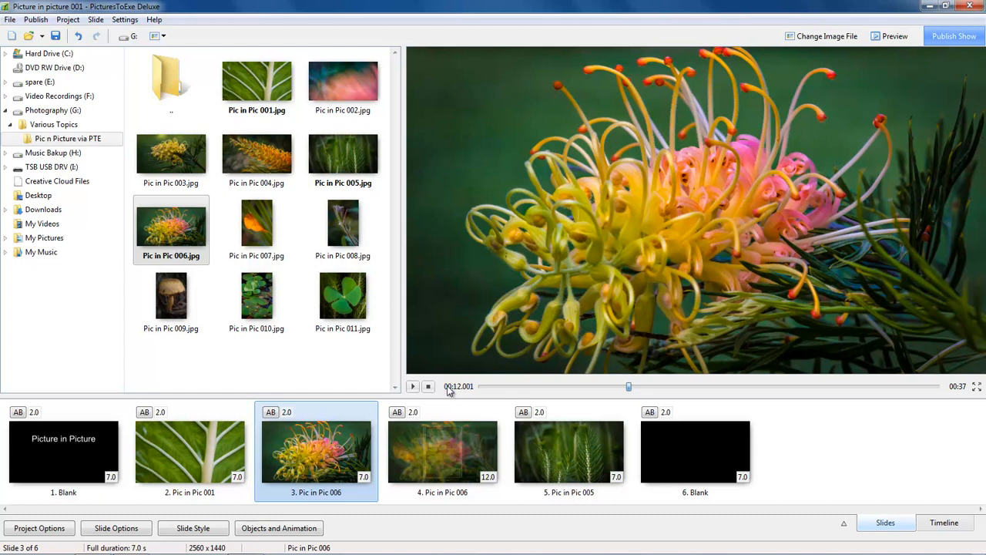
left_click(413, 385)
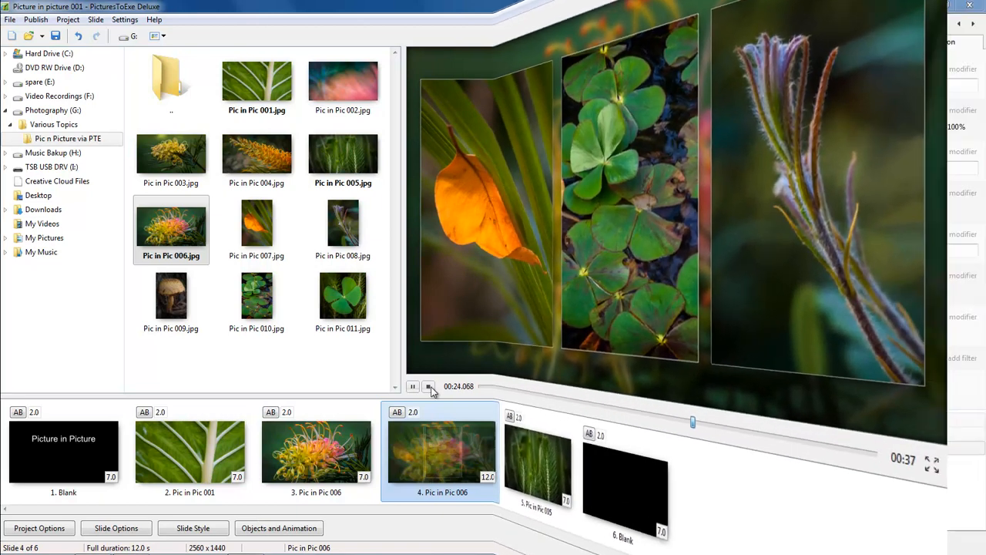
- Inspect slide 4's inset fade keyframes at 1 and 4 seconds and set its duration to 10 s
left_click(279, 527)
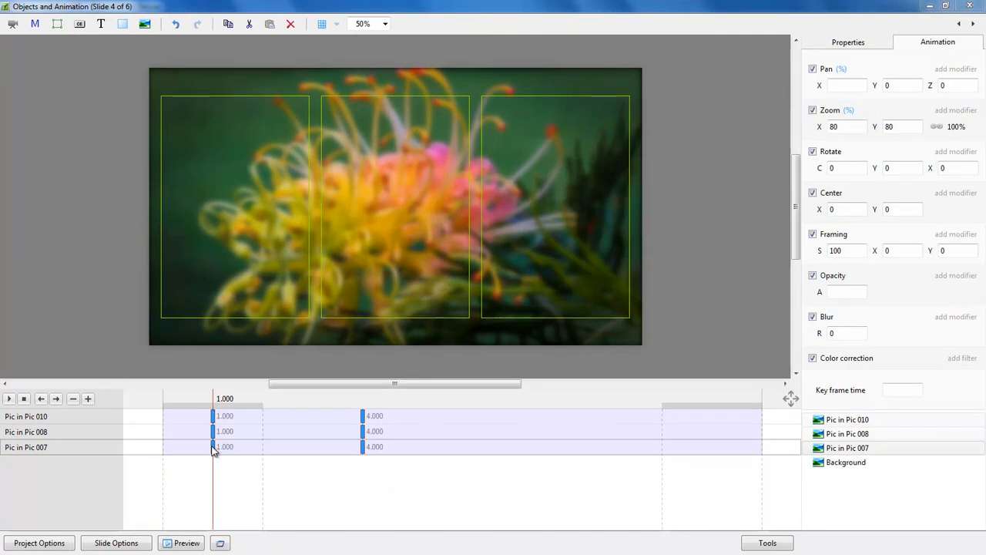
mouse_move(363, 463)
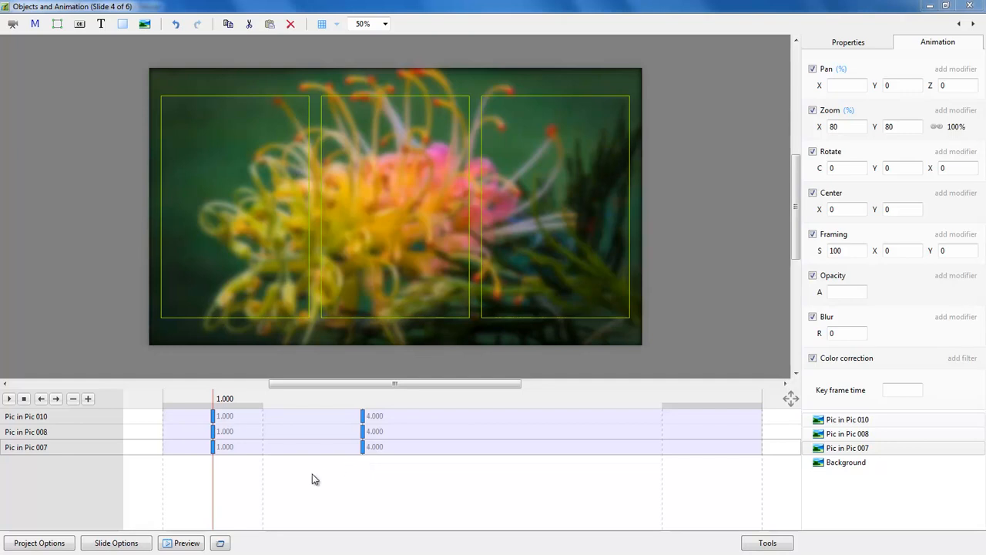
mouse_move(222, 418)
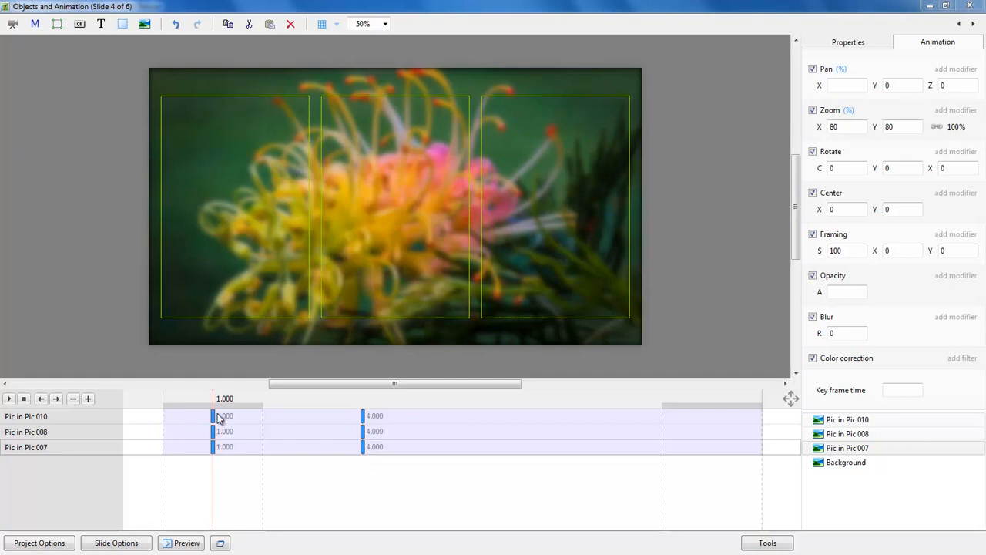
mouse_move(323, 460)
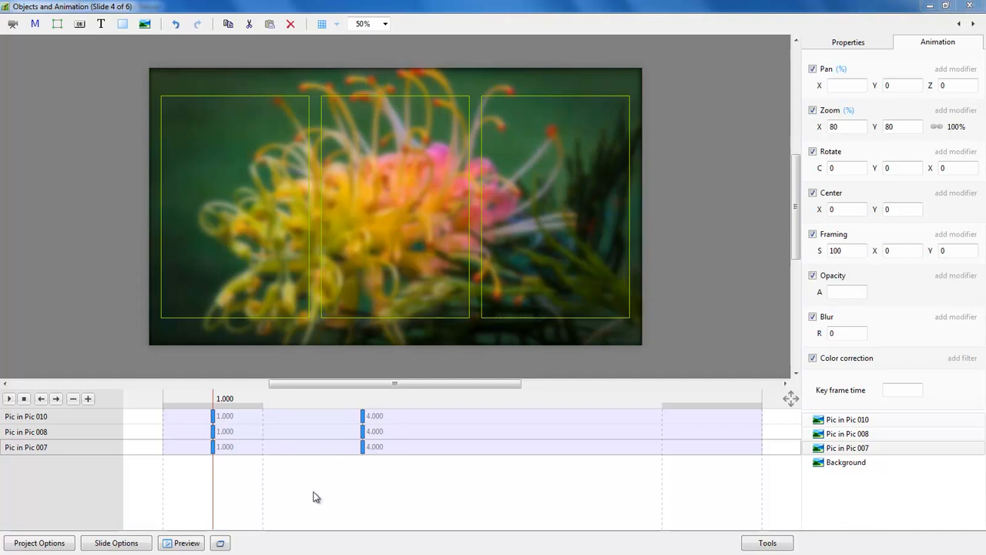
mouse_move(308, 499)
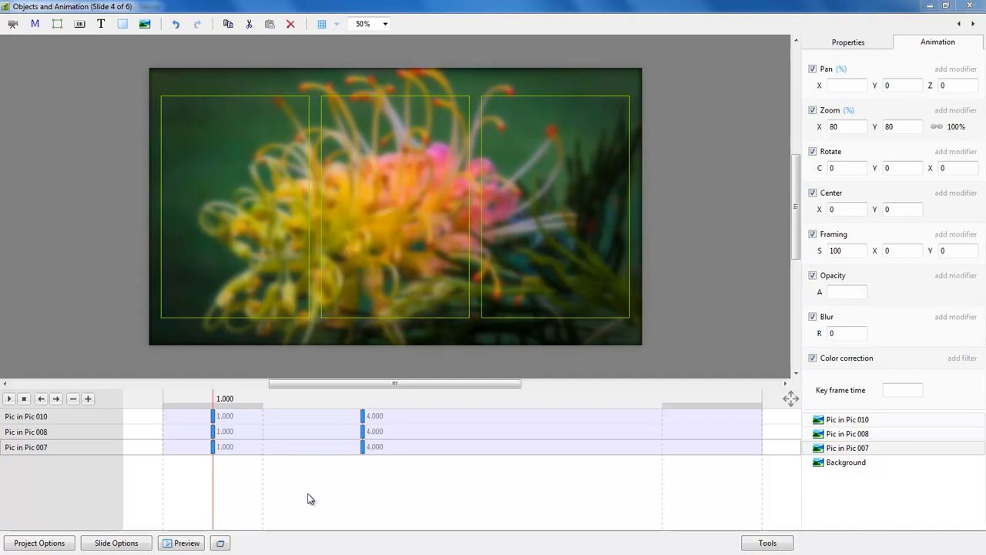
mouse_move(231, 499)
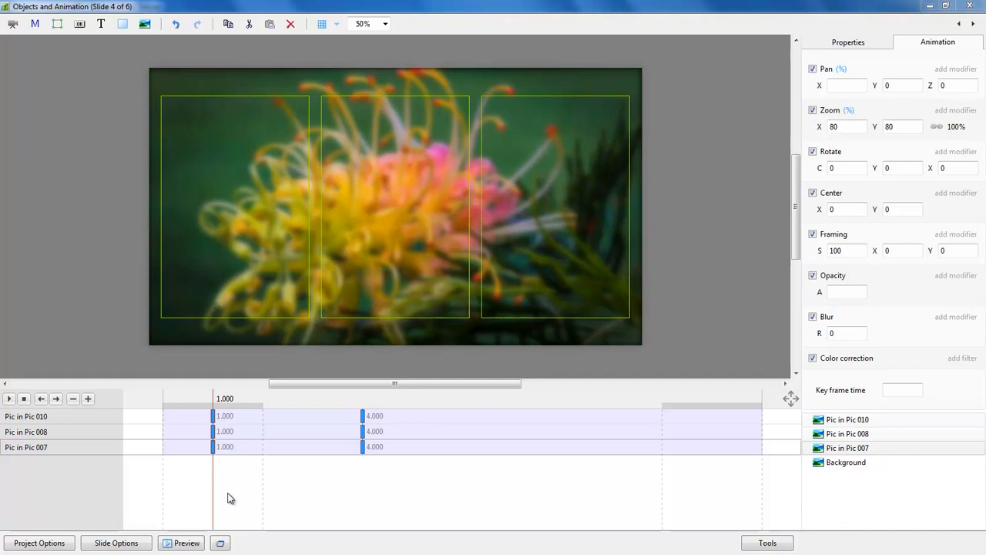
mouse_move(230, 493)
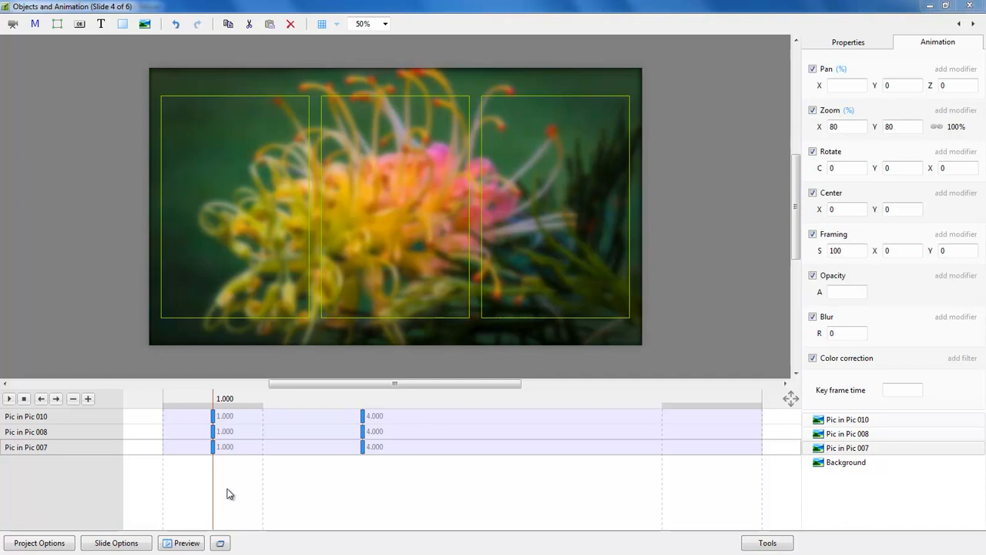
mouse_move(305, 487)
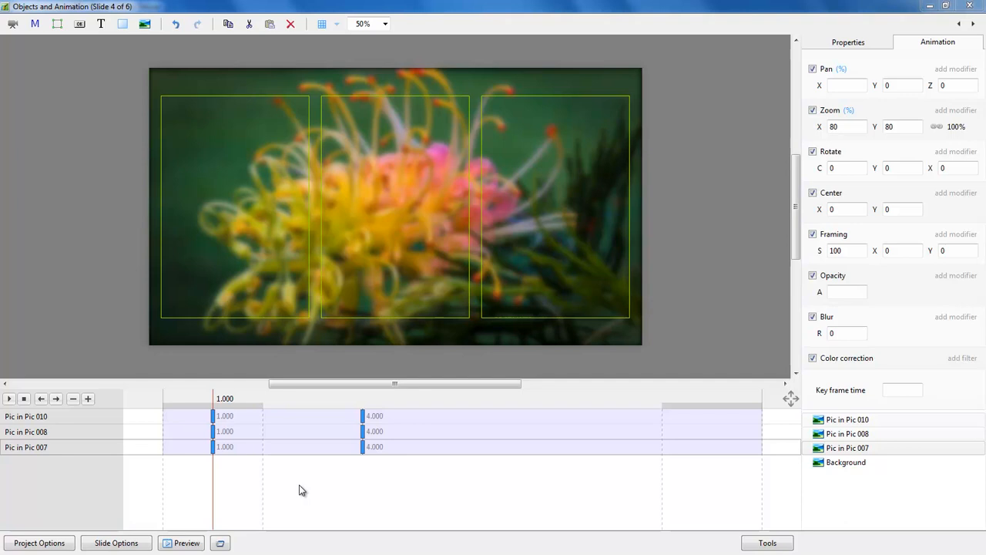
mouse_move(223, 472)
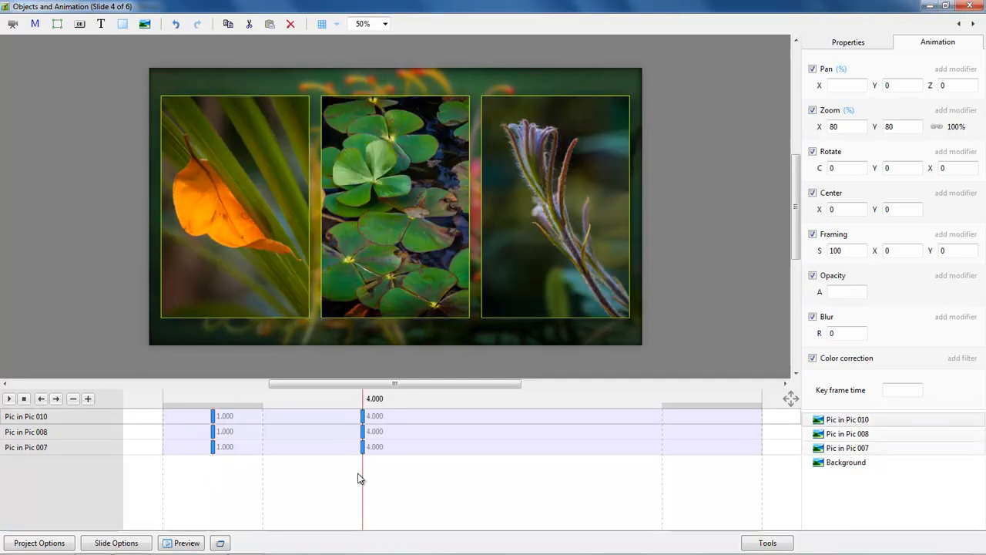
mouse_move(444, 476)
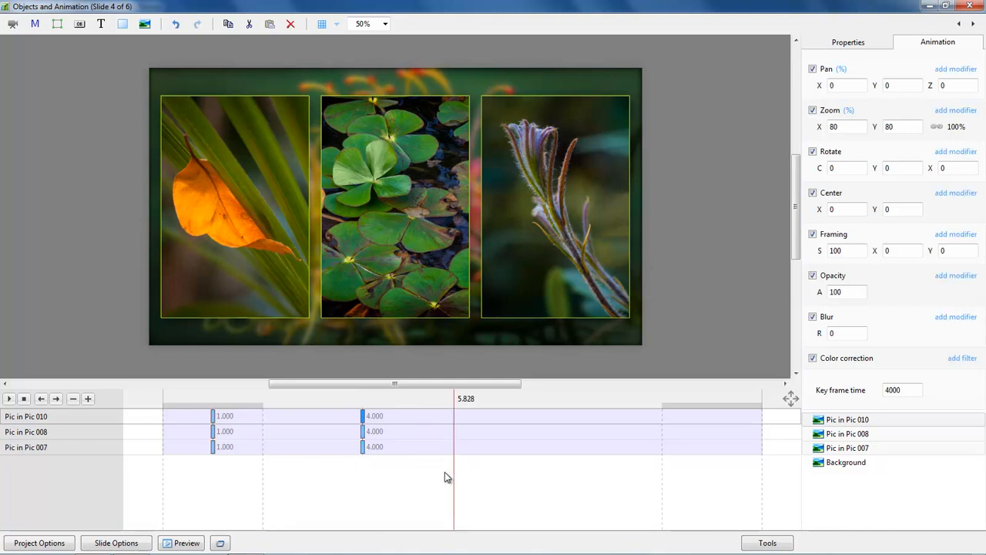
mouse_move(486, 448)
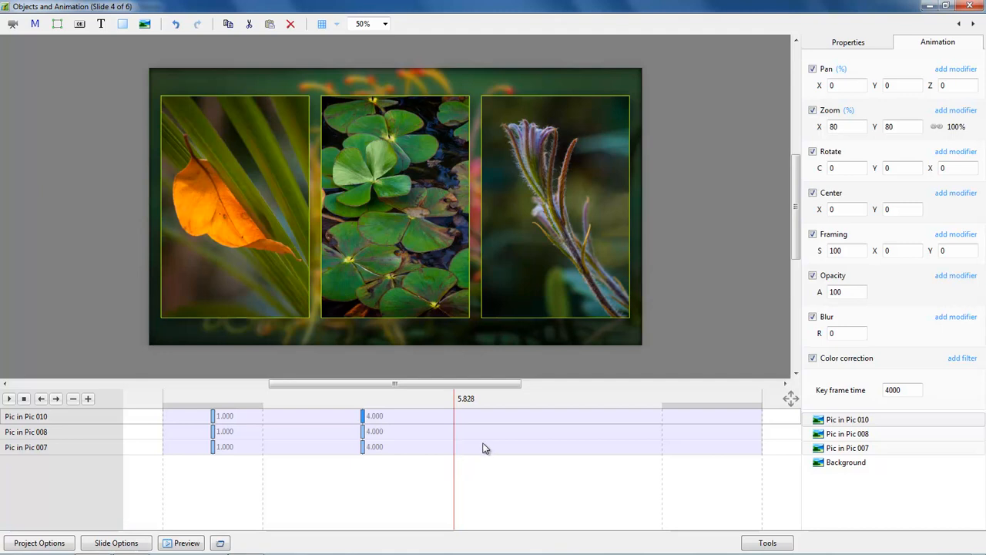
mouse_move(666, 419)
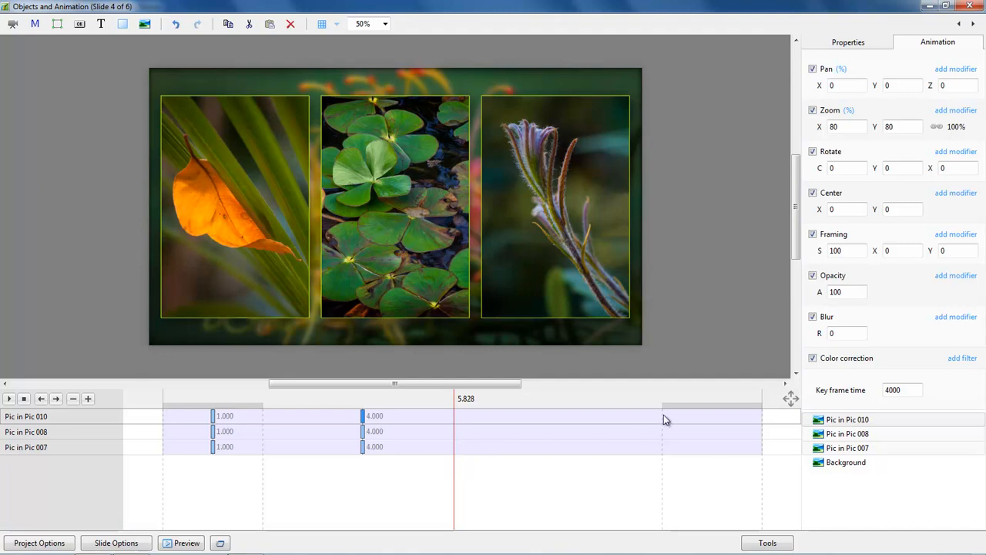
mouse_move(761, 420)
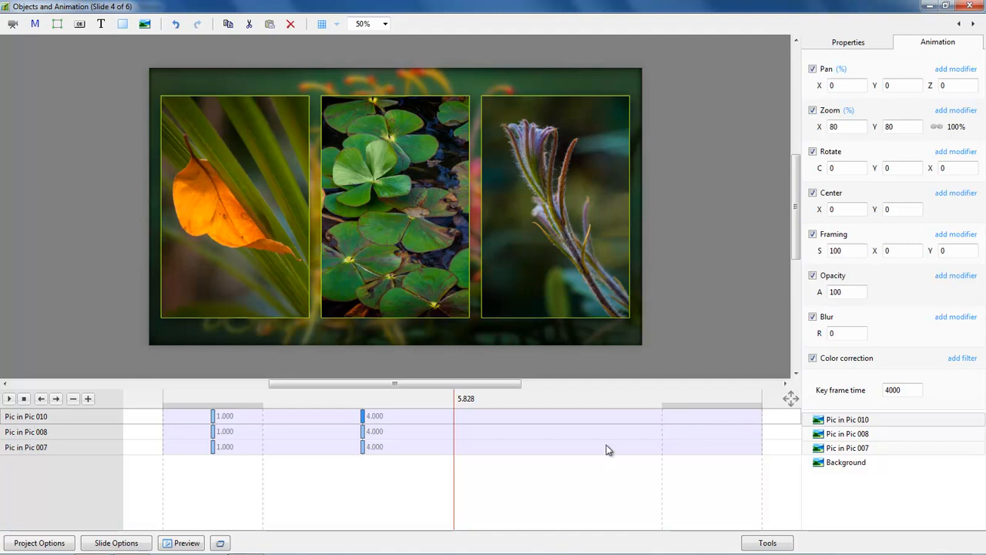
mouse_move(610, 454)
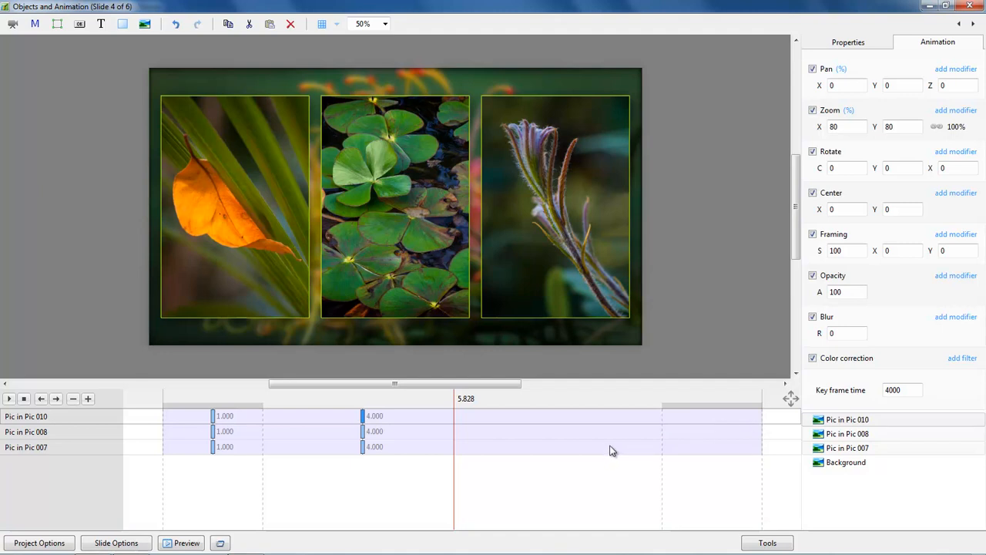
mouse_move(794, 219)
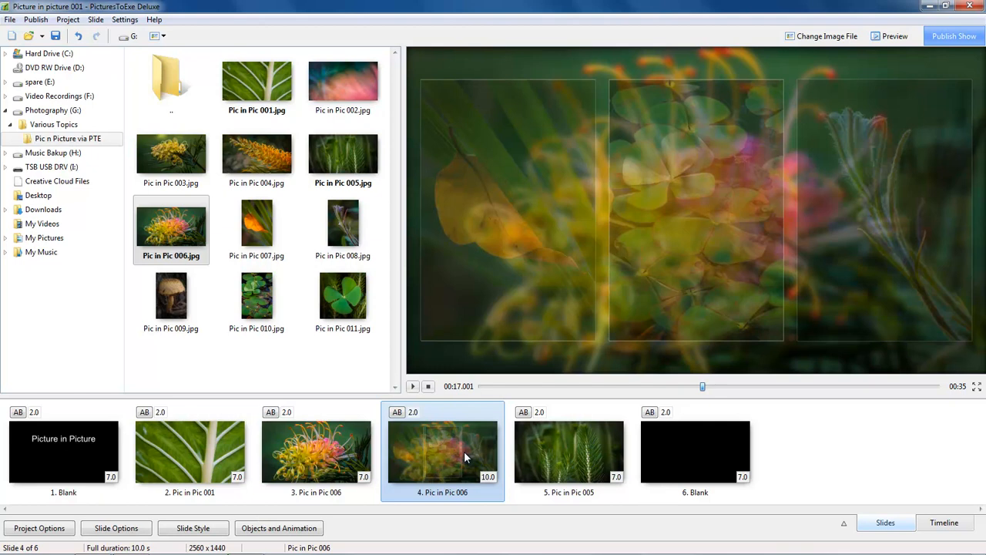
- Play the preview from slide 2 through slides 3 and 4, stopping on slide 5's pine-needle image
left_click(190, 450)
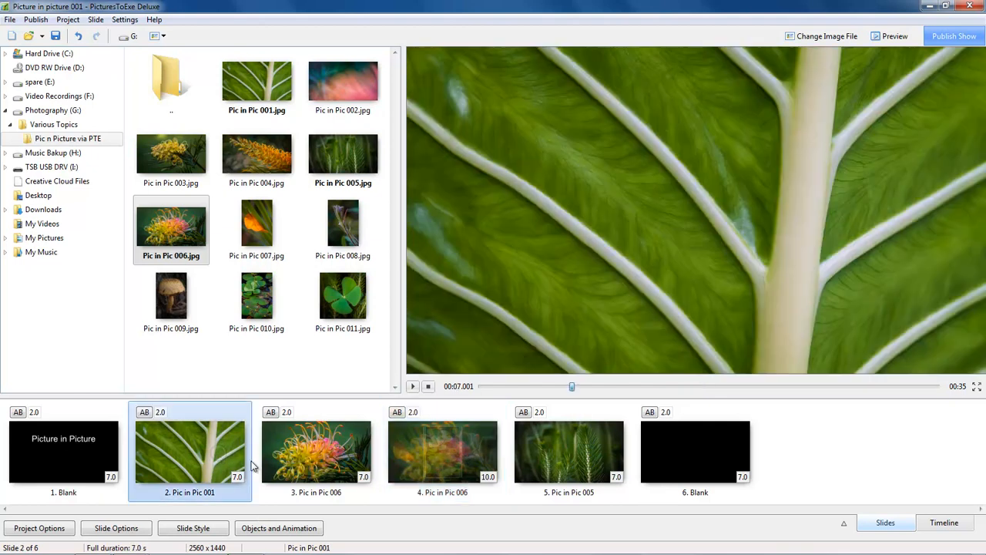
left_click(413, 385)
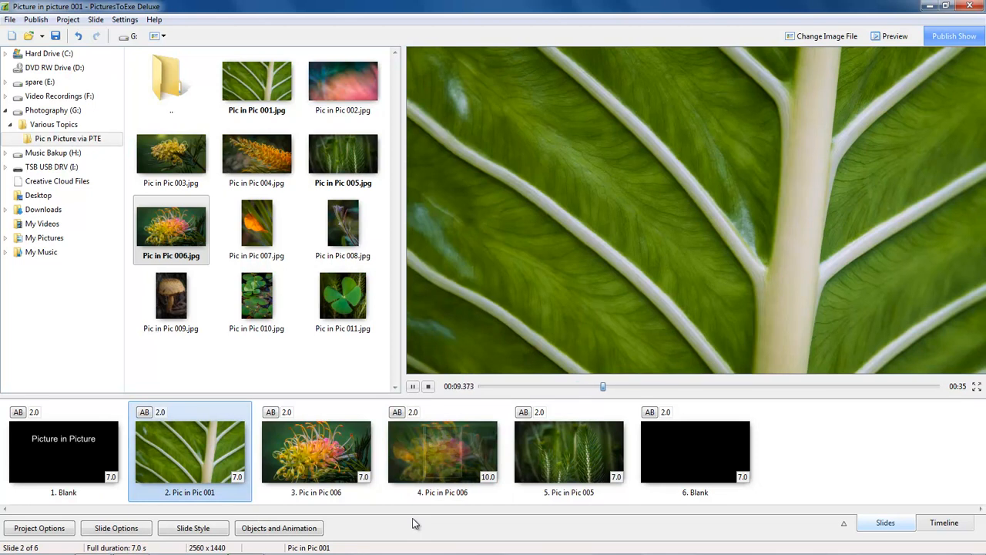
left_click(316, 450)
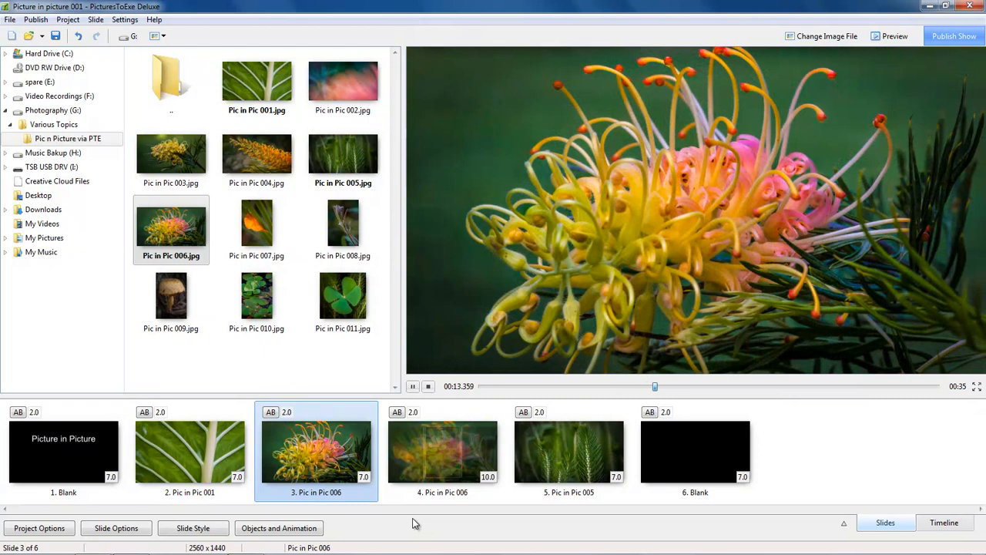
left_click(442, 450)
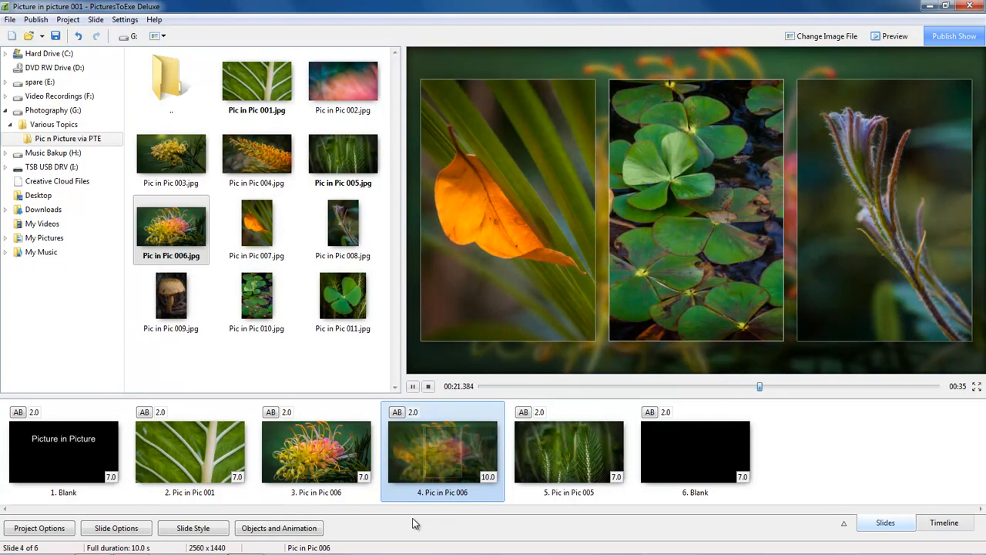
left_click(569, 451)
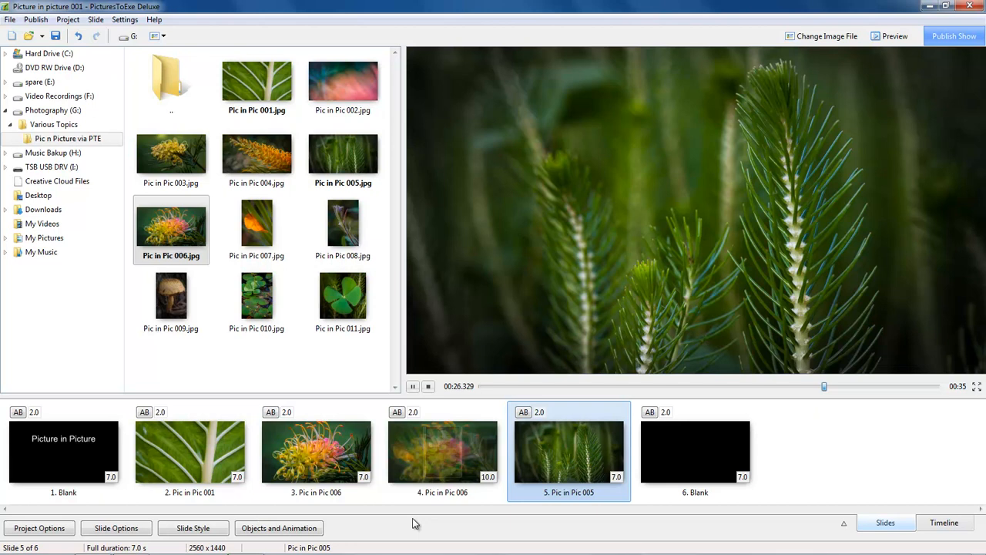
mouse_move(571, 462)
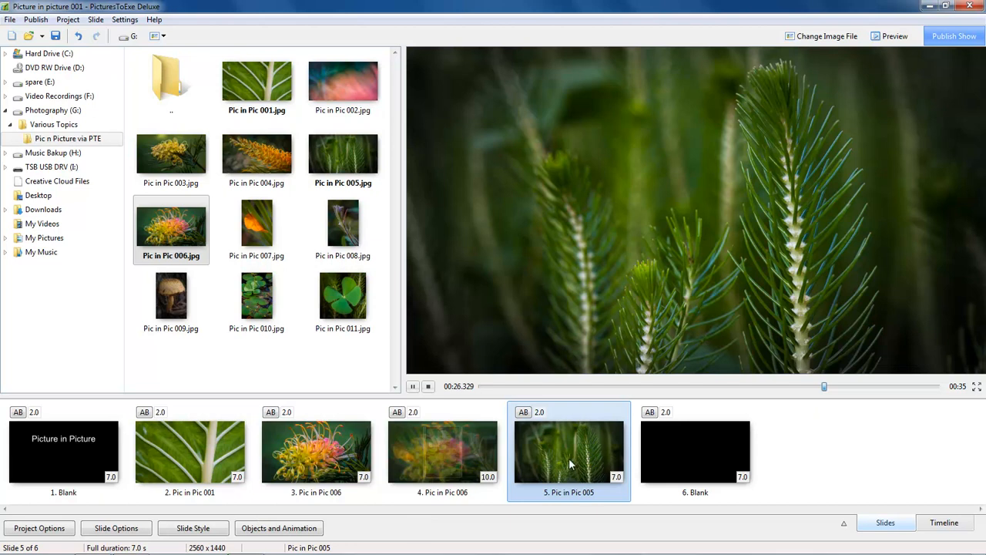